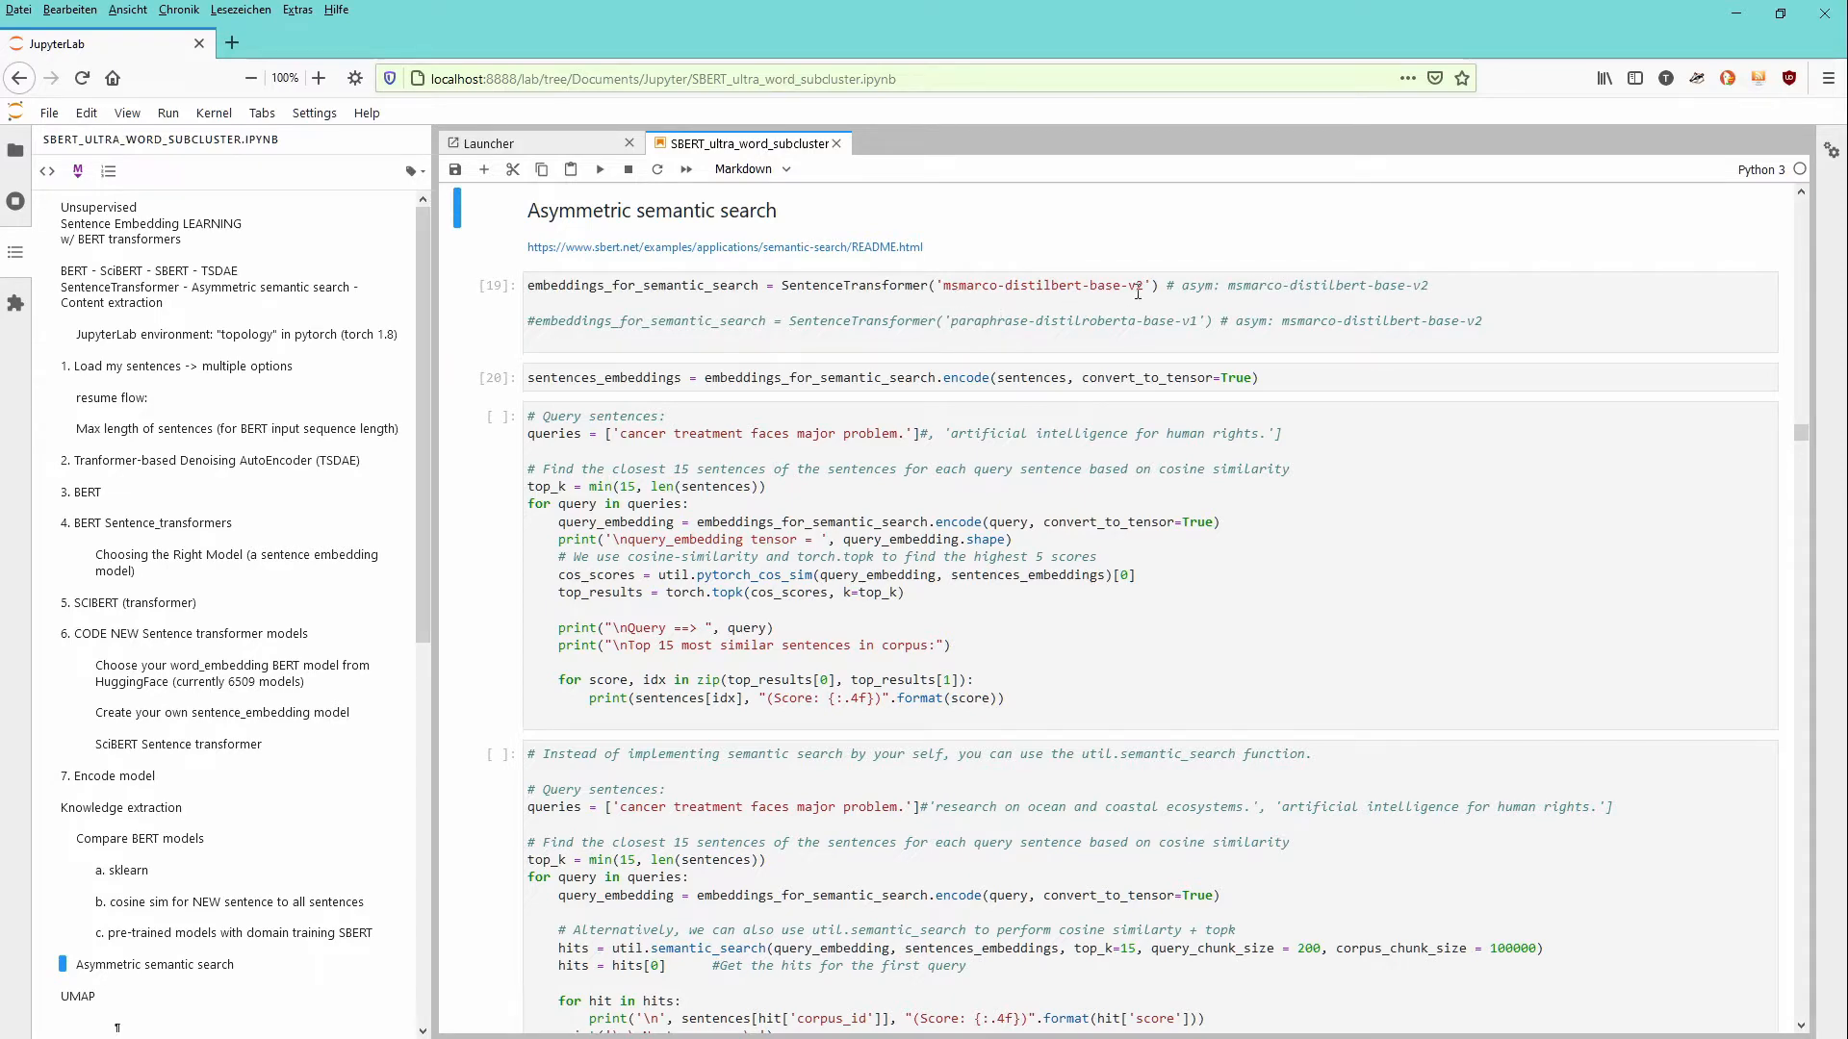
{"action": "mouse_move", "coordinate": [797, 256]}
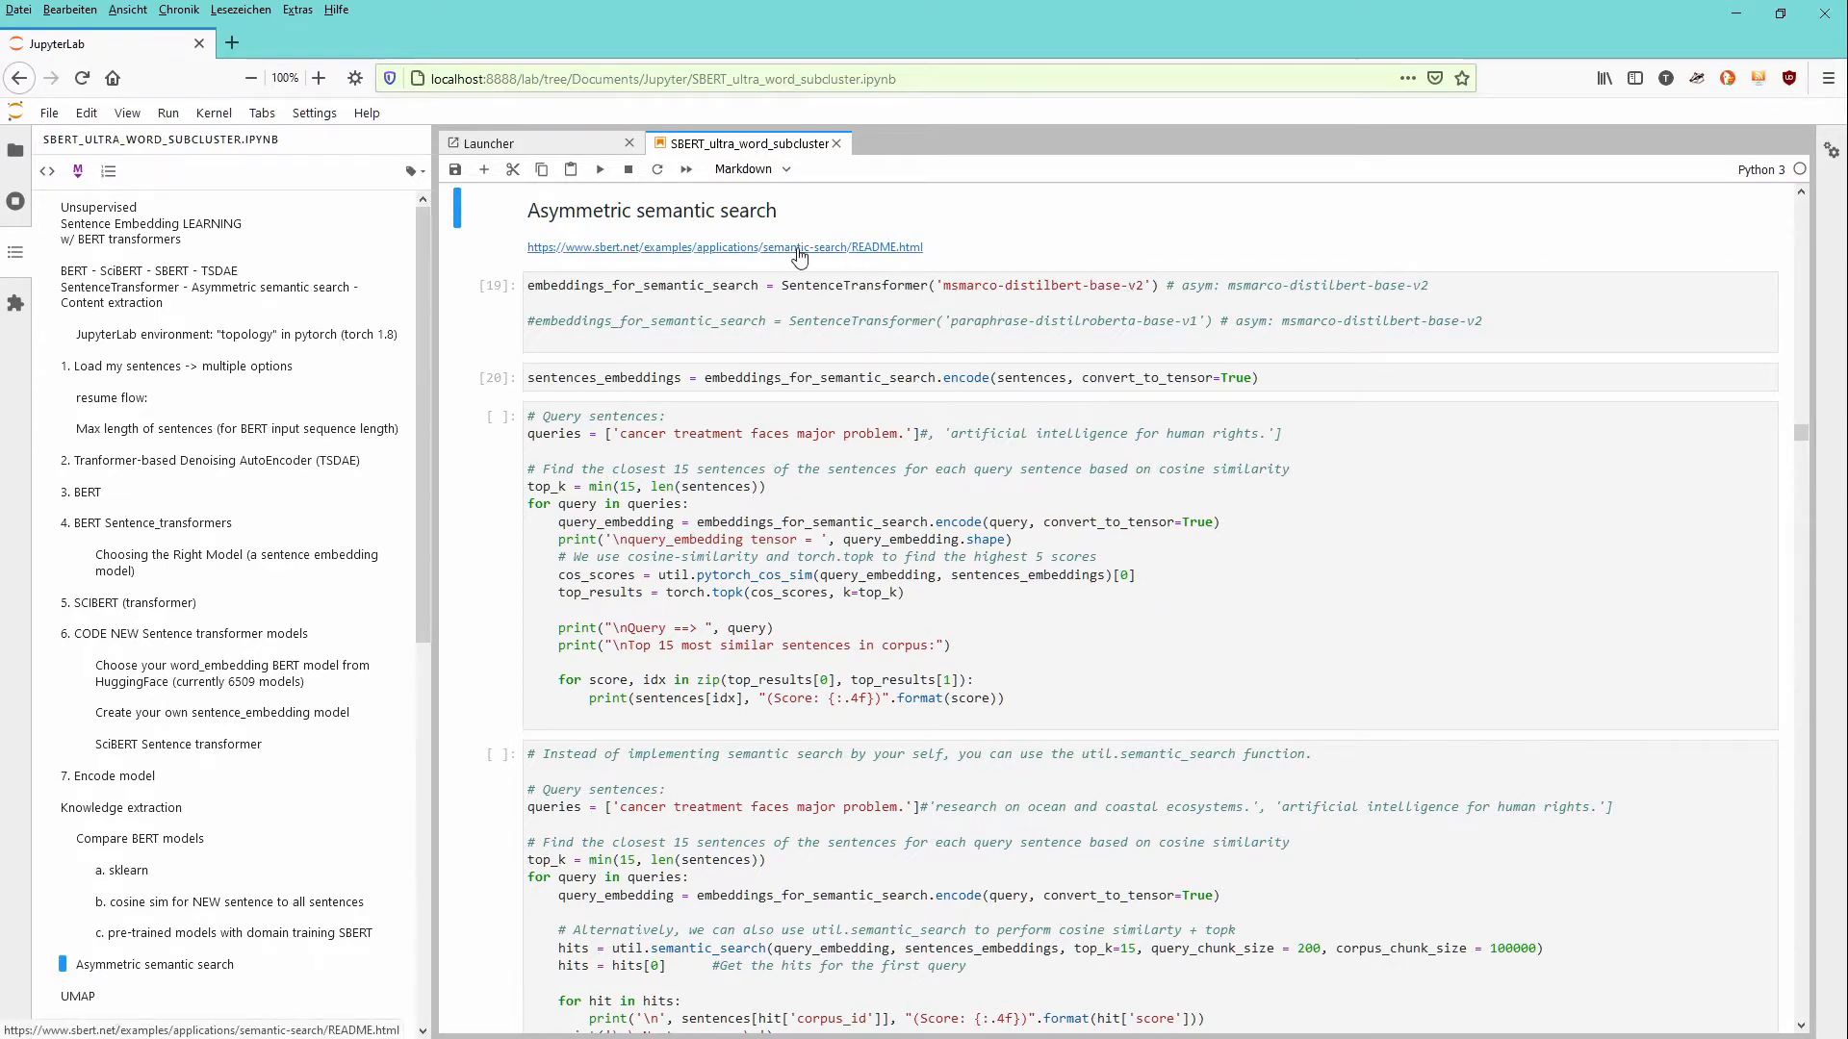
Highlight the asymmetric-search model line and msmarco-distilbert-base-v2 on the sbert.net Semantic Search page, then return to the notebook
{"action": "left_click", "coordinate": [726, 246]}
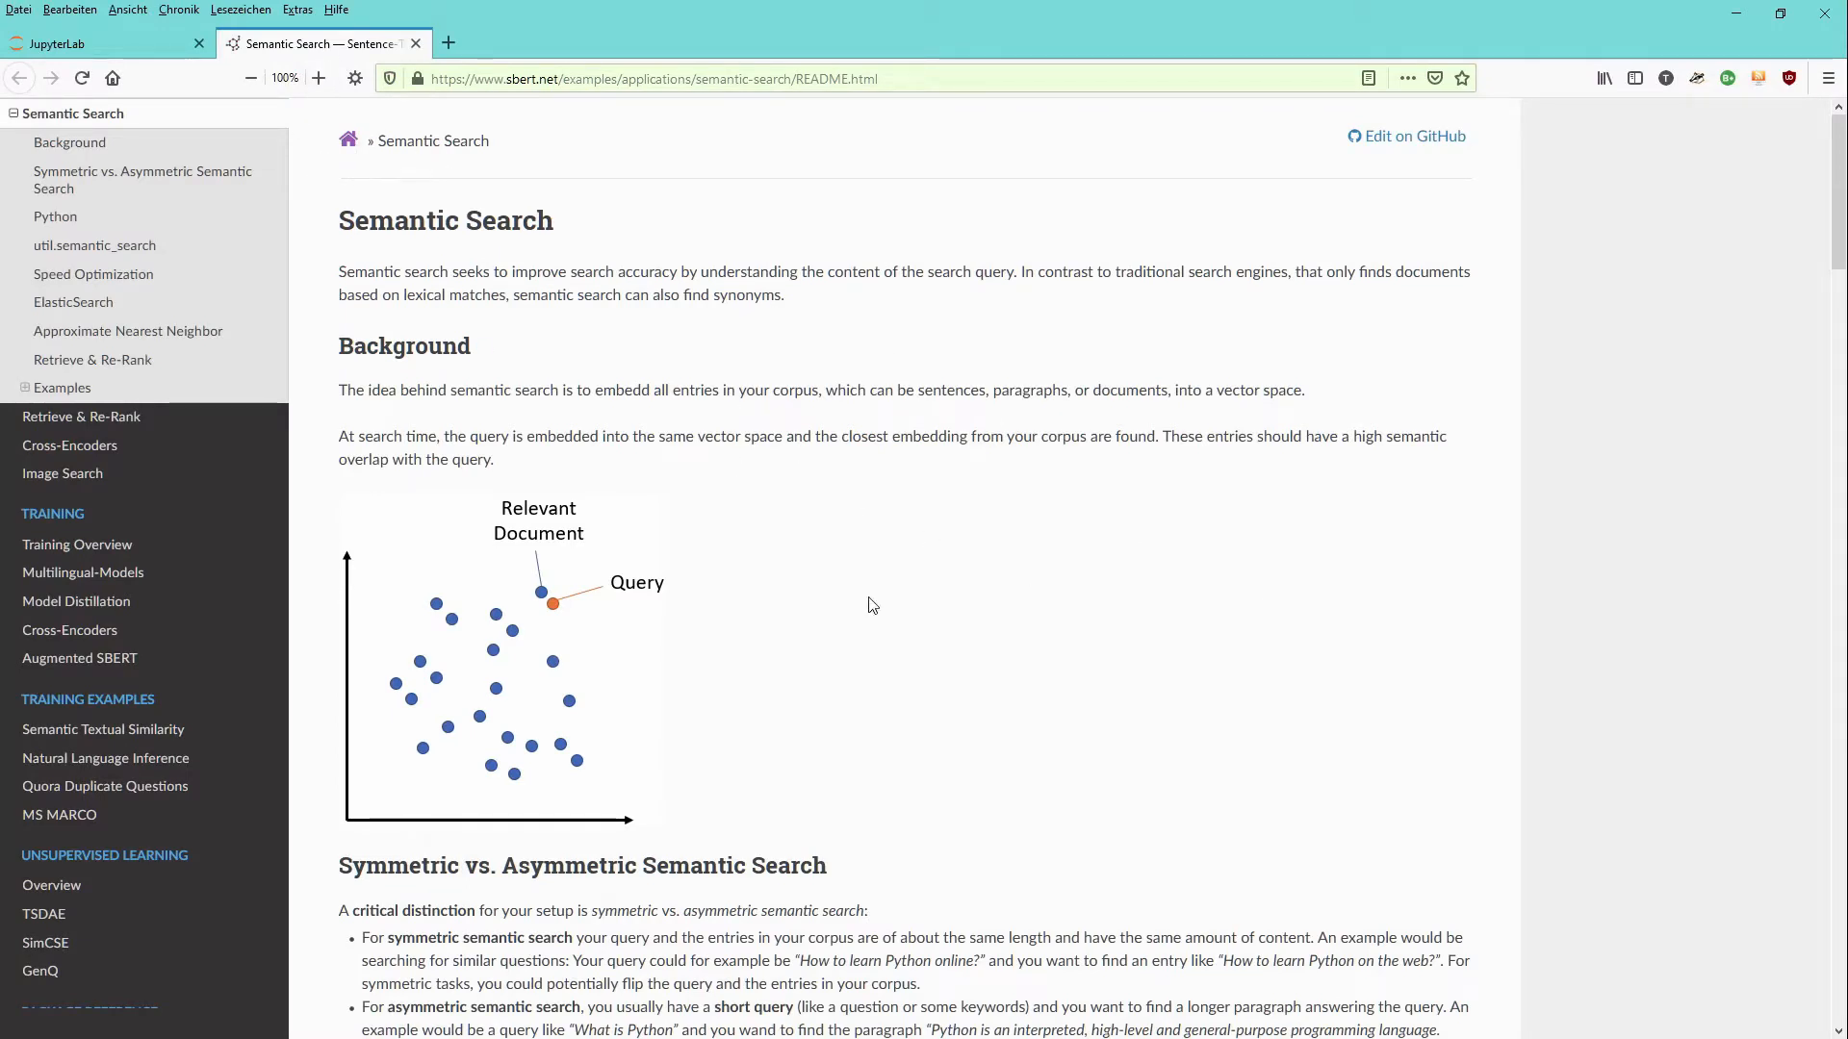
{"action": "mouse_move", "coordinate": [1184, 720]}
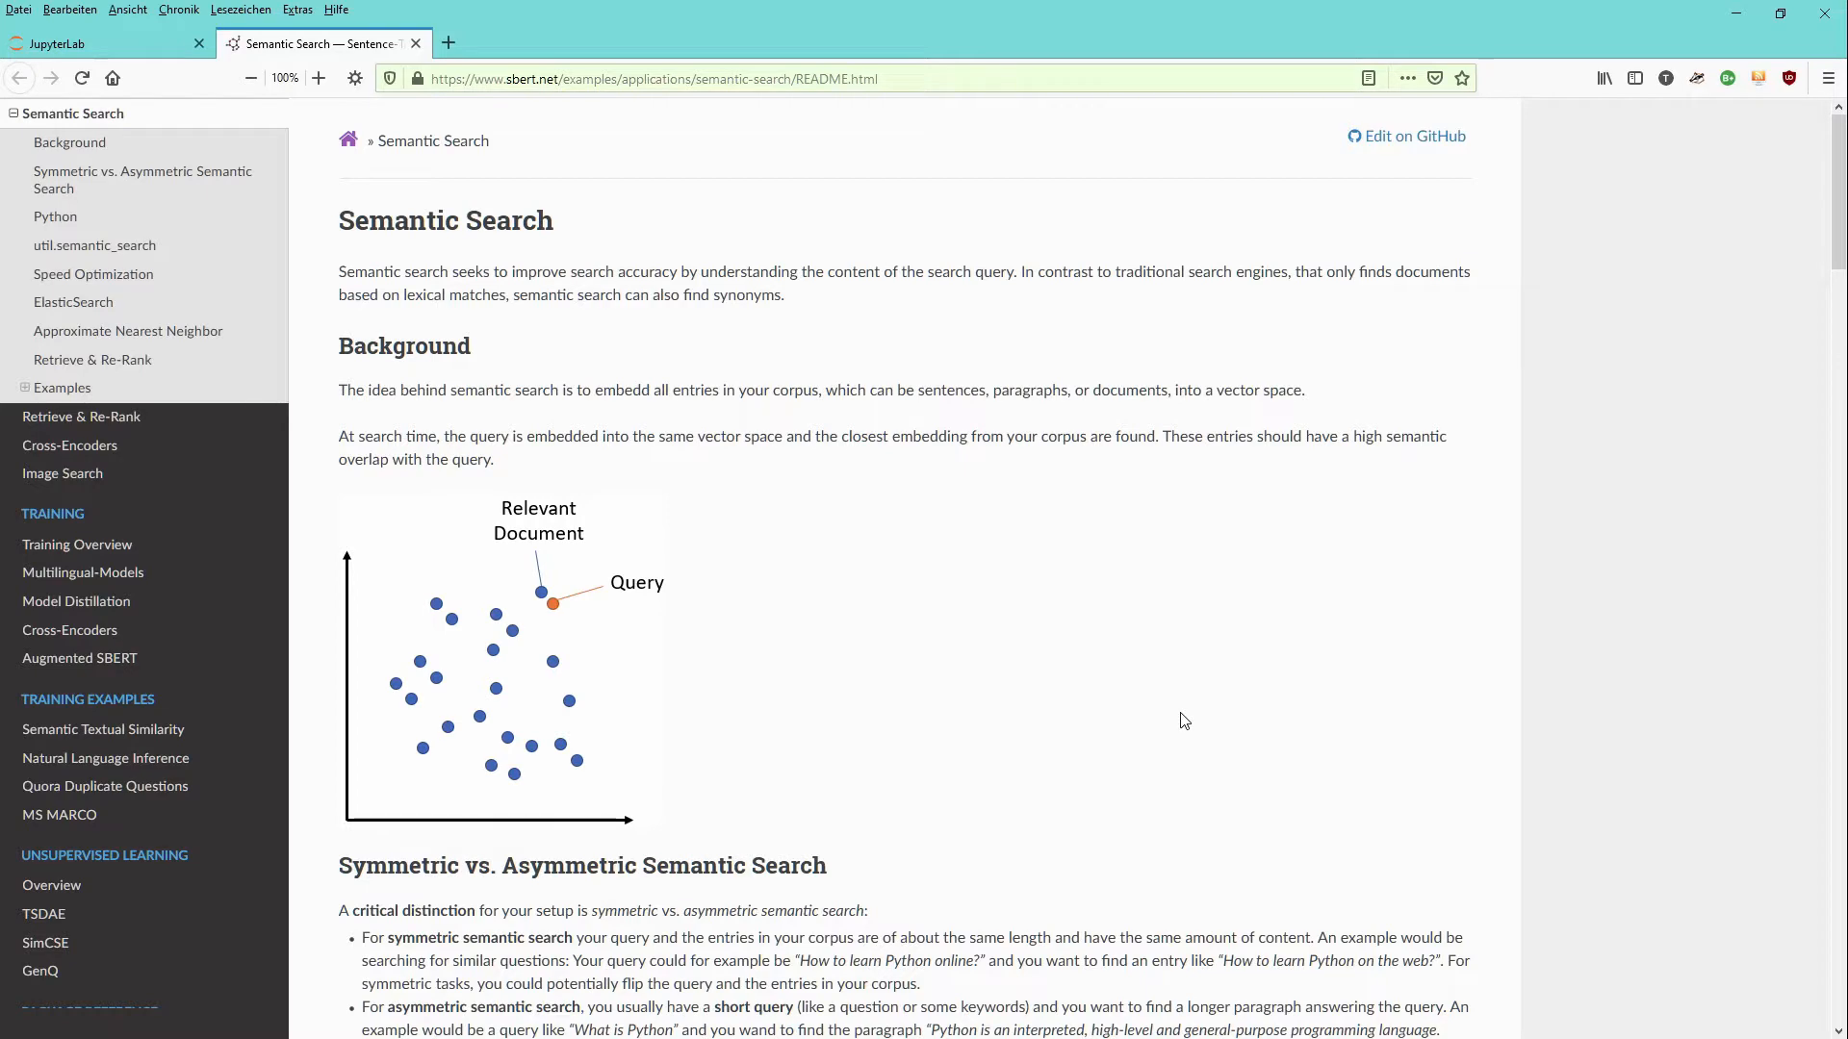
{"action": "scroll", "scroll_direction": "down", "scroll_amount": 3}
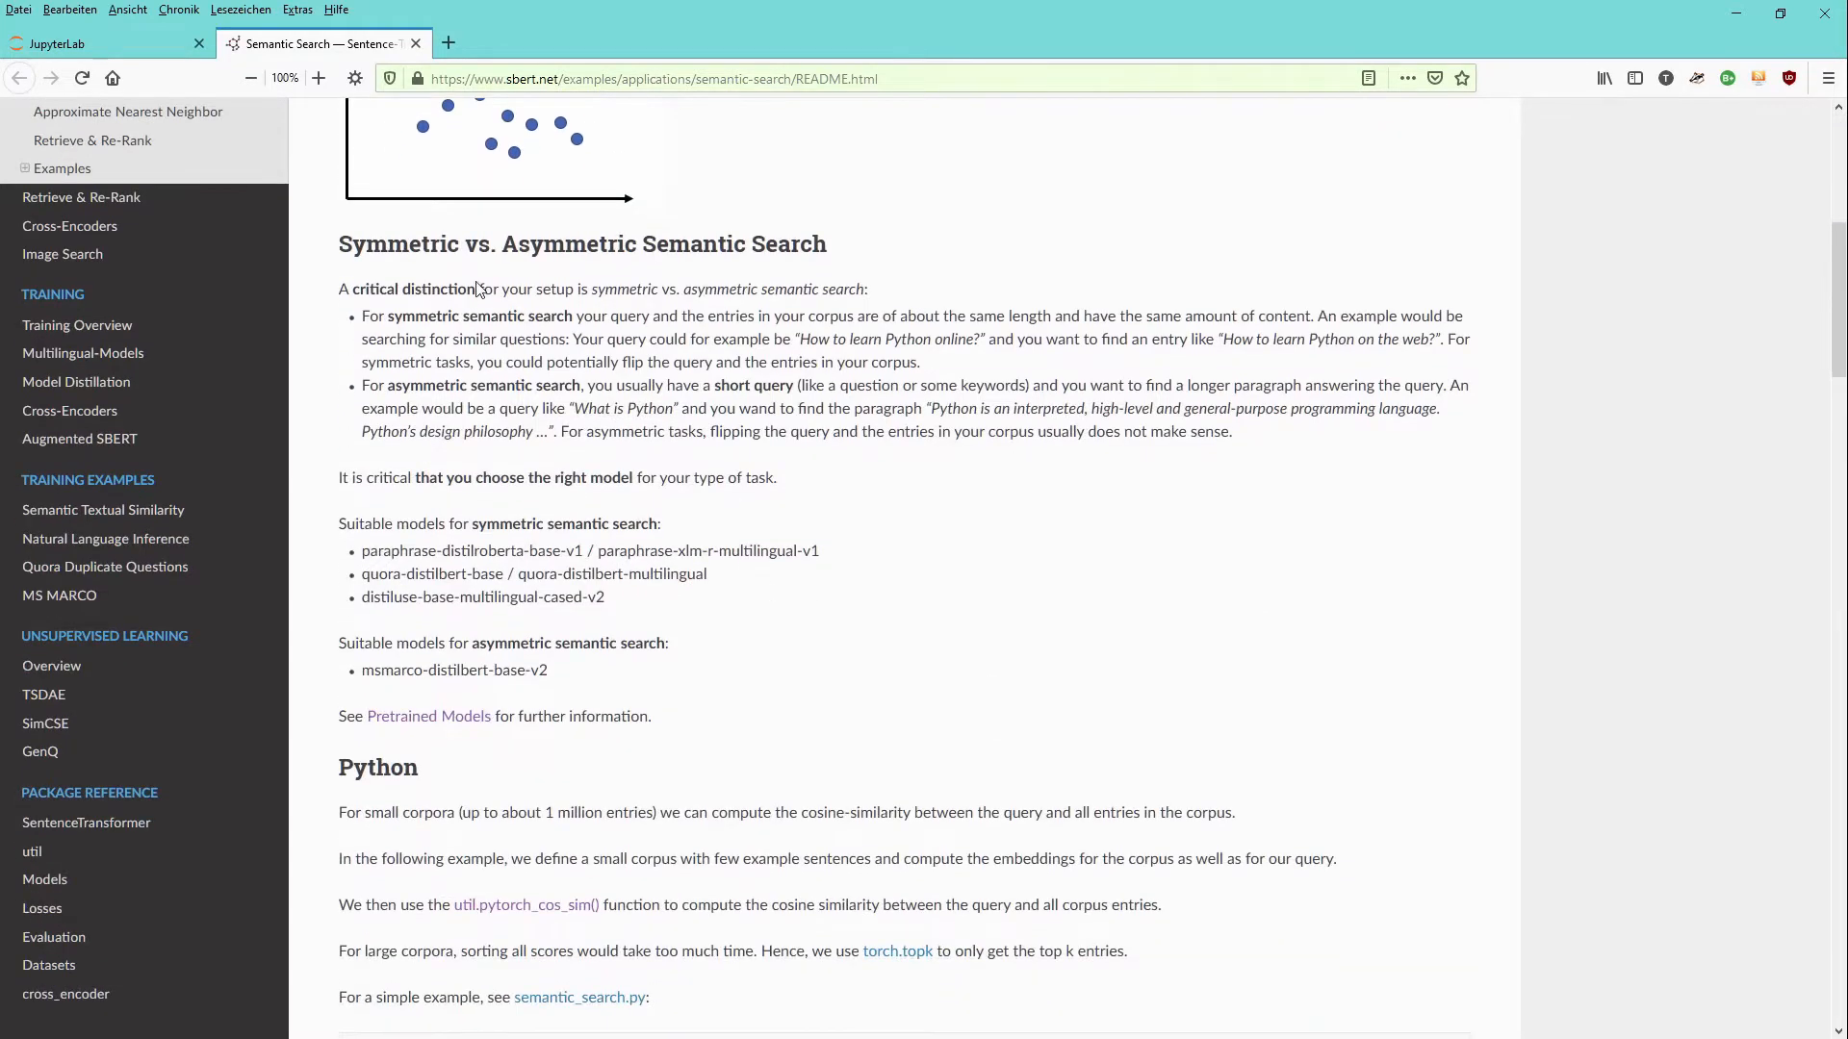
{"action": "mouse_move", "coordinate": [910, 266]}
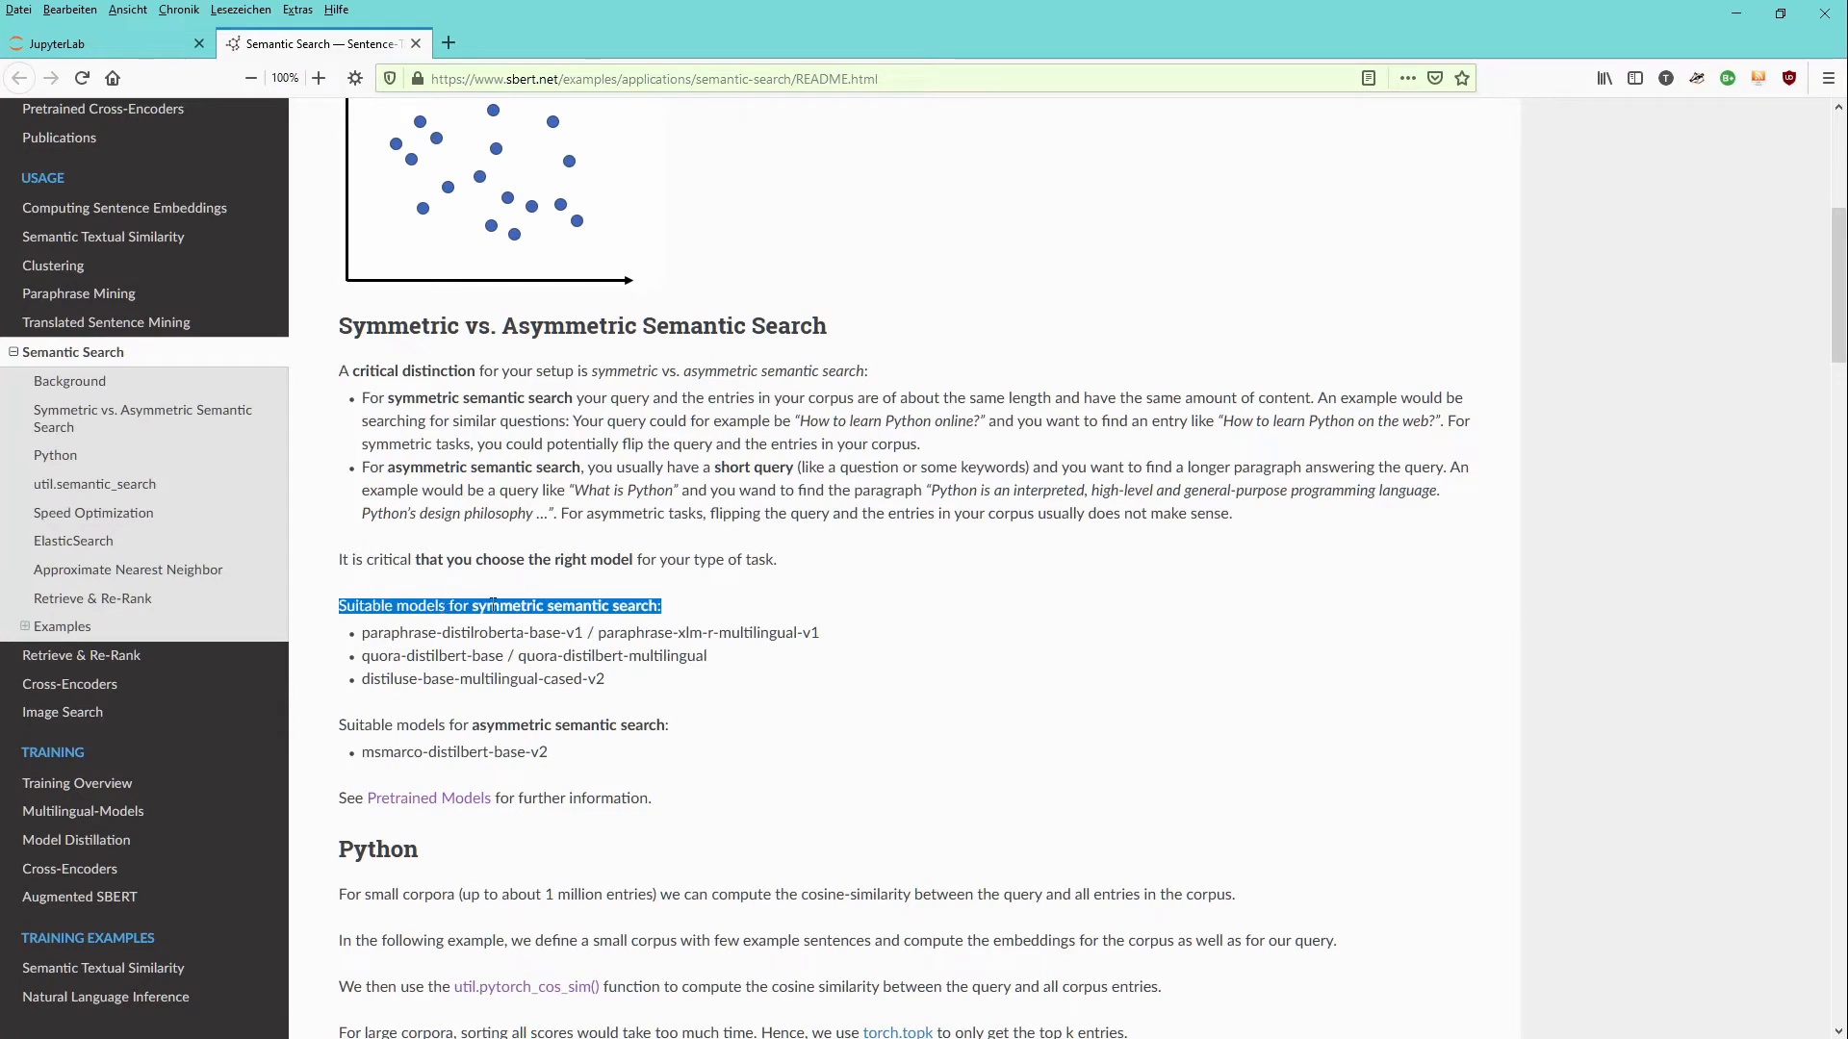
{"action": "mouse_move", "coordinate": [675, 610]}
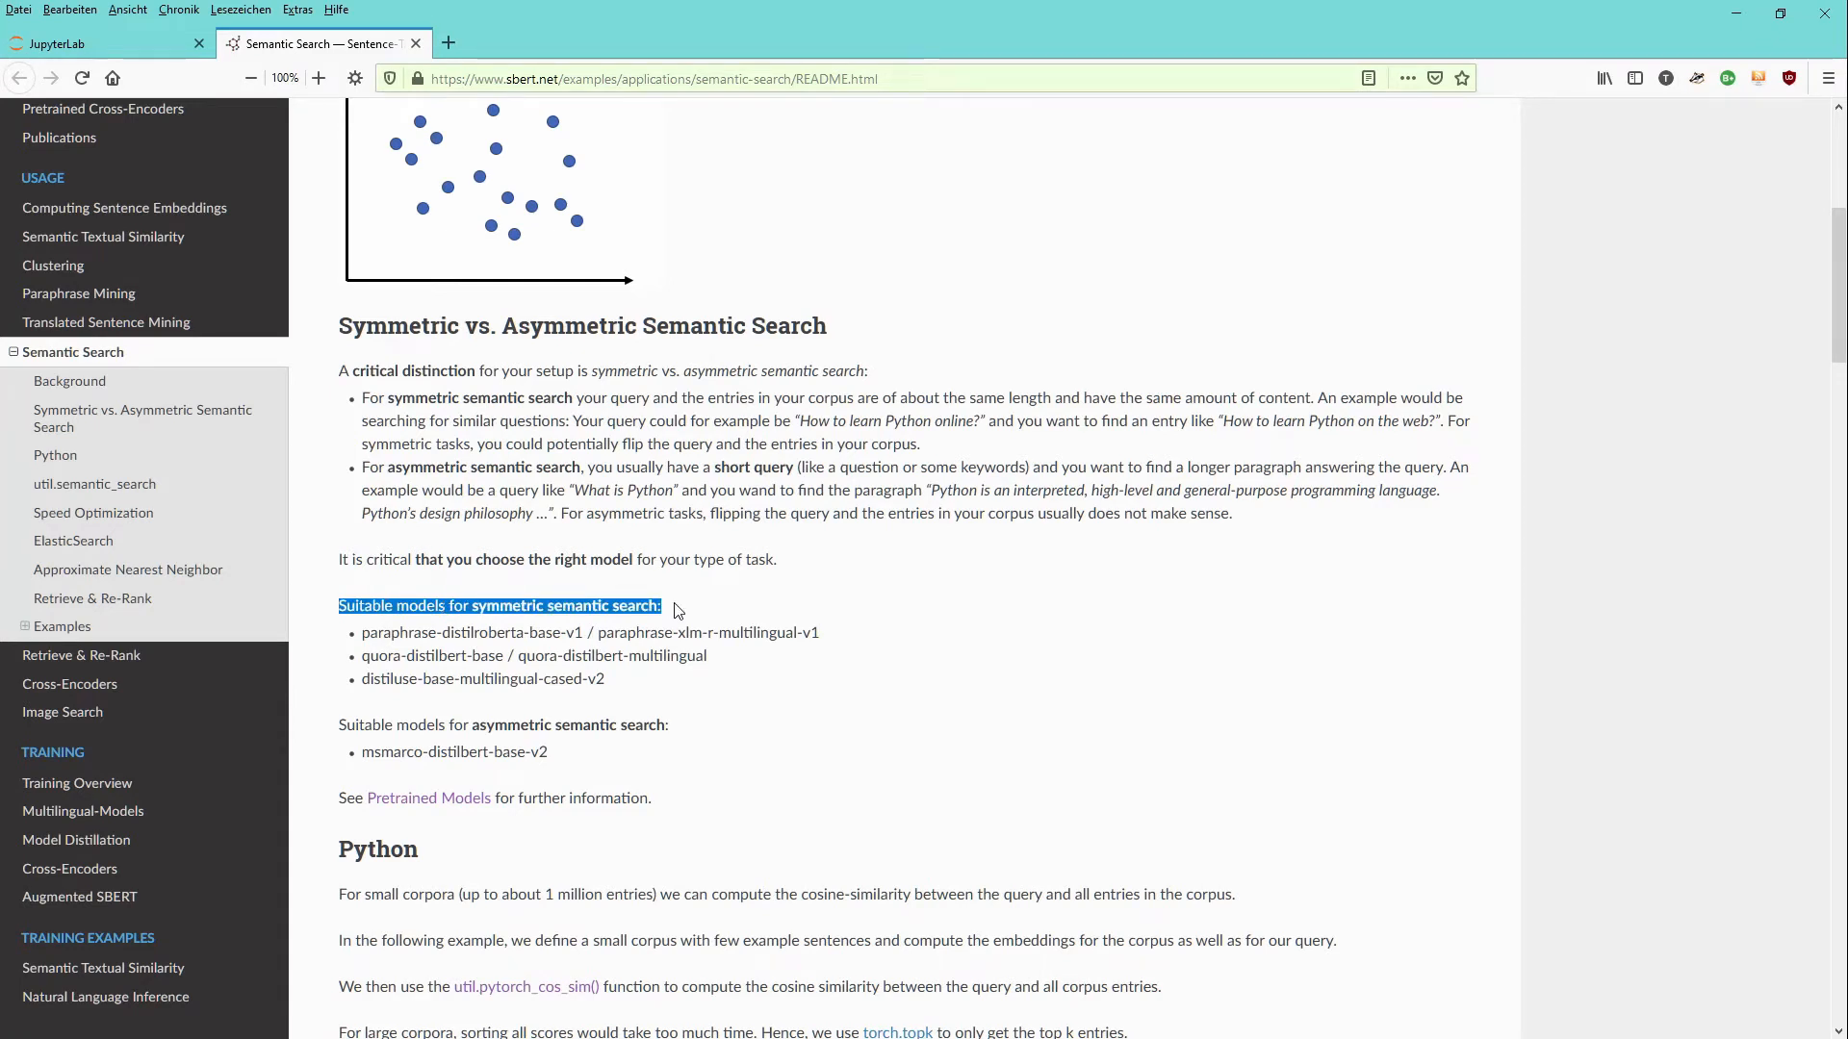
{"action": "mouse_move", "coordinate": [718, 392]}
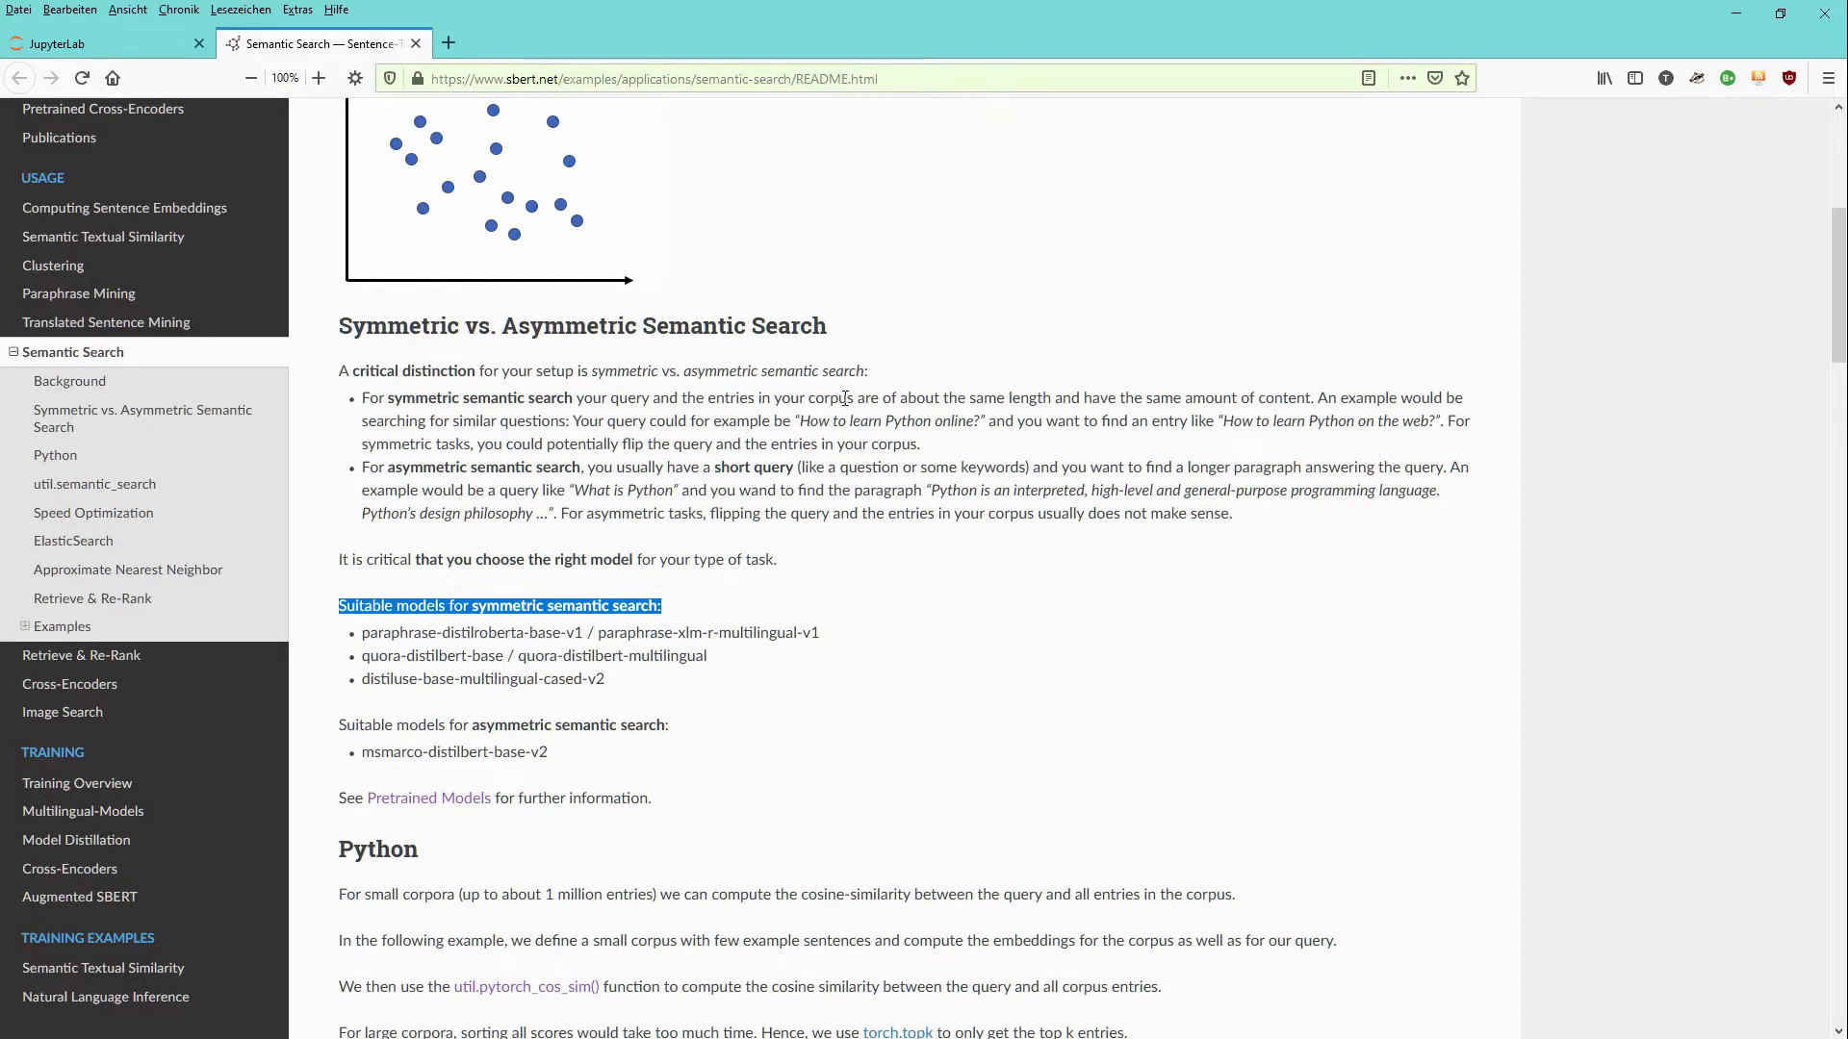
{"action": "mouse_move", "coordinate": [529, 387]}
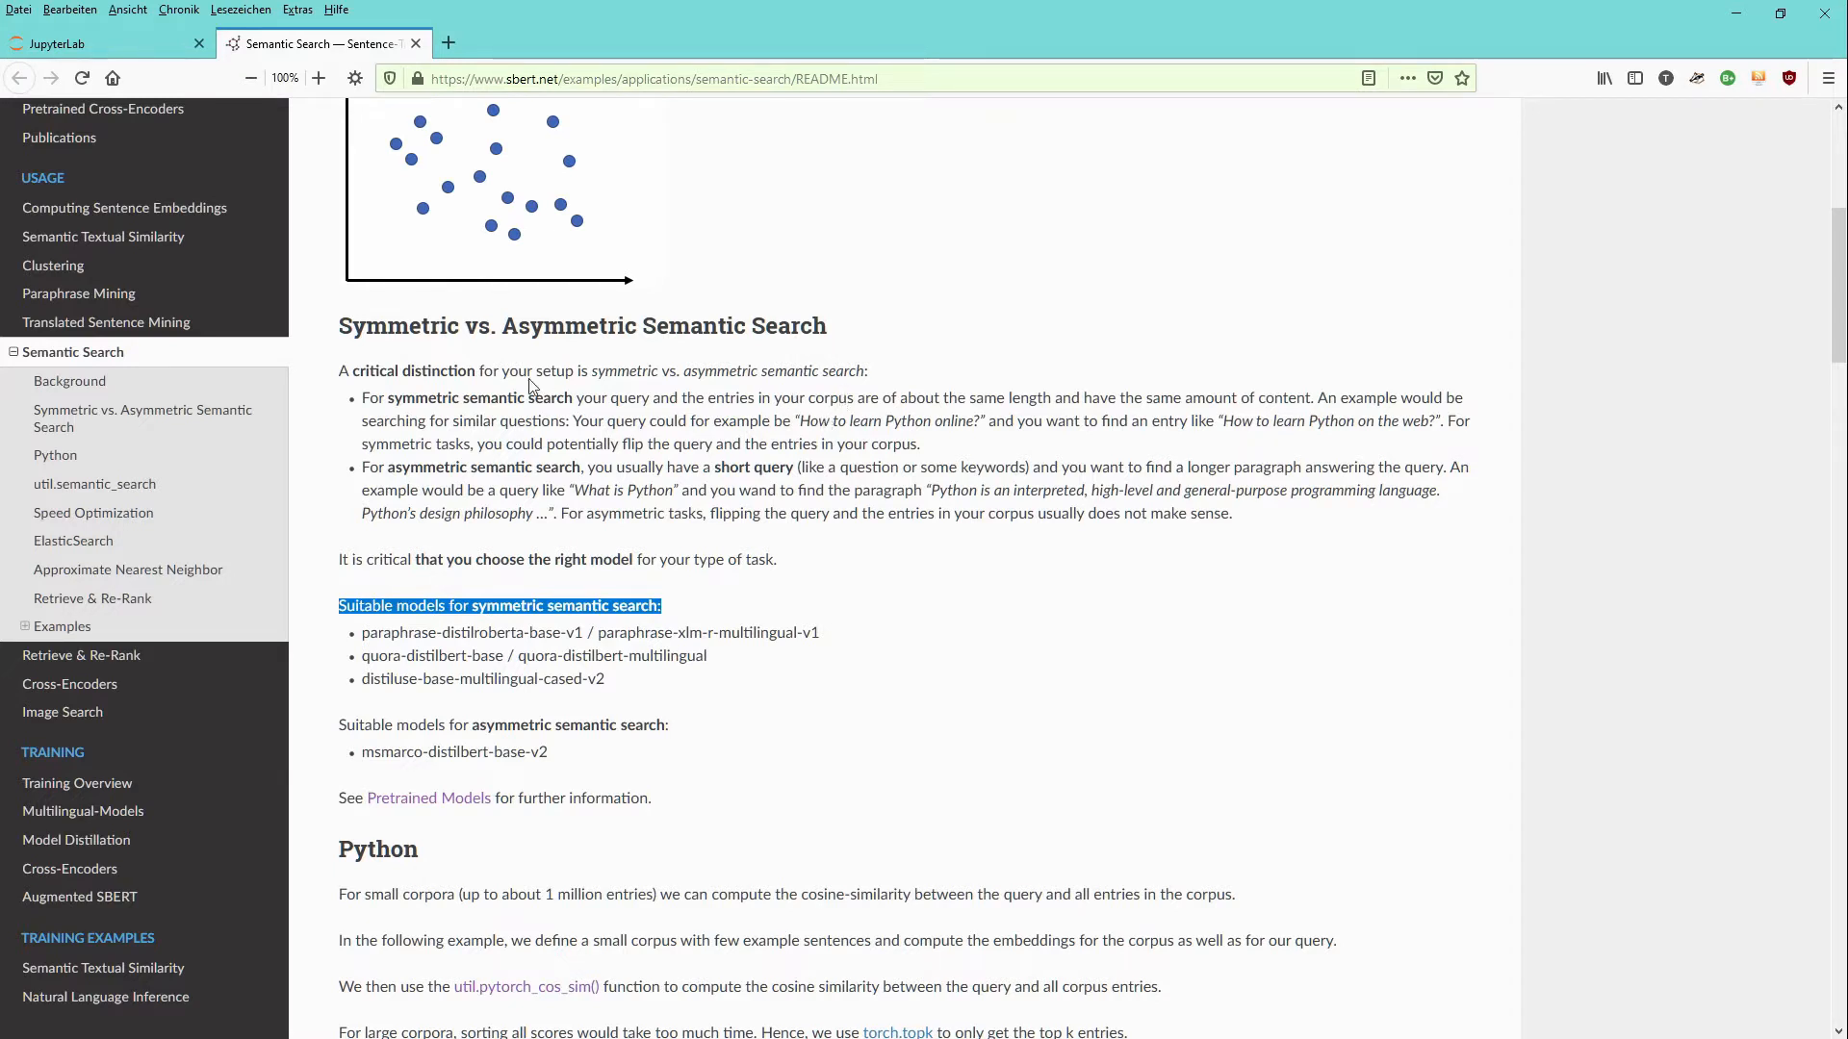
{"action": "mouse_move", "coordinate": [691, 484]}
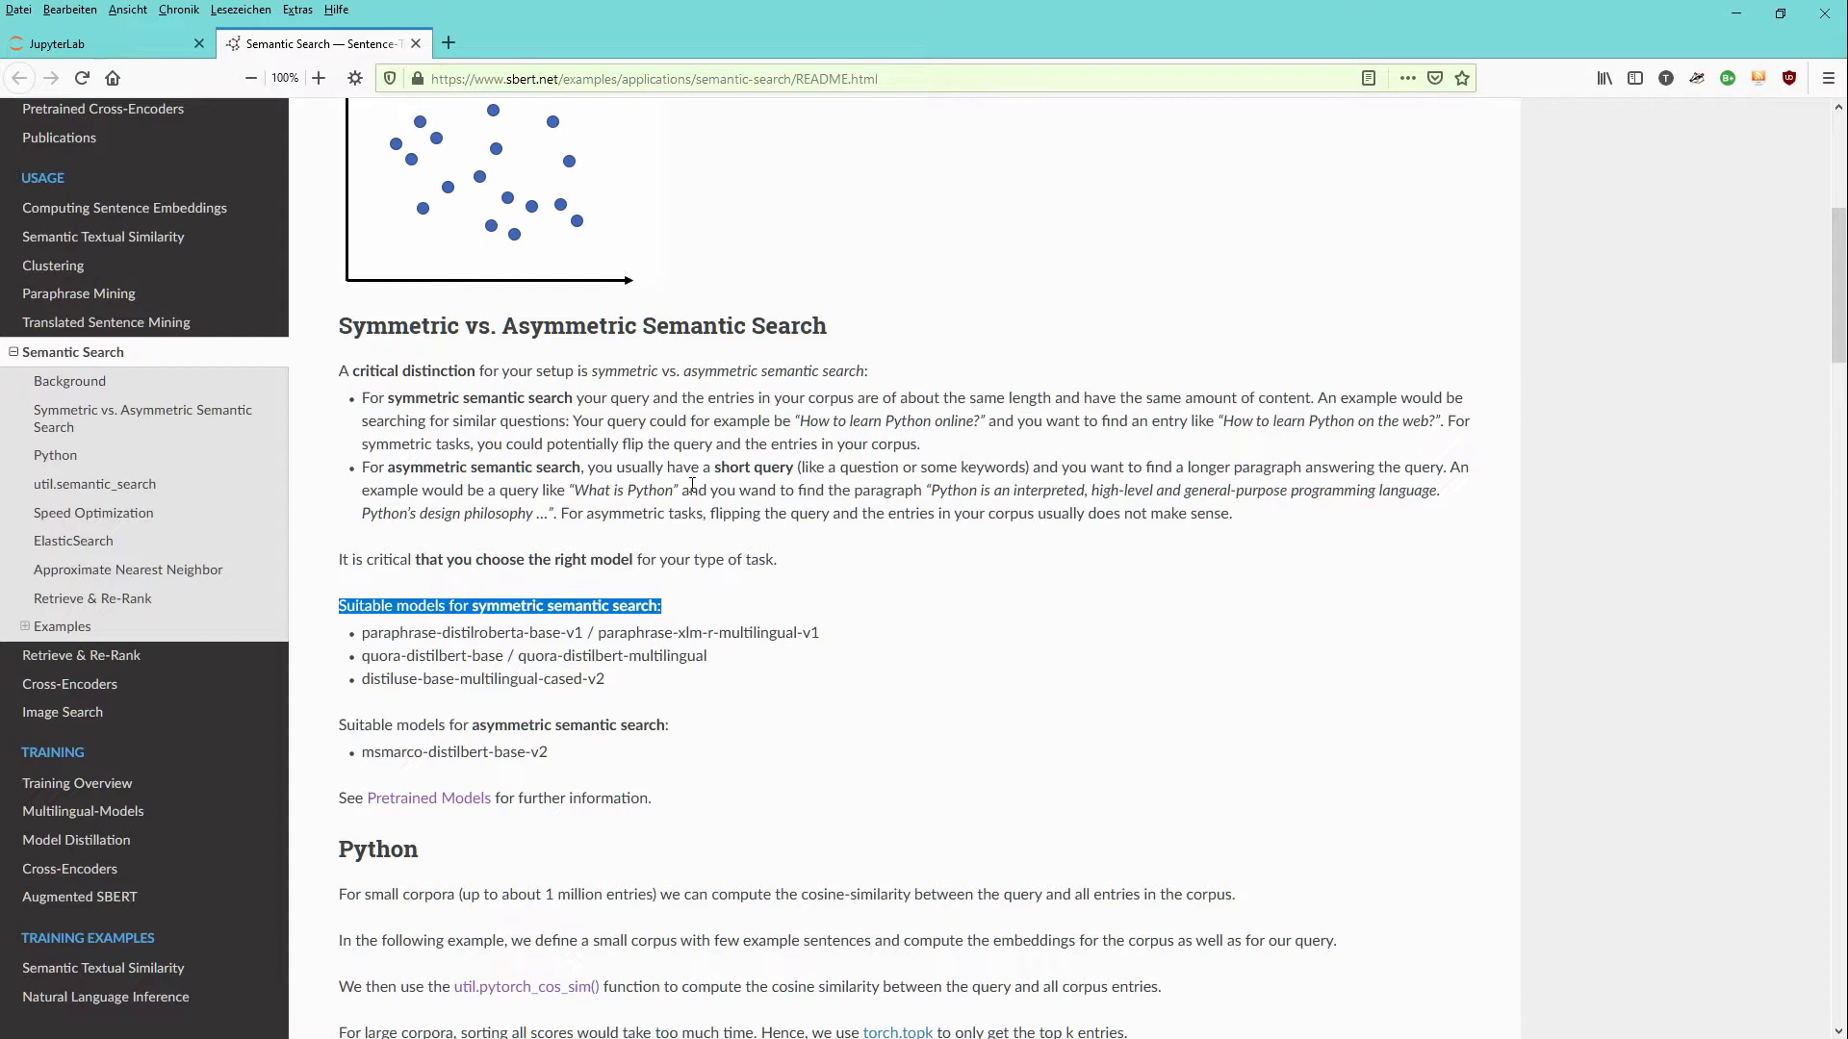
{"action": "left_click_drag", "start_coordinate": [362, 465], "coordinate": [1232, 512]}
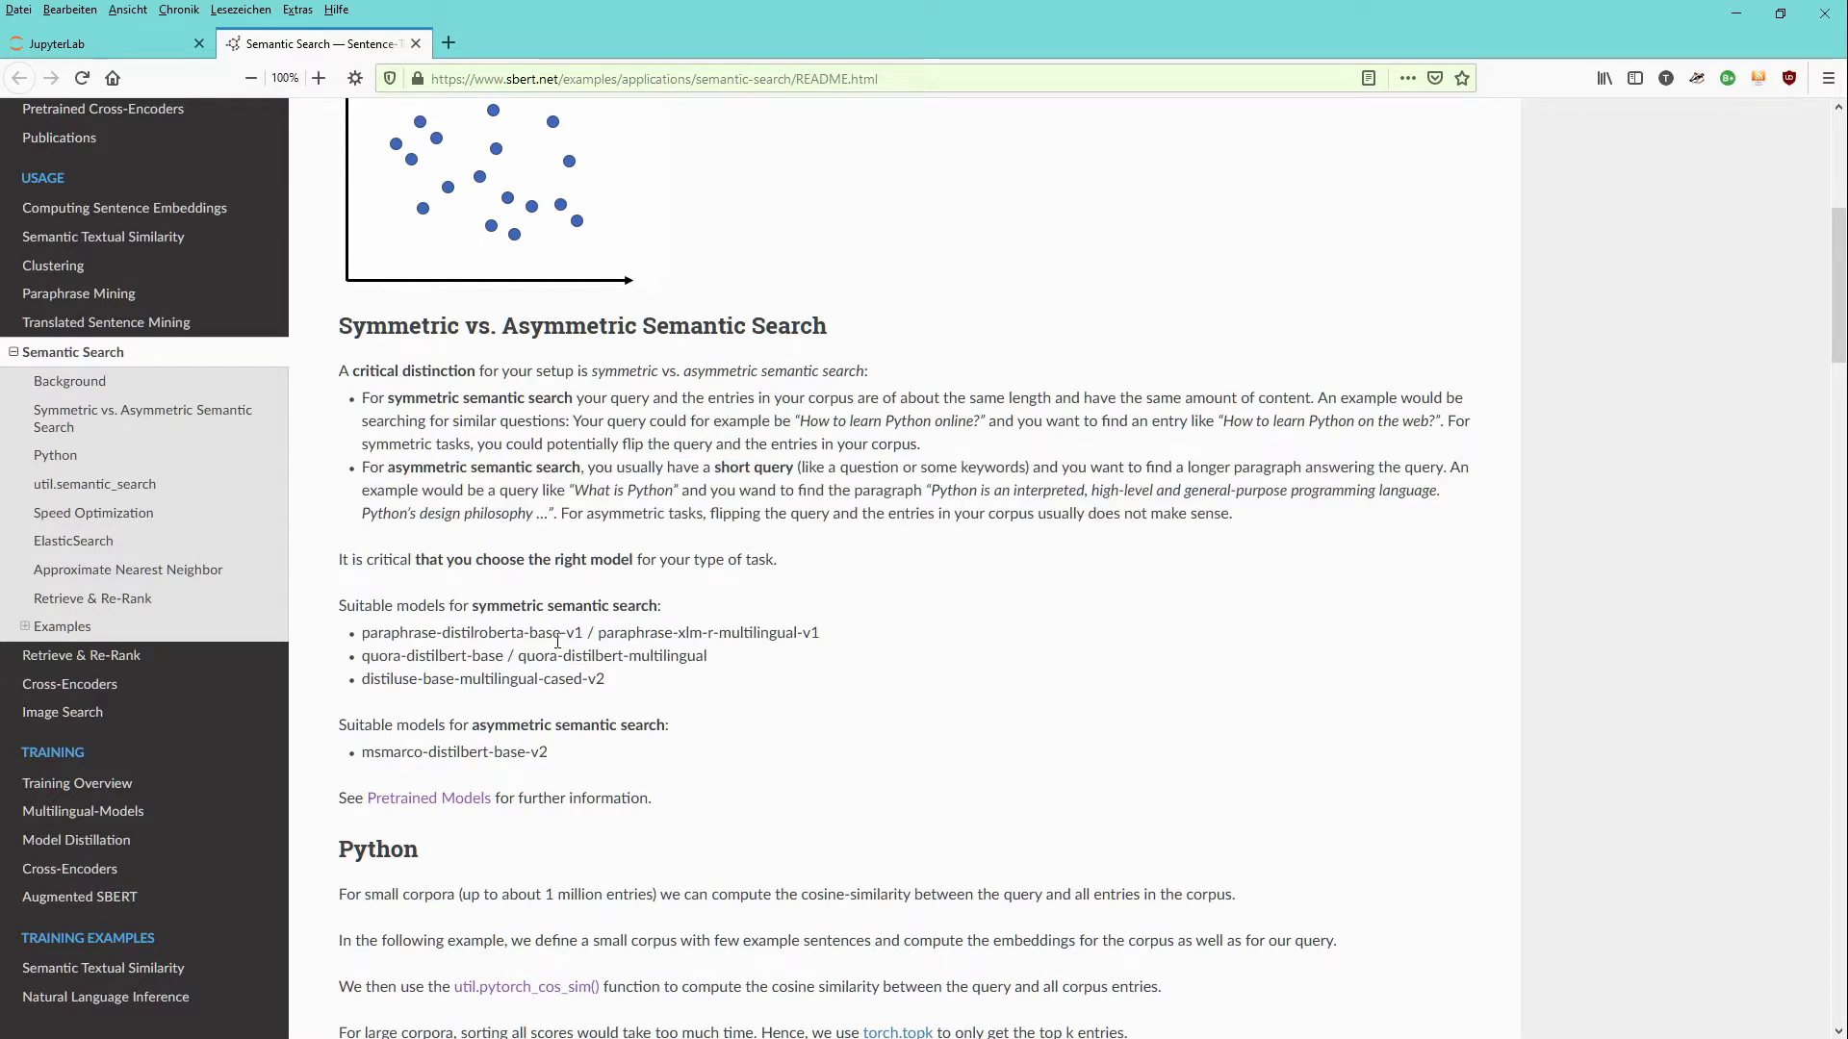
{"action": "mouse_move", "coordinate": [381, 634]}
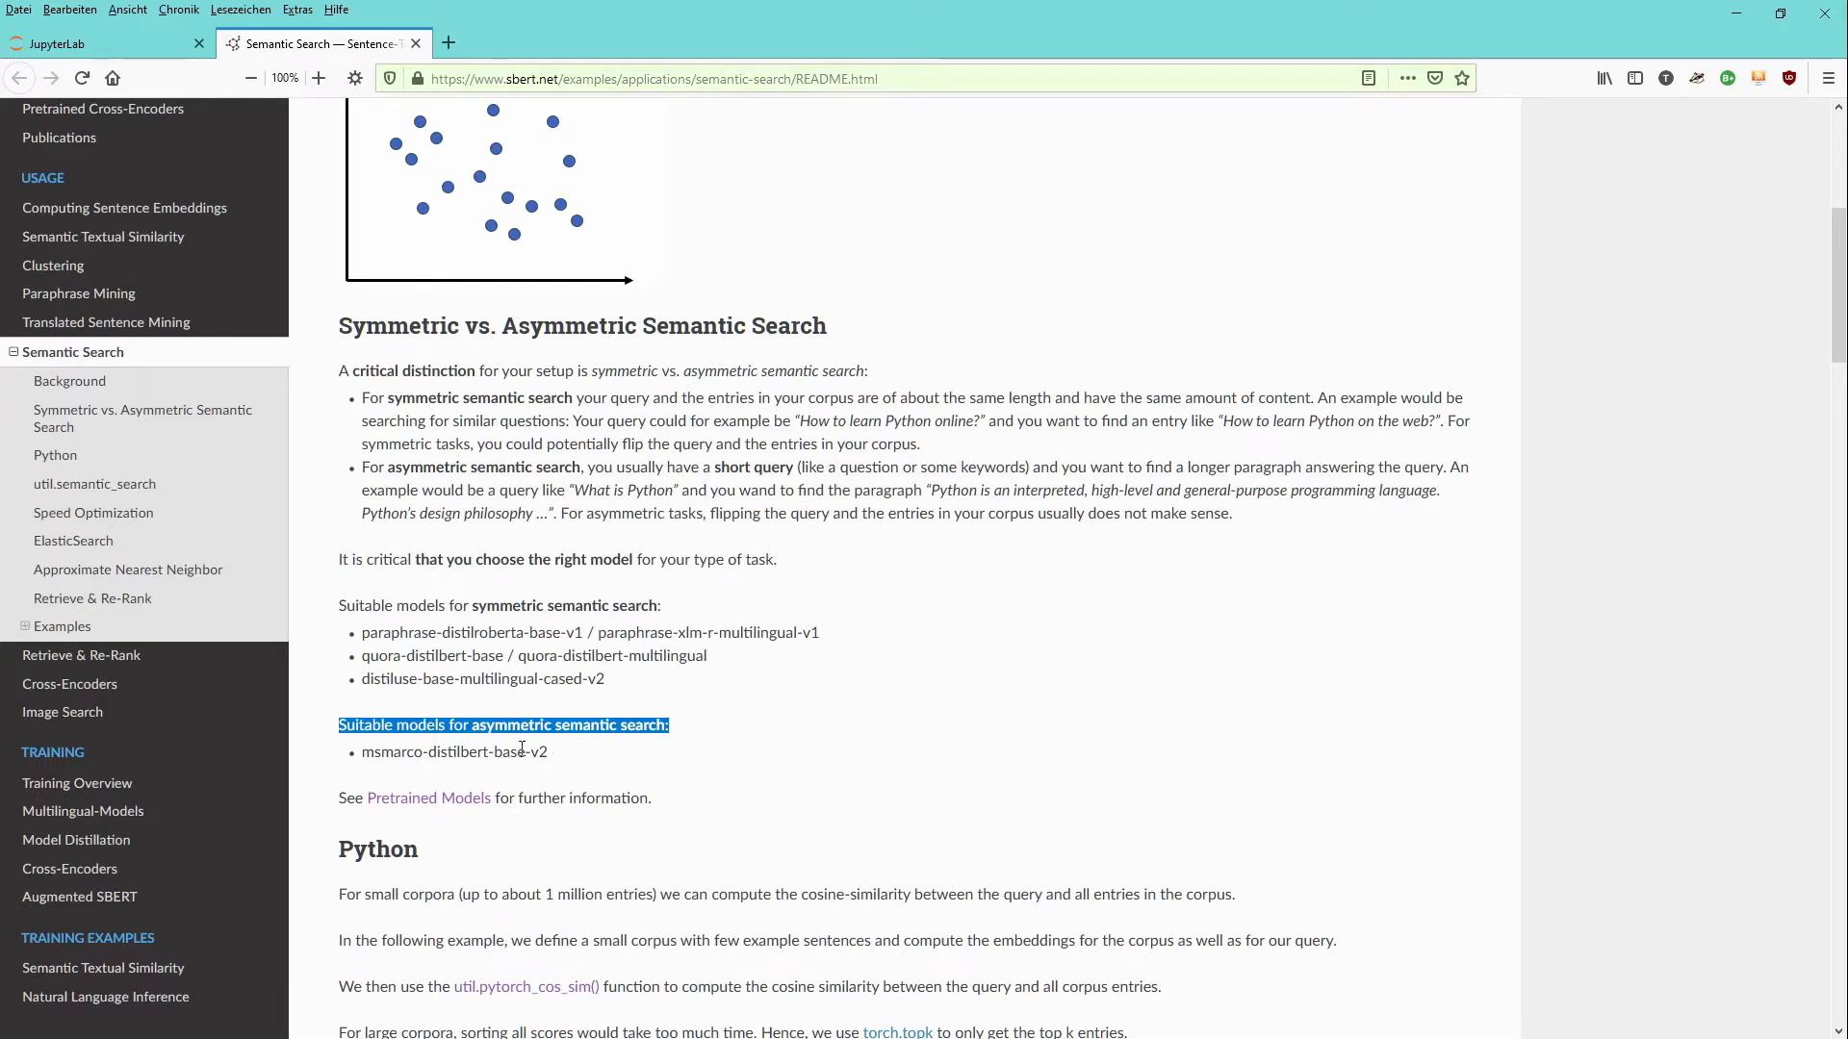
{"action": "double_click", "coordinate": [508, 753]}
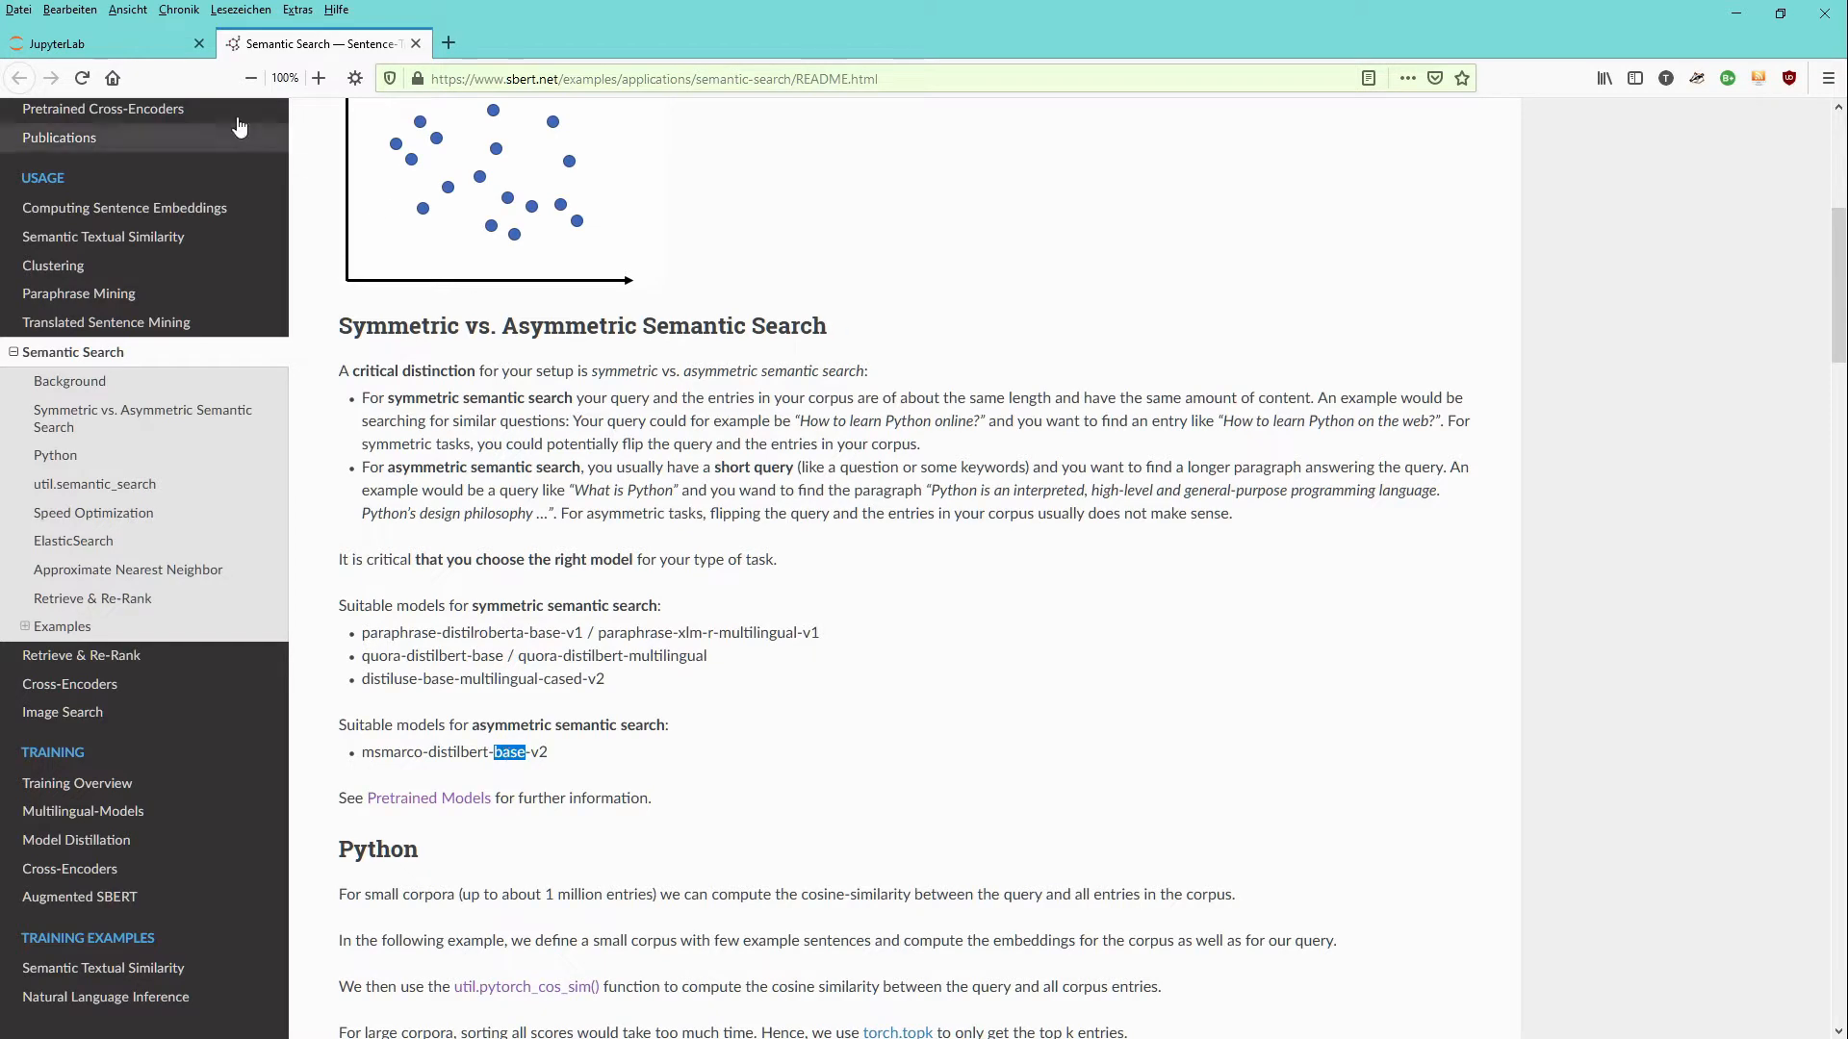
{"action": "left_click", "coordinate": [106, 44]}
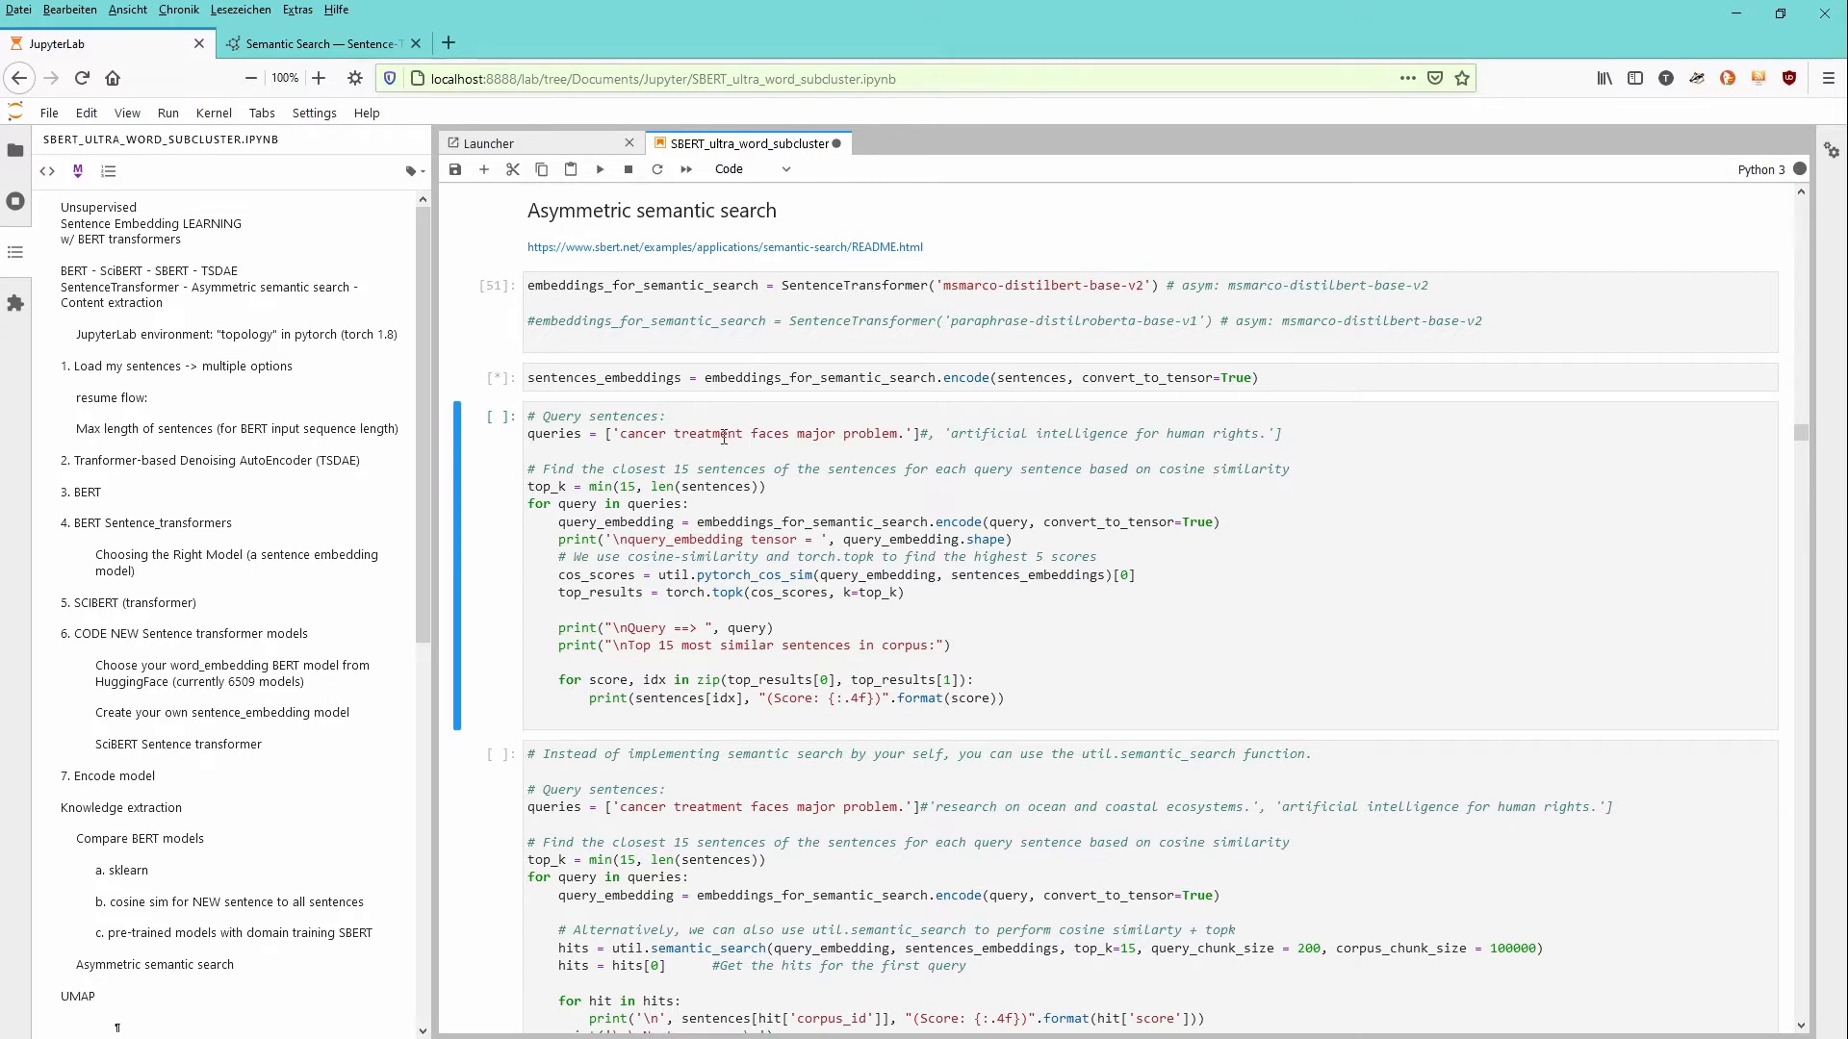
Run the SentenceTransformer and encode cells with msmarco-distilbert-base-v2, waiting for execution count [52]
{"action": "left_click", "coordinate": [732, 433]}
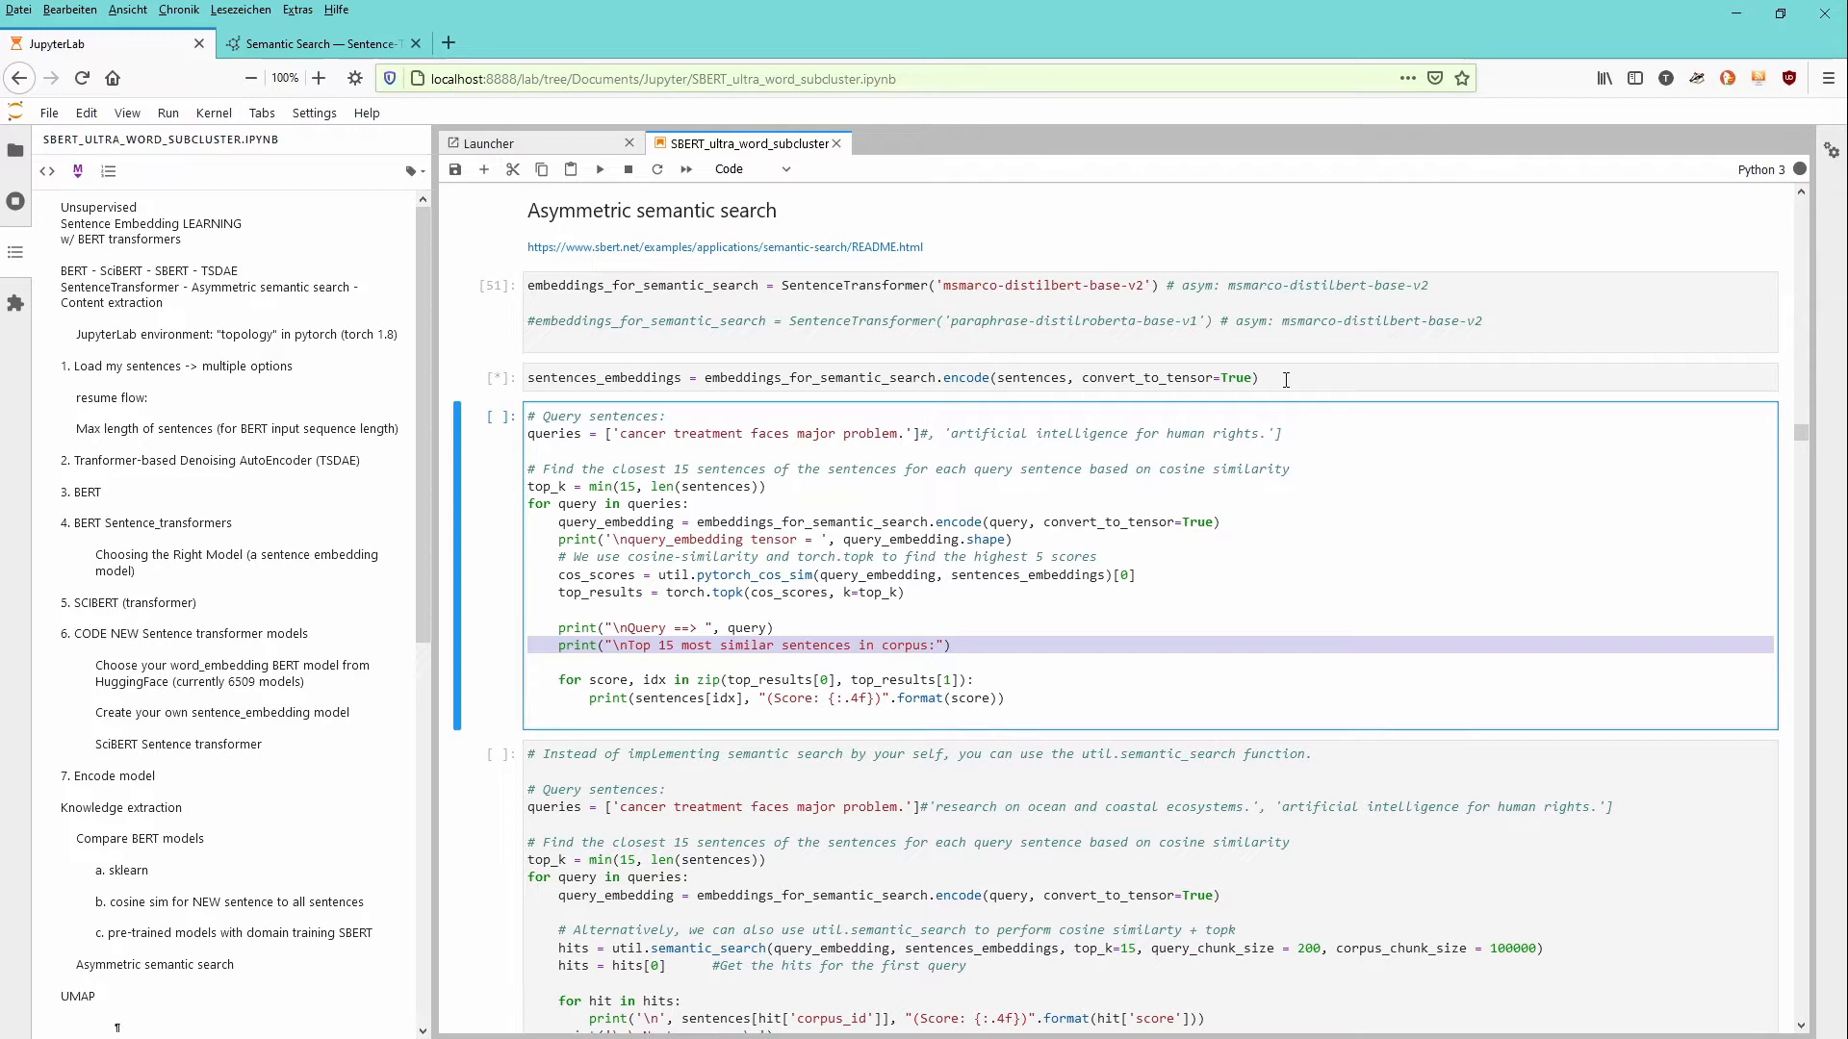
{"action": "left_click", "coordinate": [764, 485]}
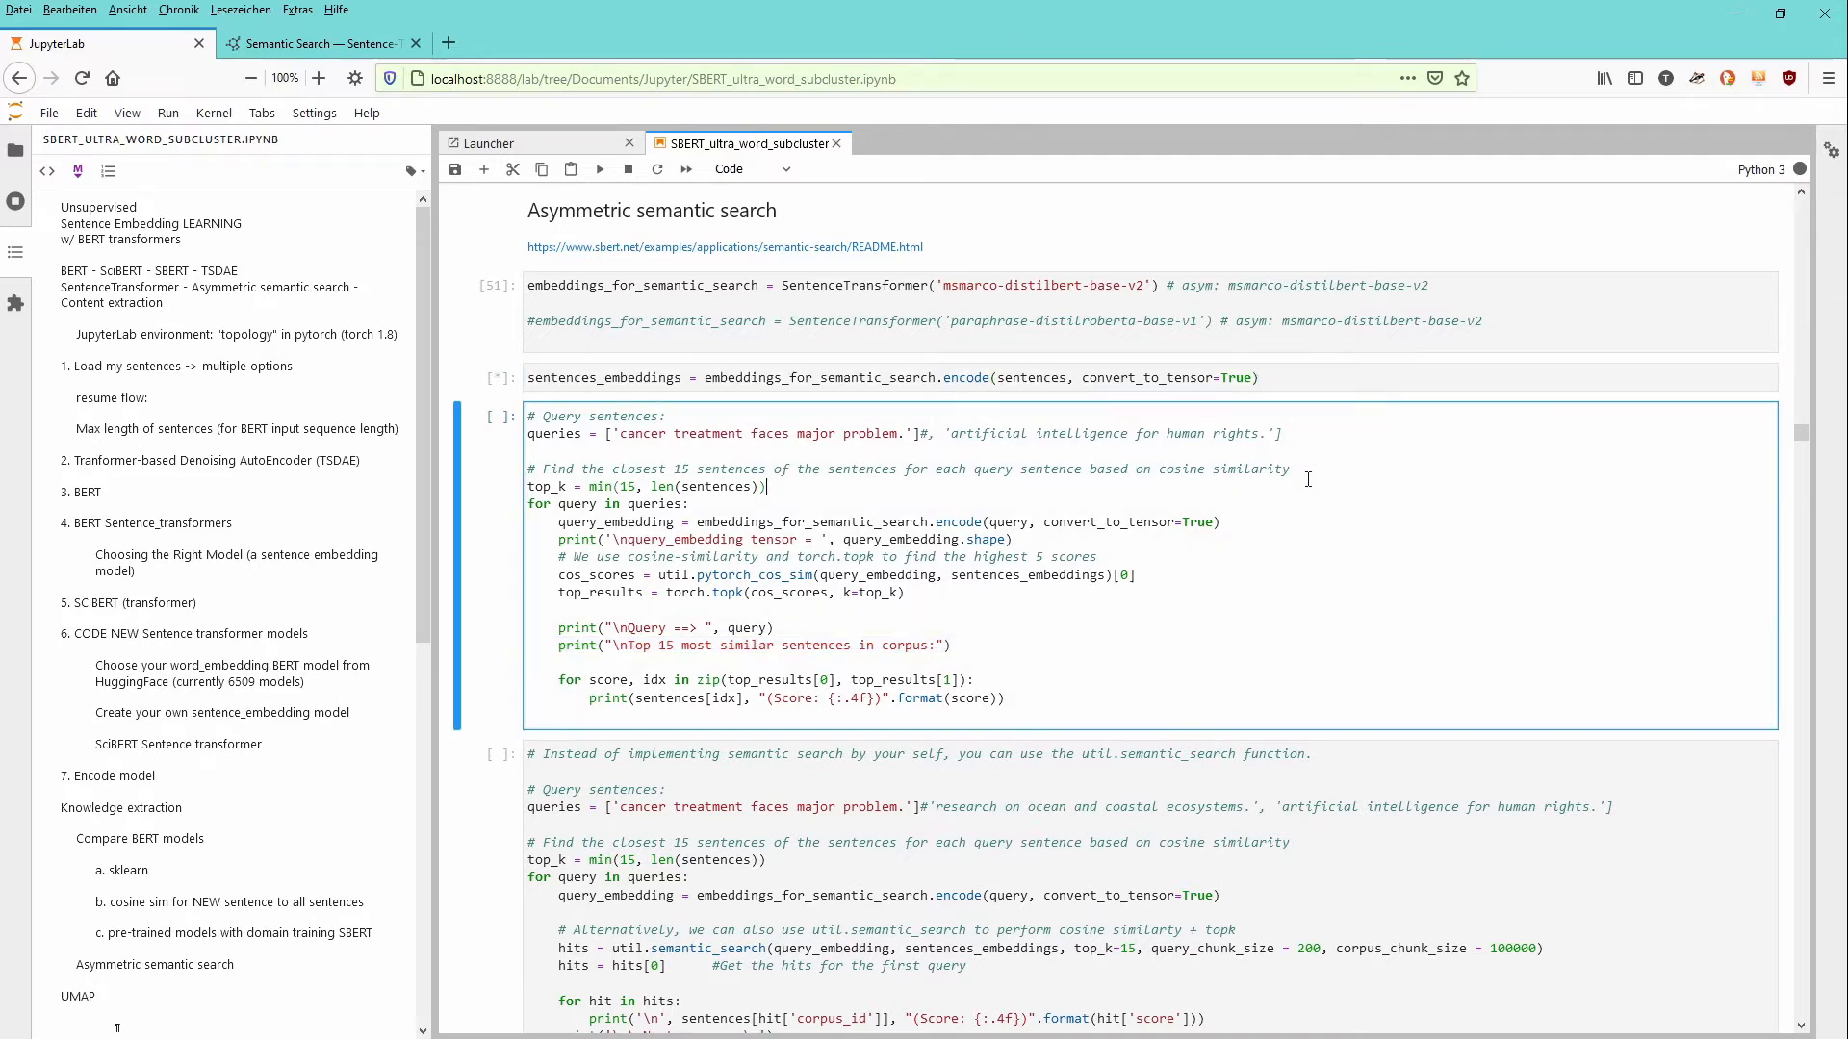
{"action": "mouse_move", "coordinate": [1307, 408]}
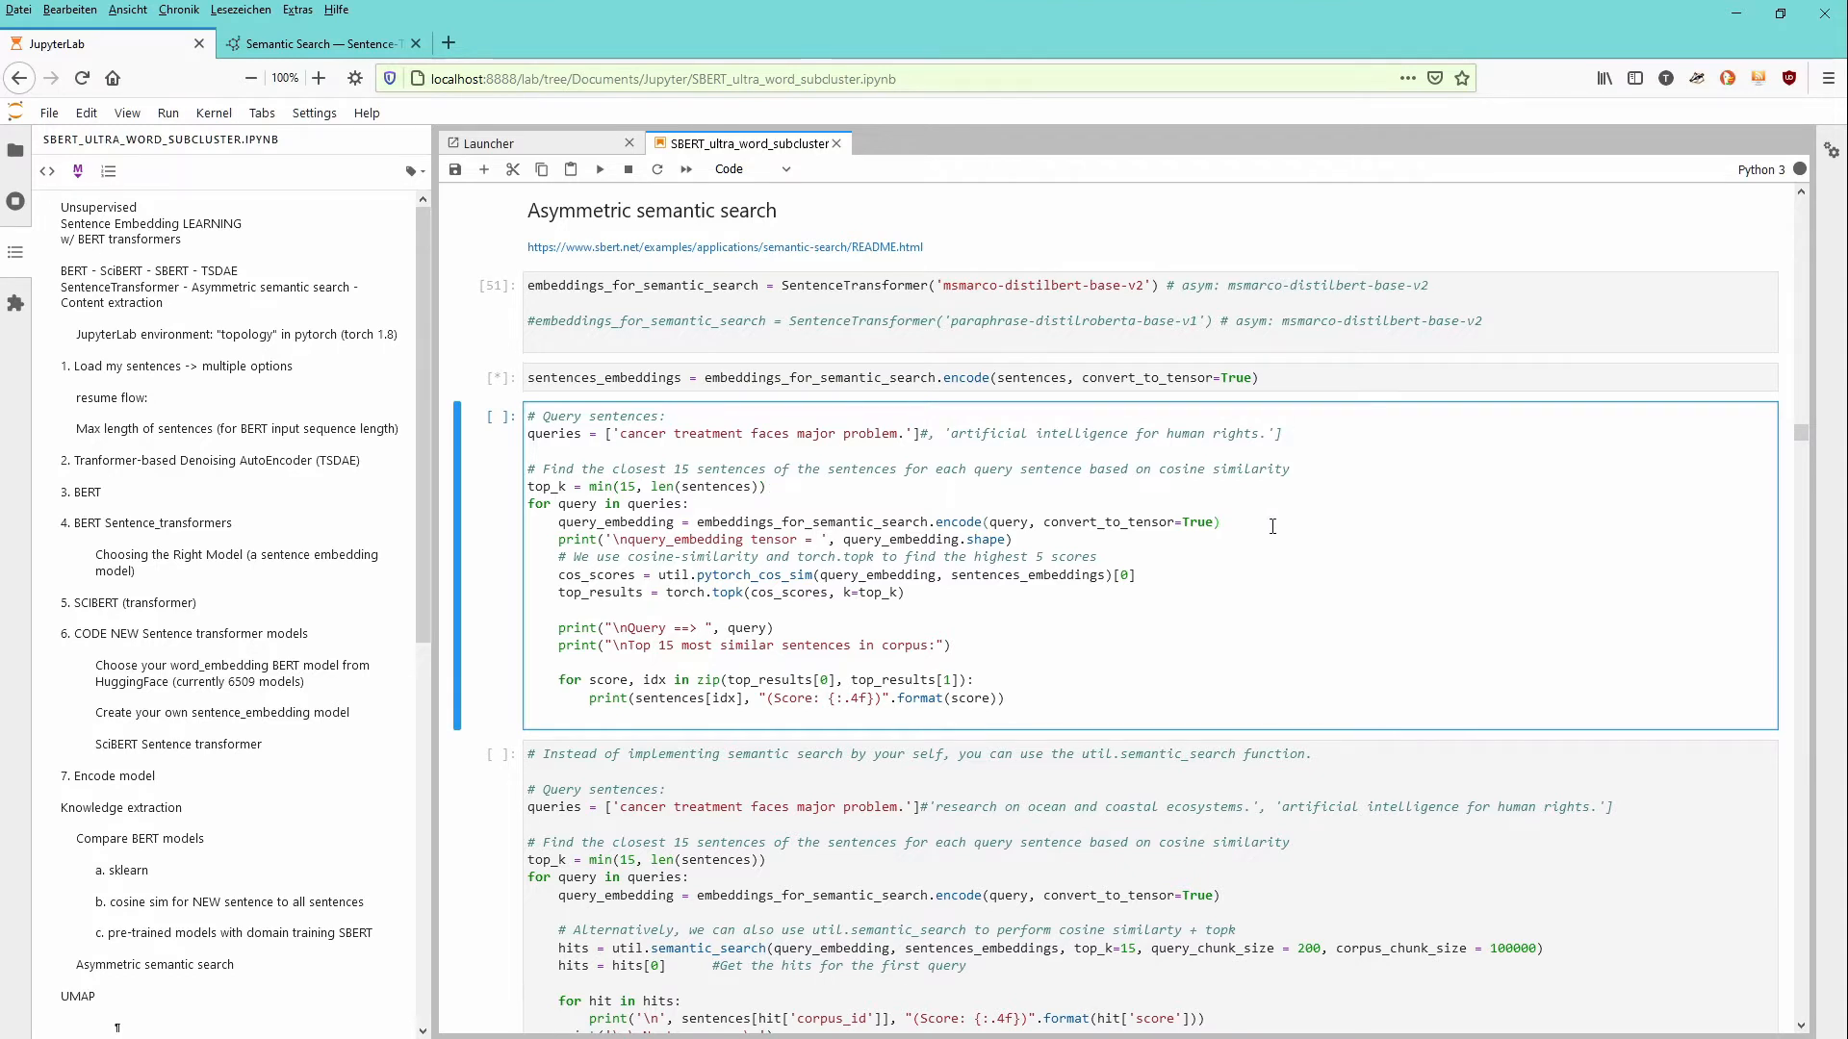
{"action": "left_click", "coordinate": [1220, 521]}
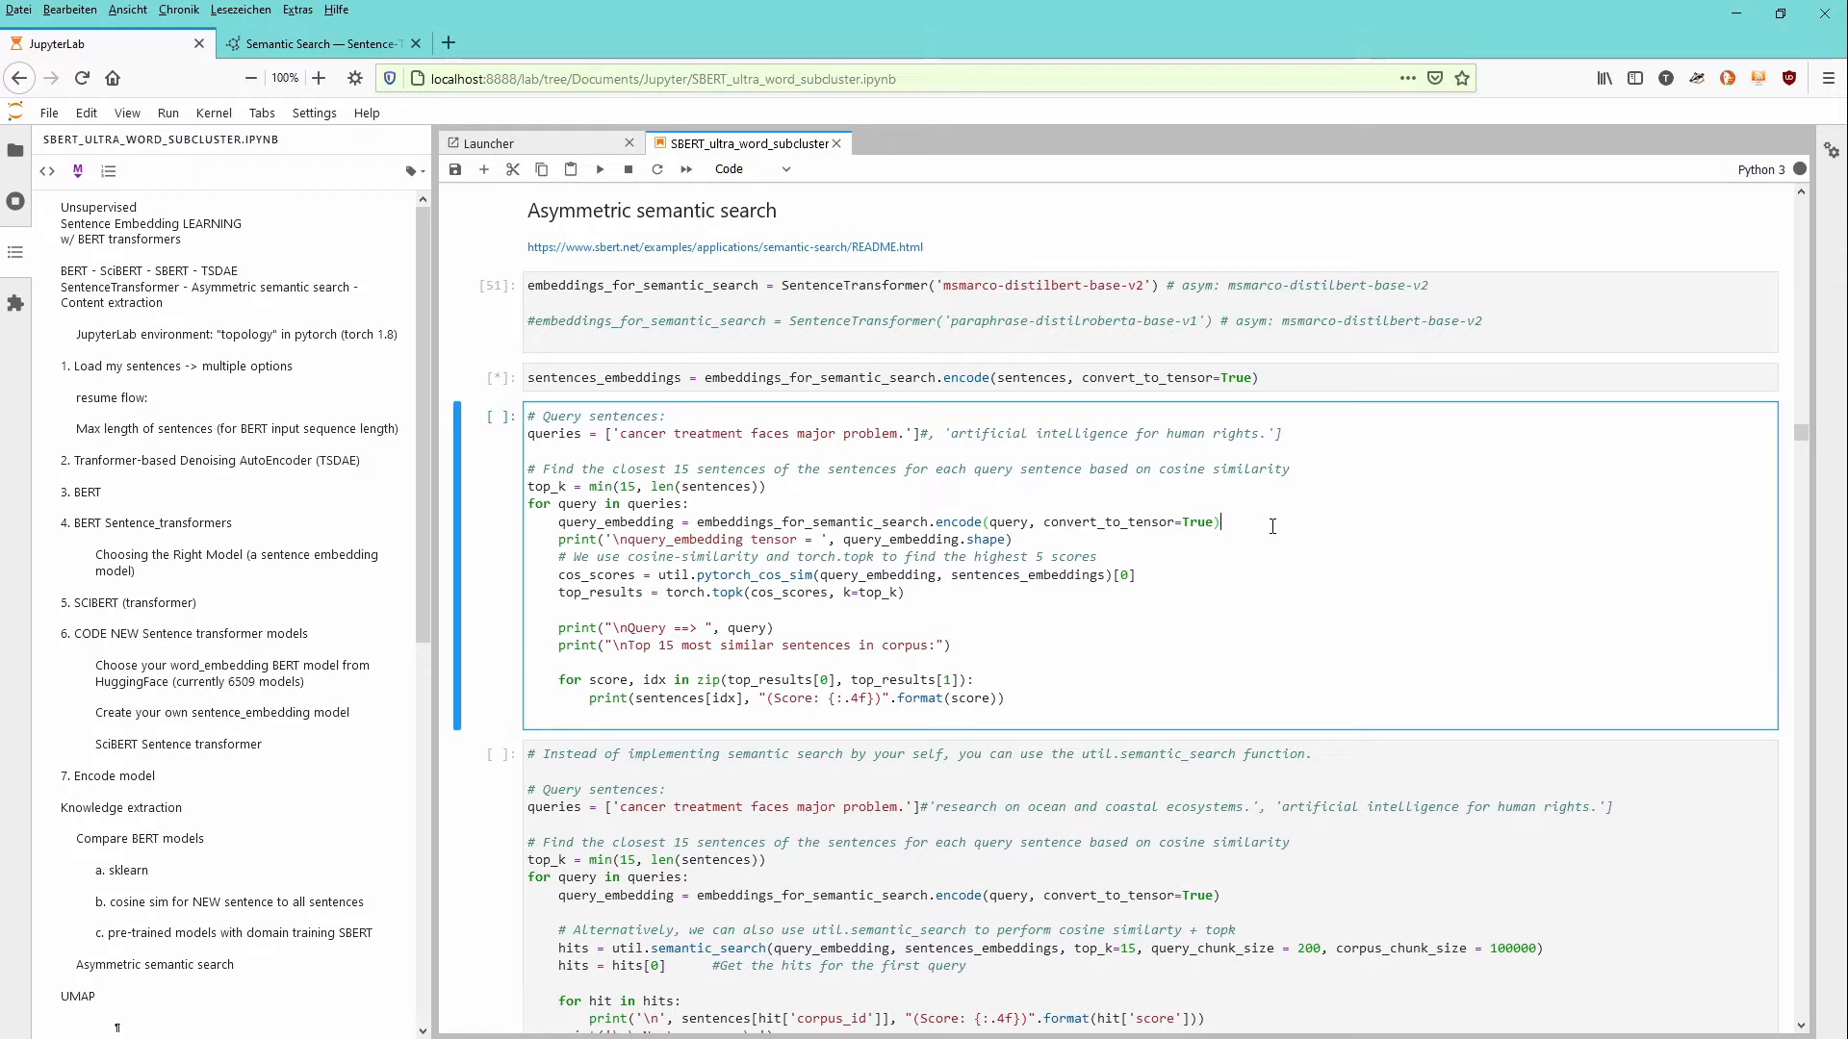
{"action": "mouse_move", "coordinate": [1499, 574]}
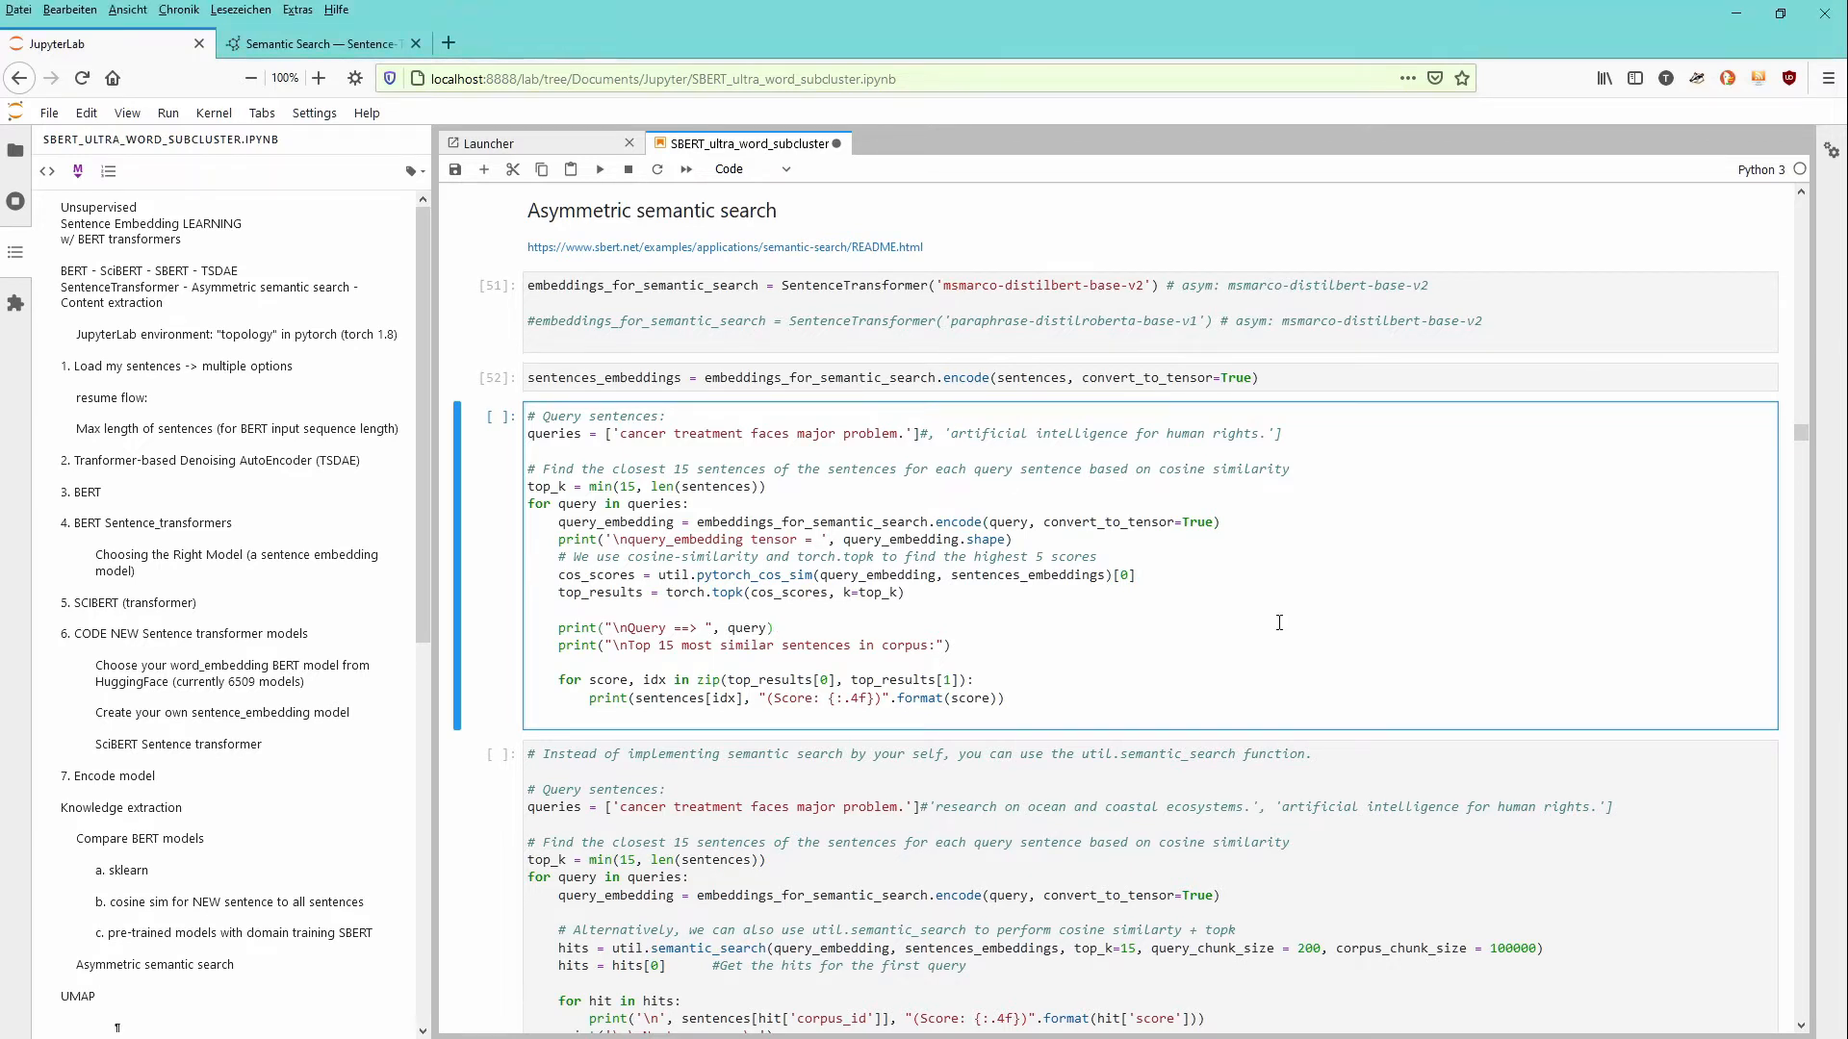
Run the pytorch_cos_sim/torch.topk cell and inspect a result sentence with its cosine score
{"action": "left_click", "coordinate": [599, 169]}
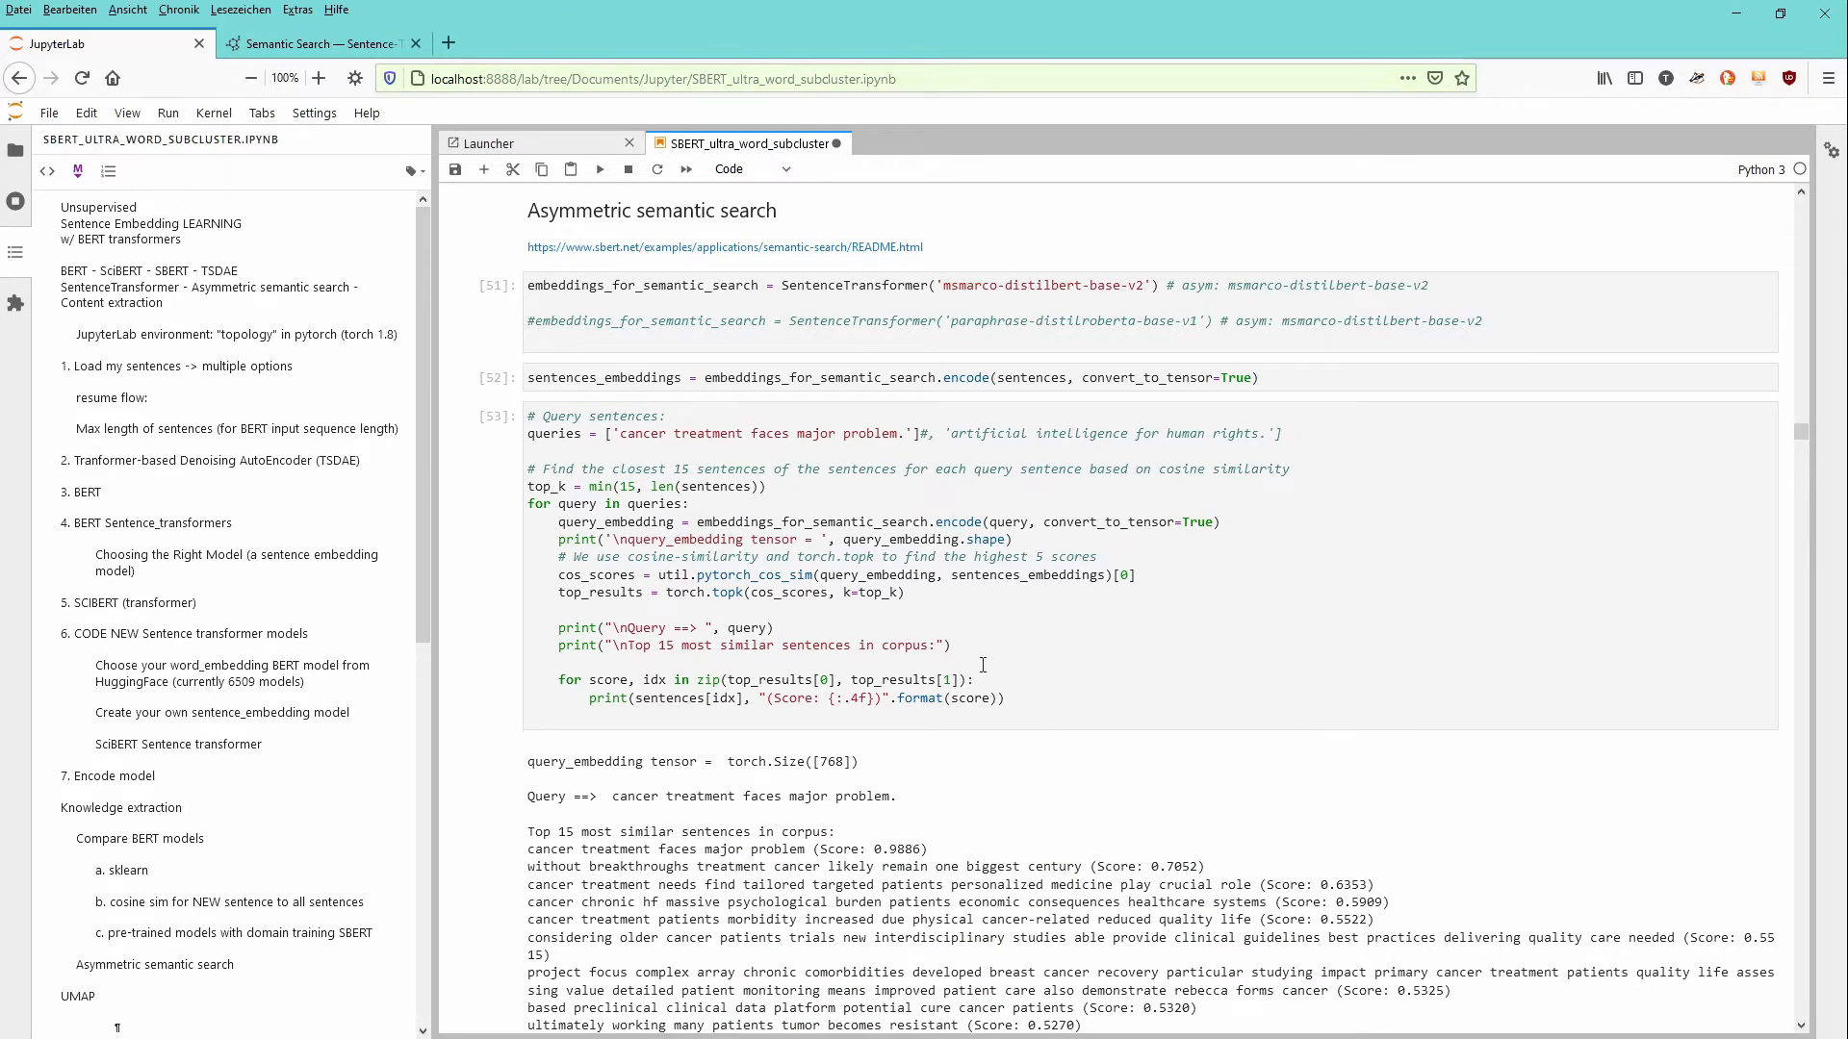
{"action": "scroll", "scroll_direction": "down", "scroll_amount": 3}
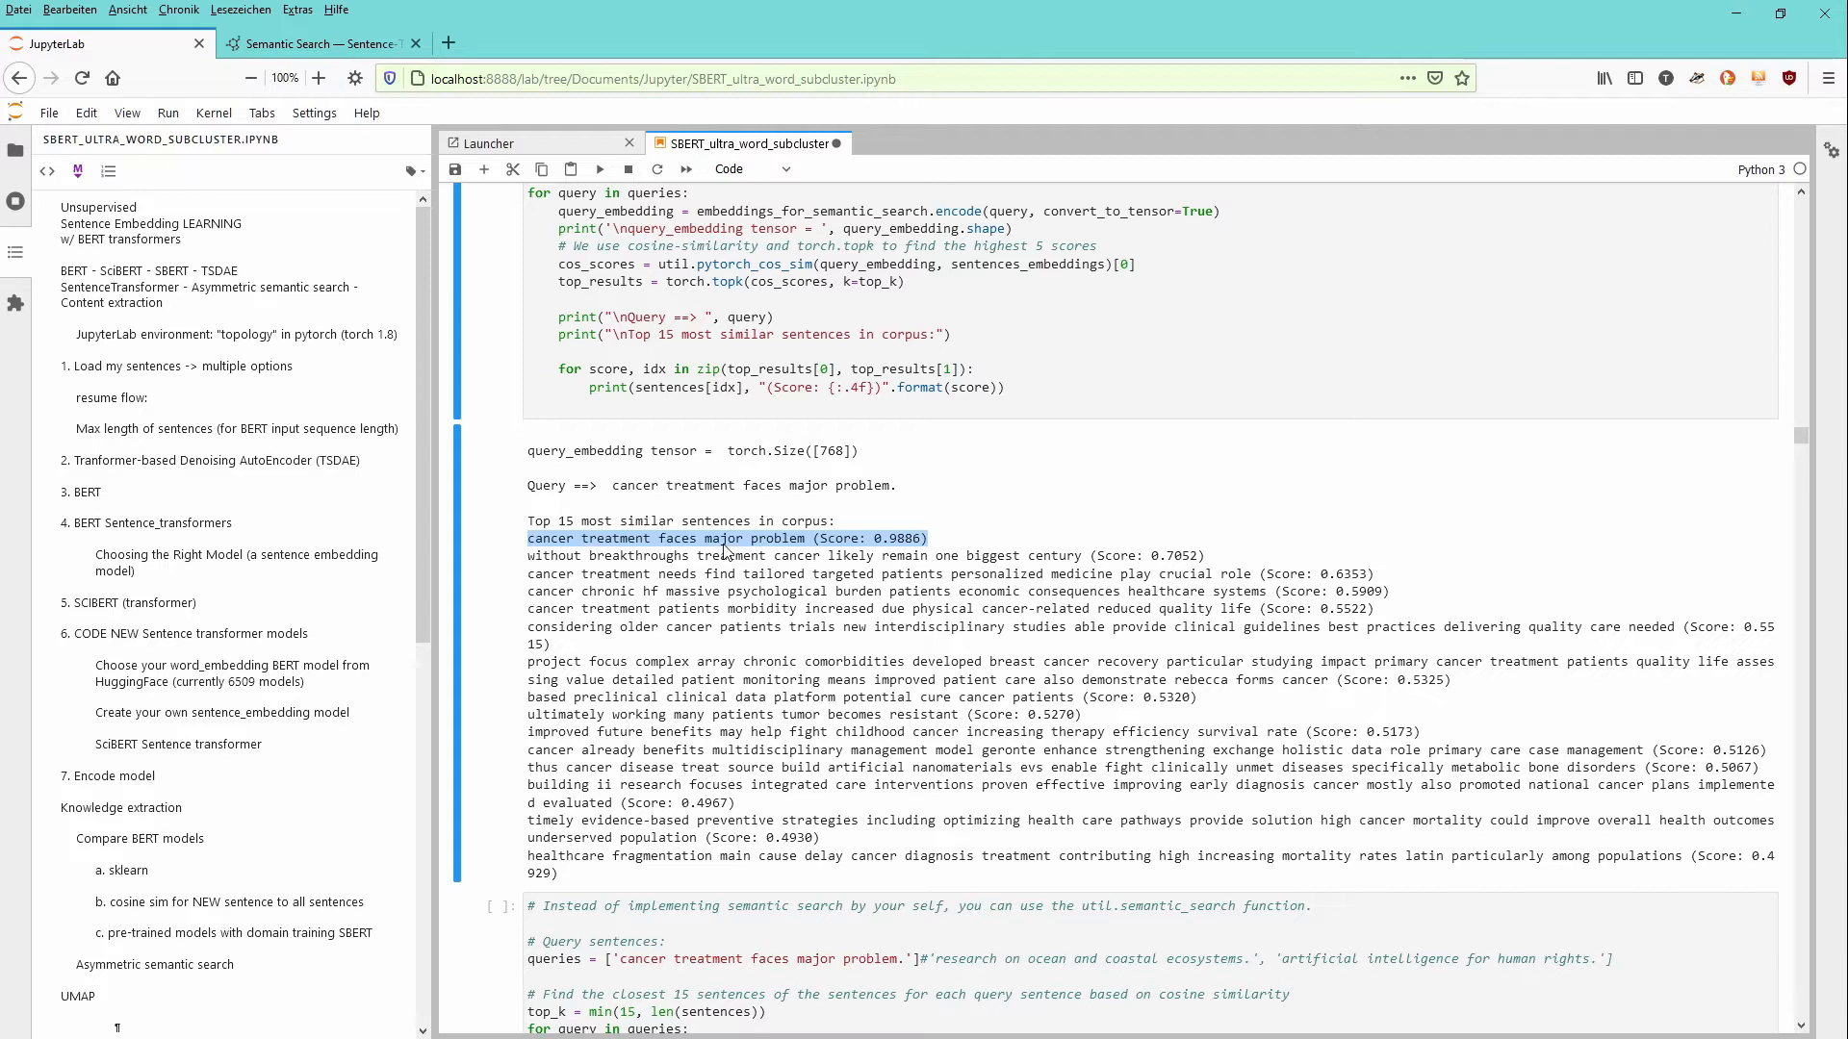
{"action": "mouse_move", "coordinate": [551, 562]}
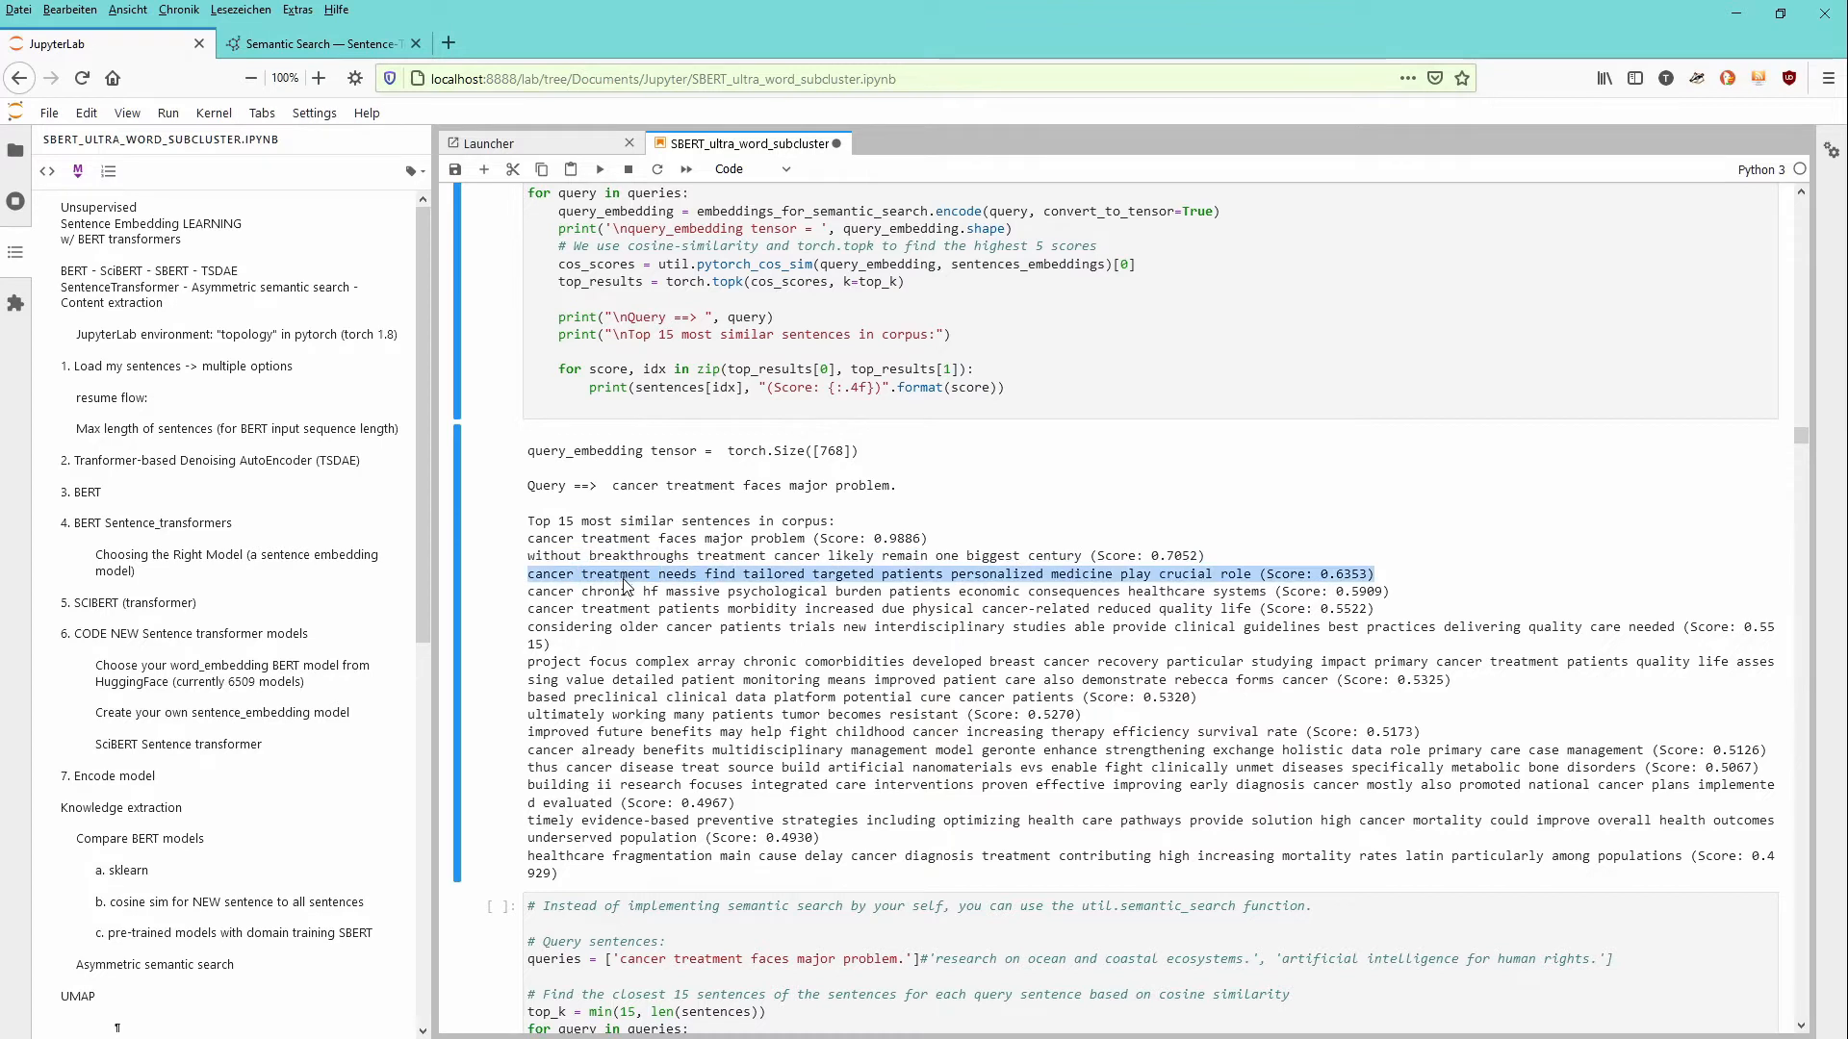
{"action": "left_click", "coordinate": [631, 591]}
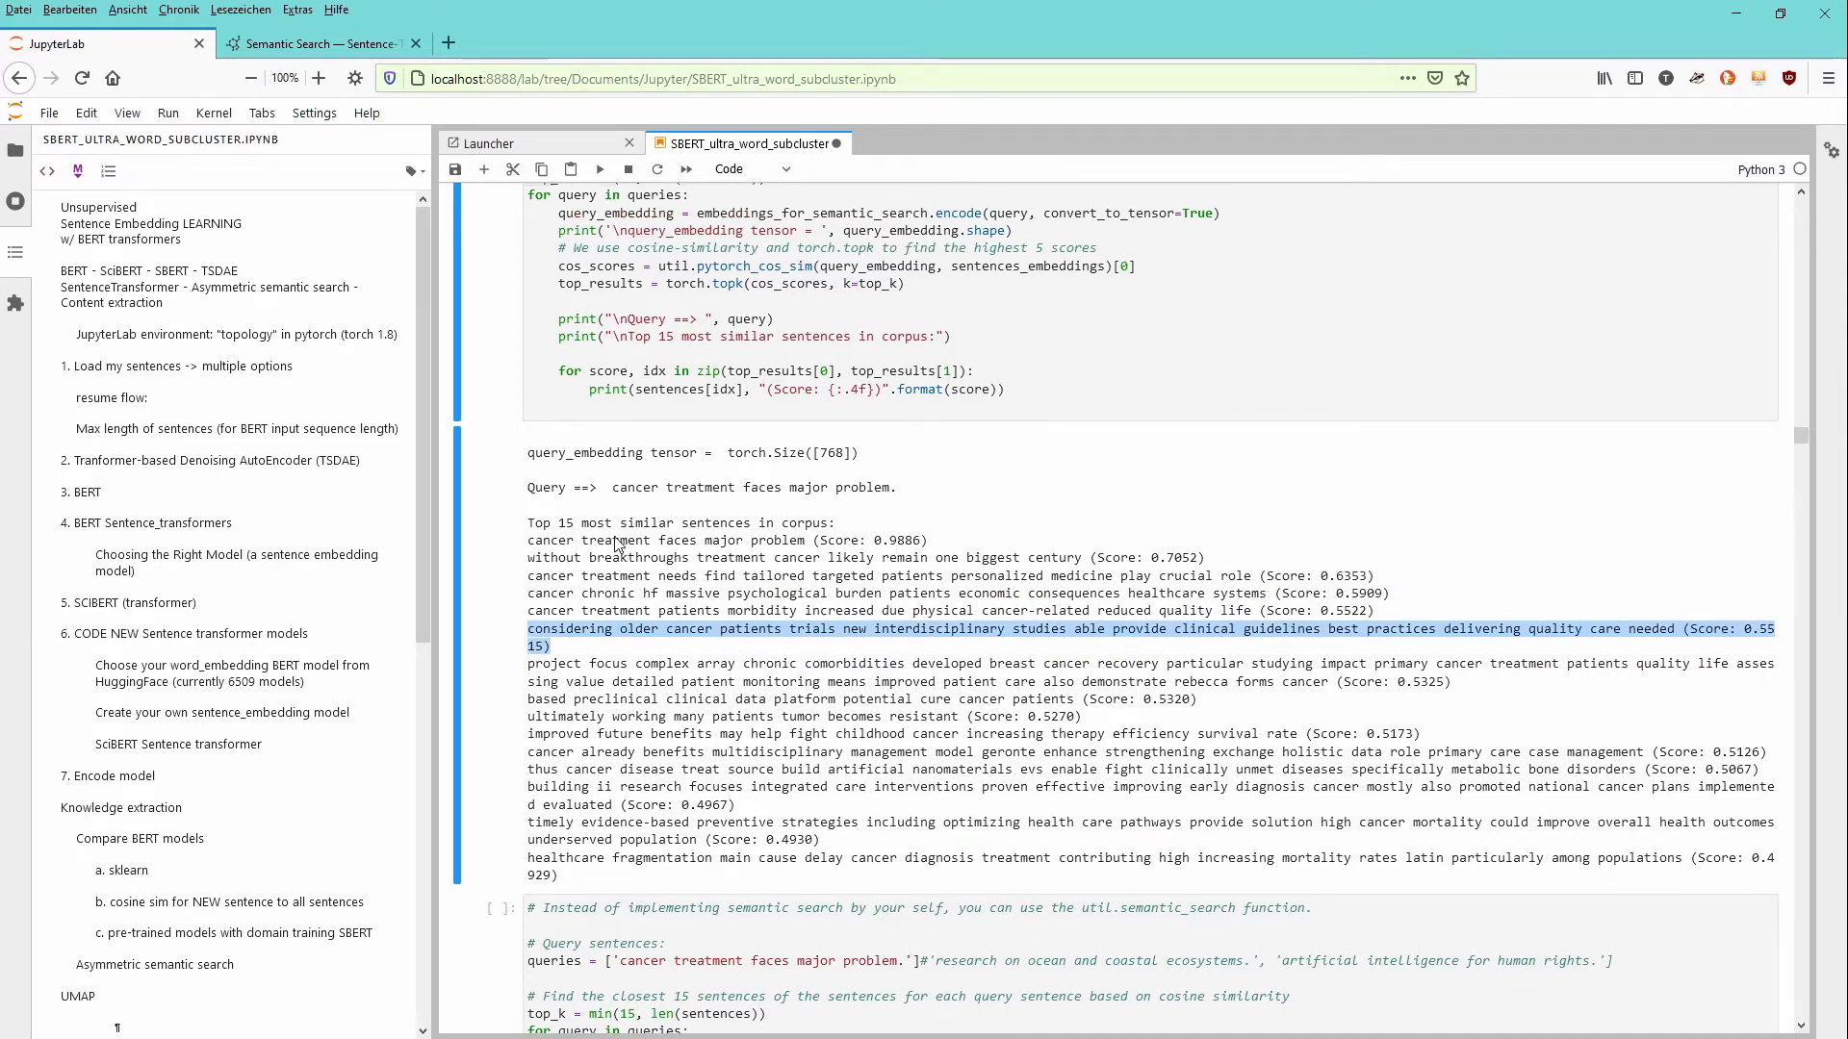
Scroll down to the TSDAE with BERT base and SCIBERT output tables for the cancer query
{"action": "scroll", "scroll_direction": "down", "scroll_amount": 3}
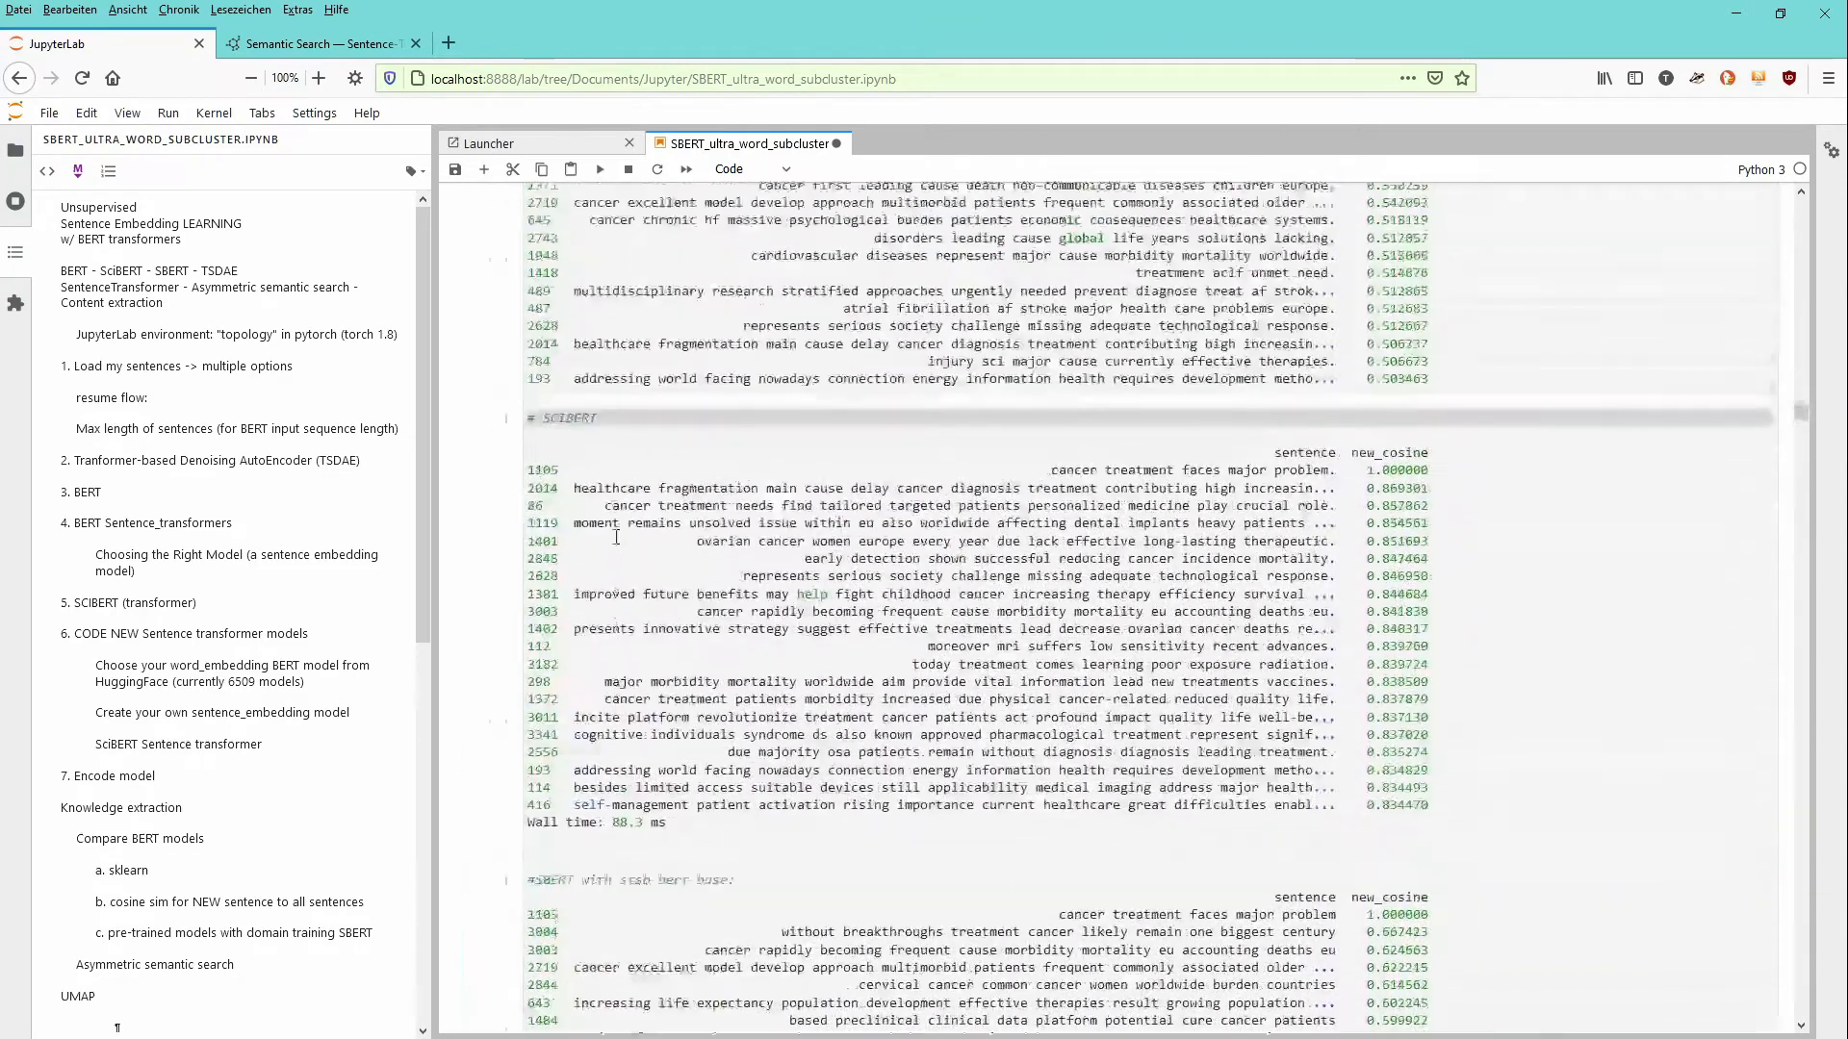
{"action": "scroll", "scroll_direction": "down", "scroll_amount": 3}
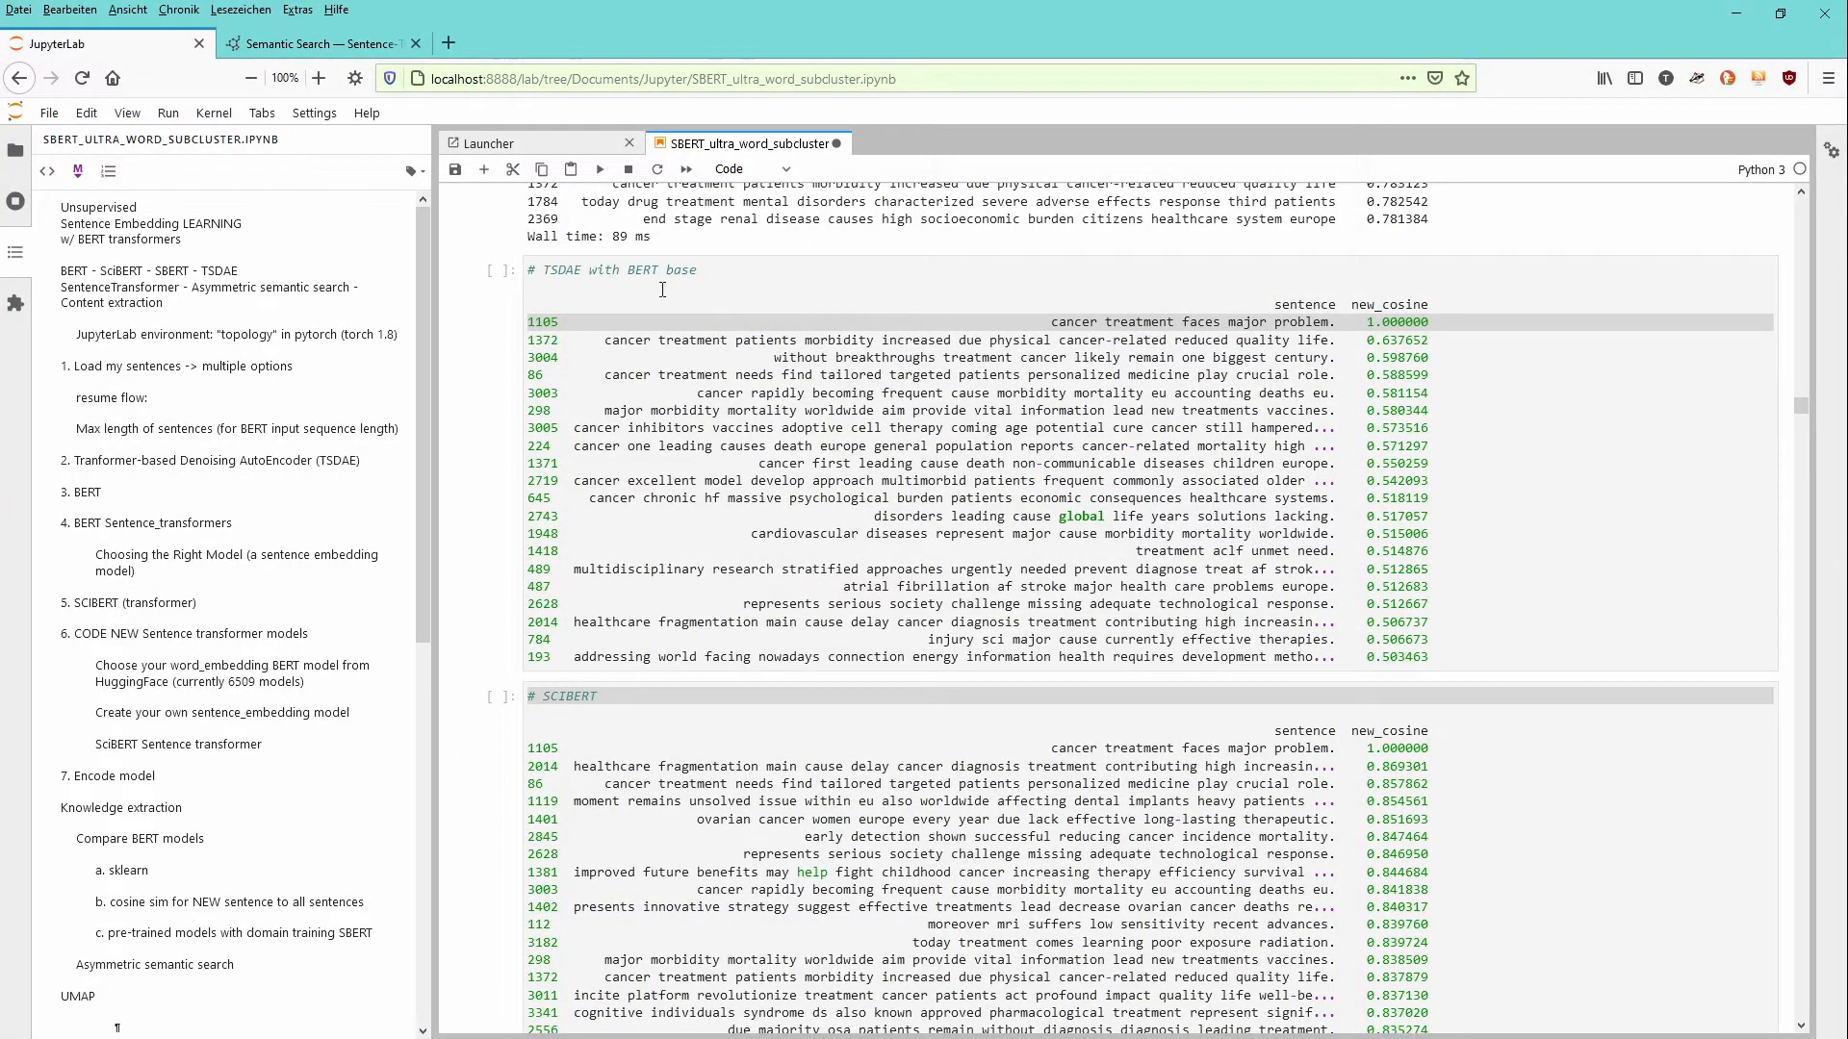
{"action": "mouse_move", "coordinate": [597, 244]}
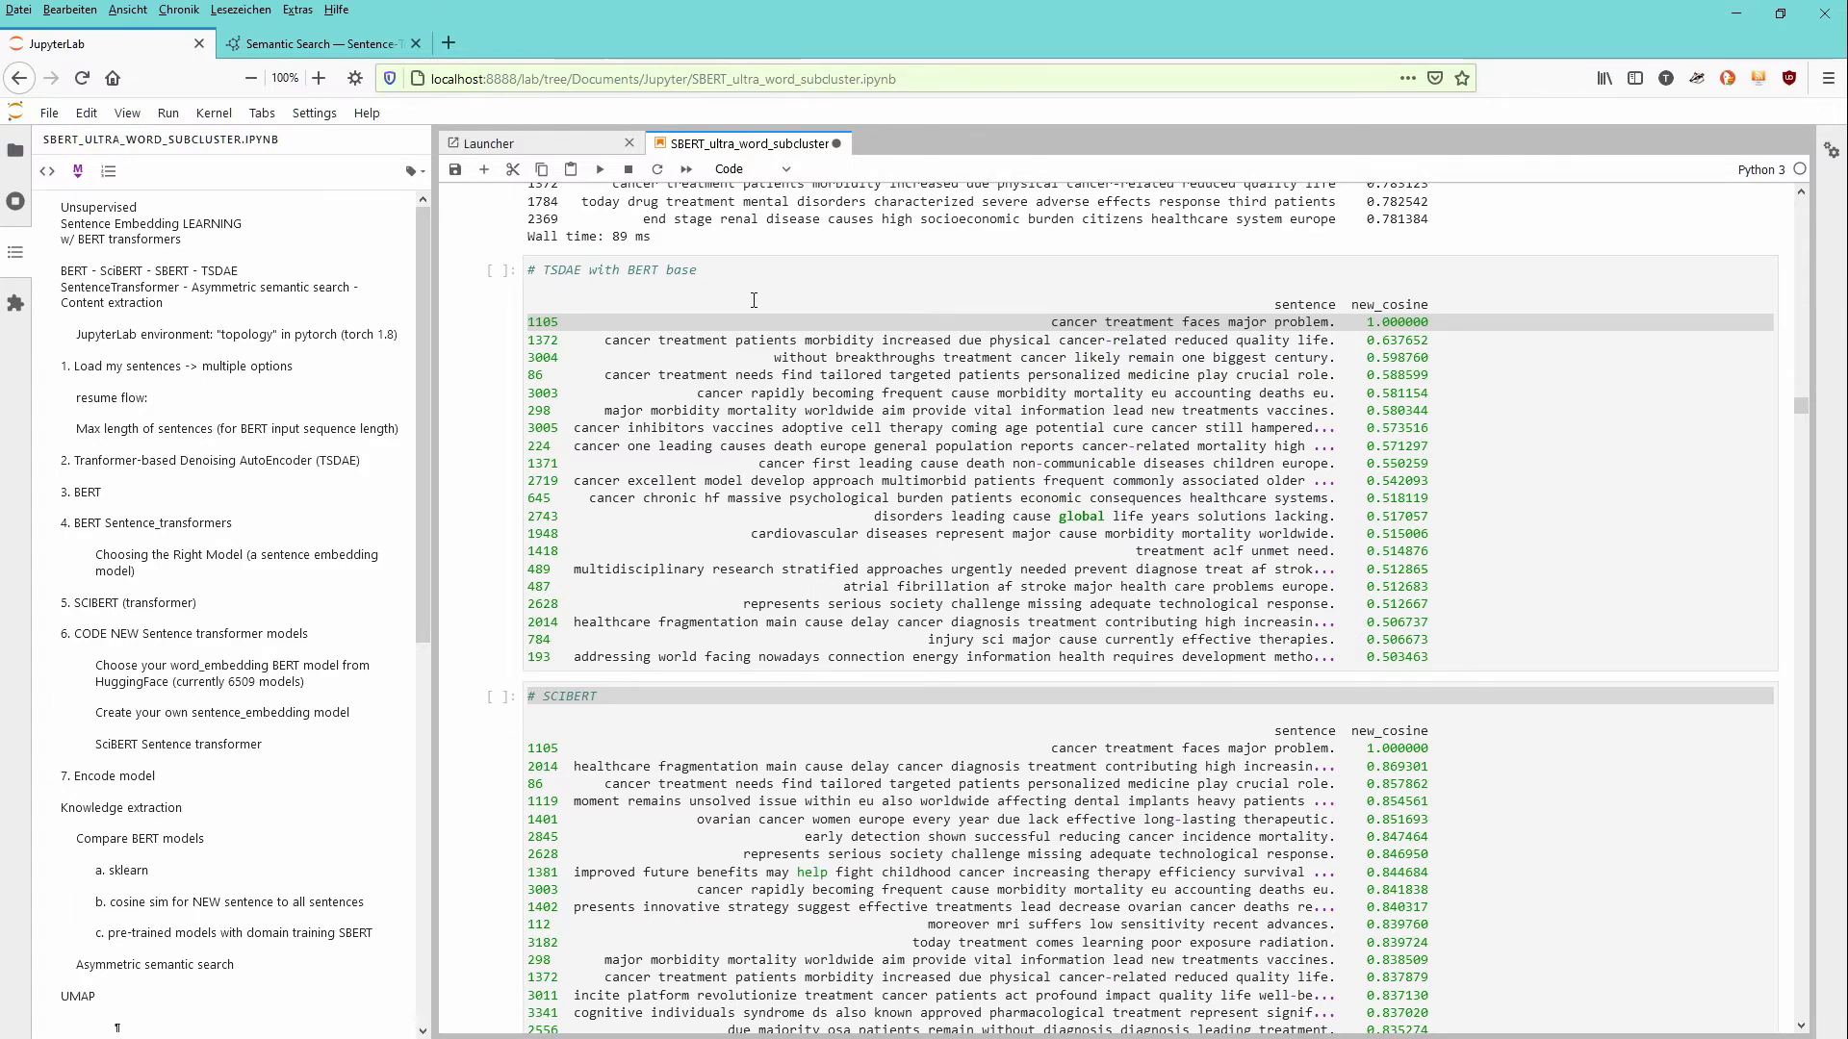
{"action": "scroll", "scroll_direction": "down", "scroll_amount": 3}
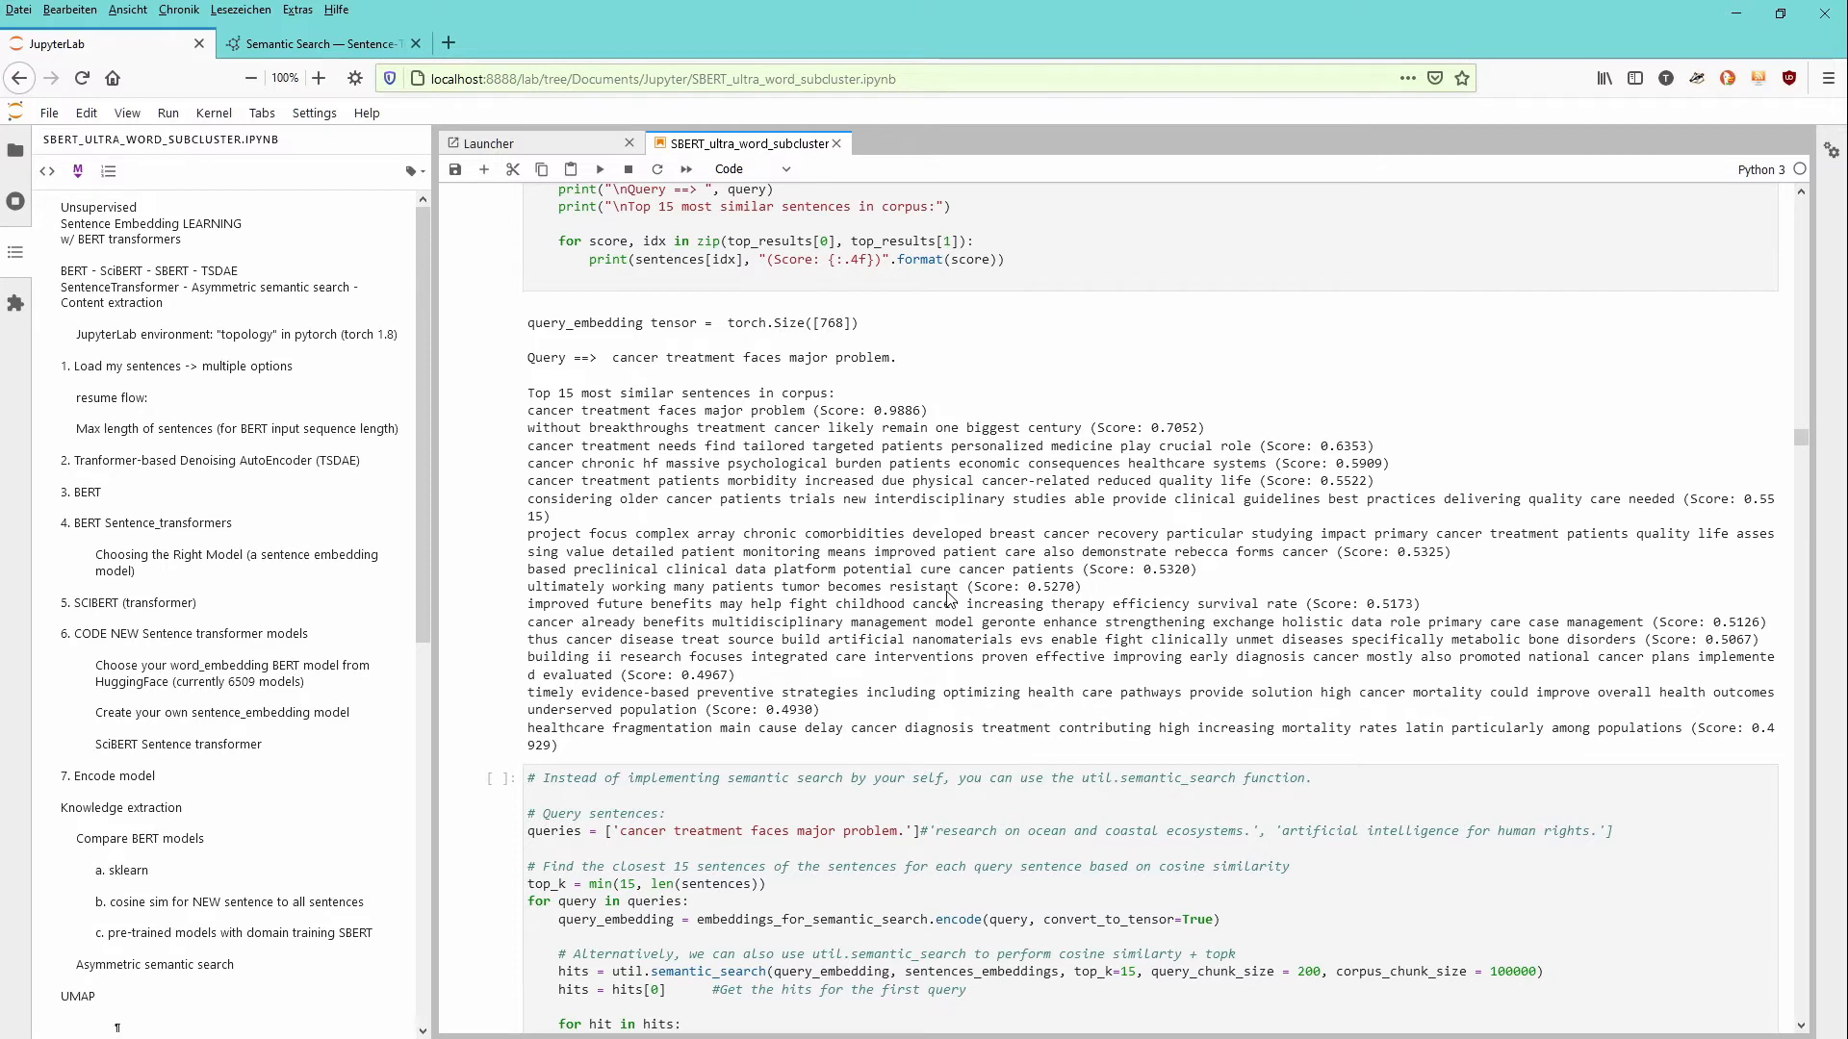
{"action": "mouse_move", "coordinate": [1084, 587]}
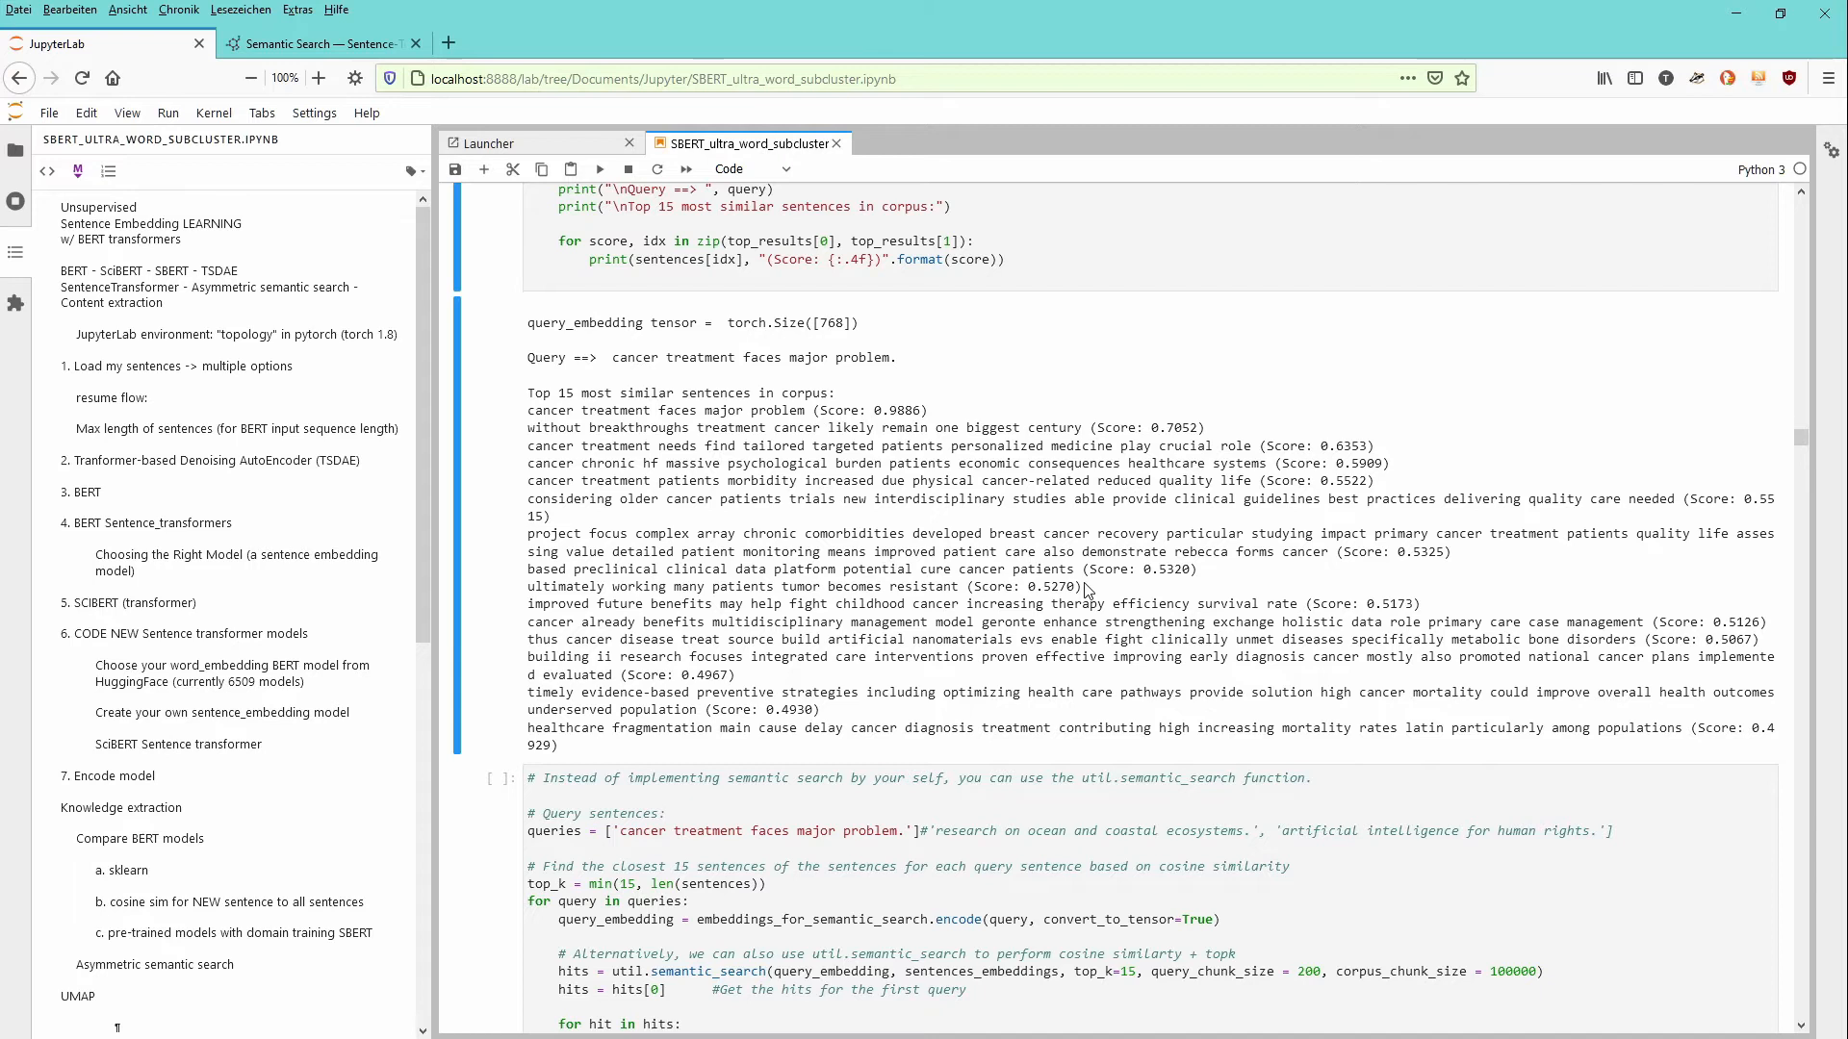
{"action": "mouse_move", "coordinate": [733, 462]}
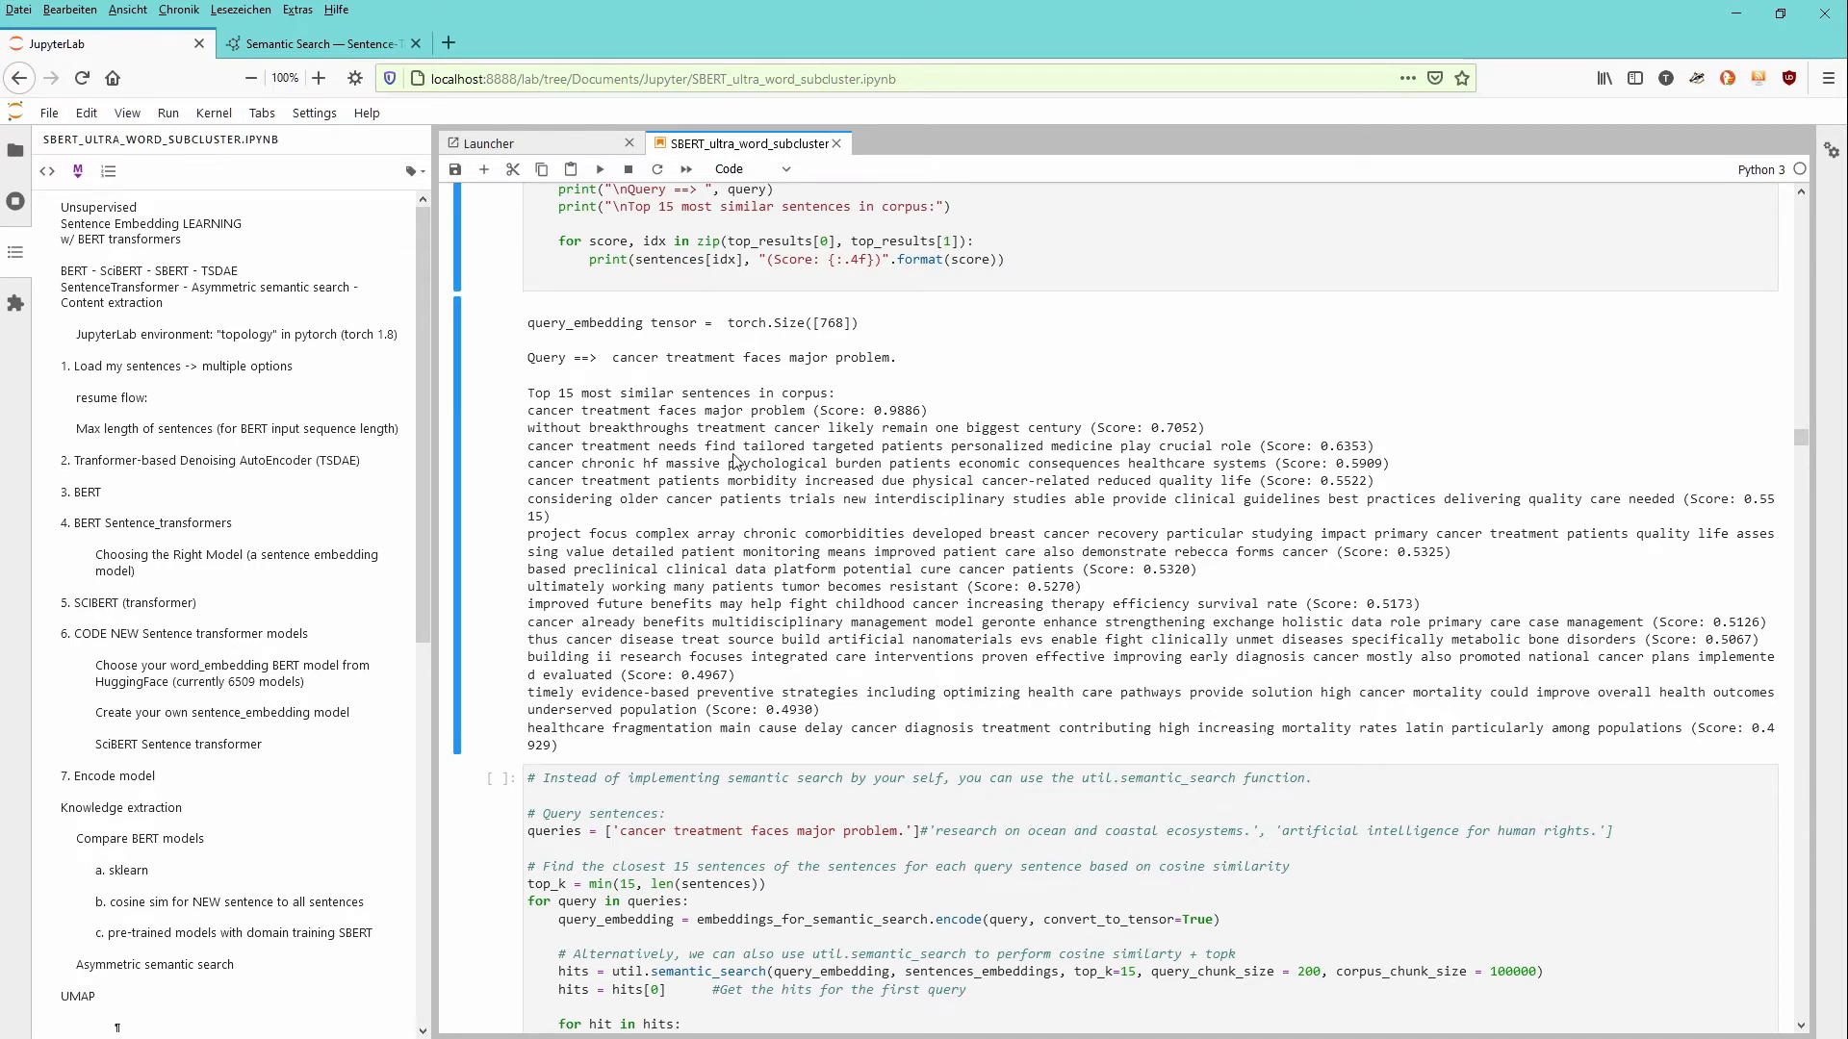
Highlight the words 'treatment' and 'patients' in the msmarco result lines
{"action": "double_click", "coordinate": [612, 481]}
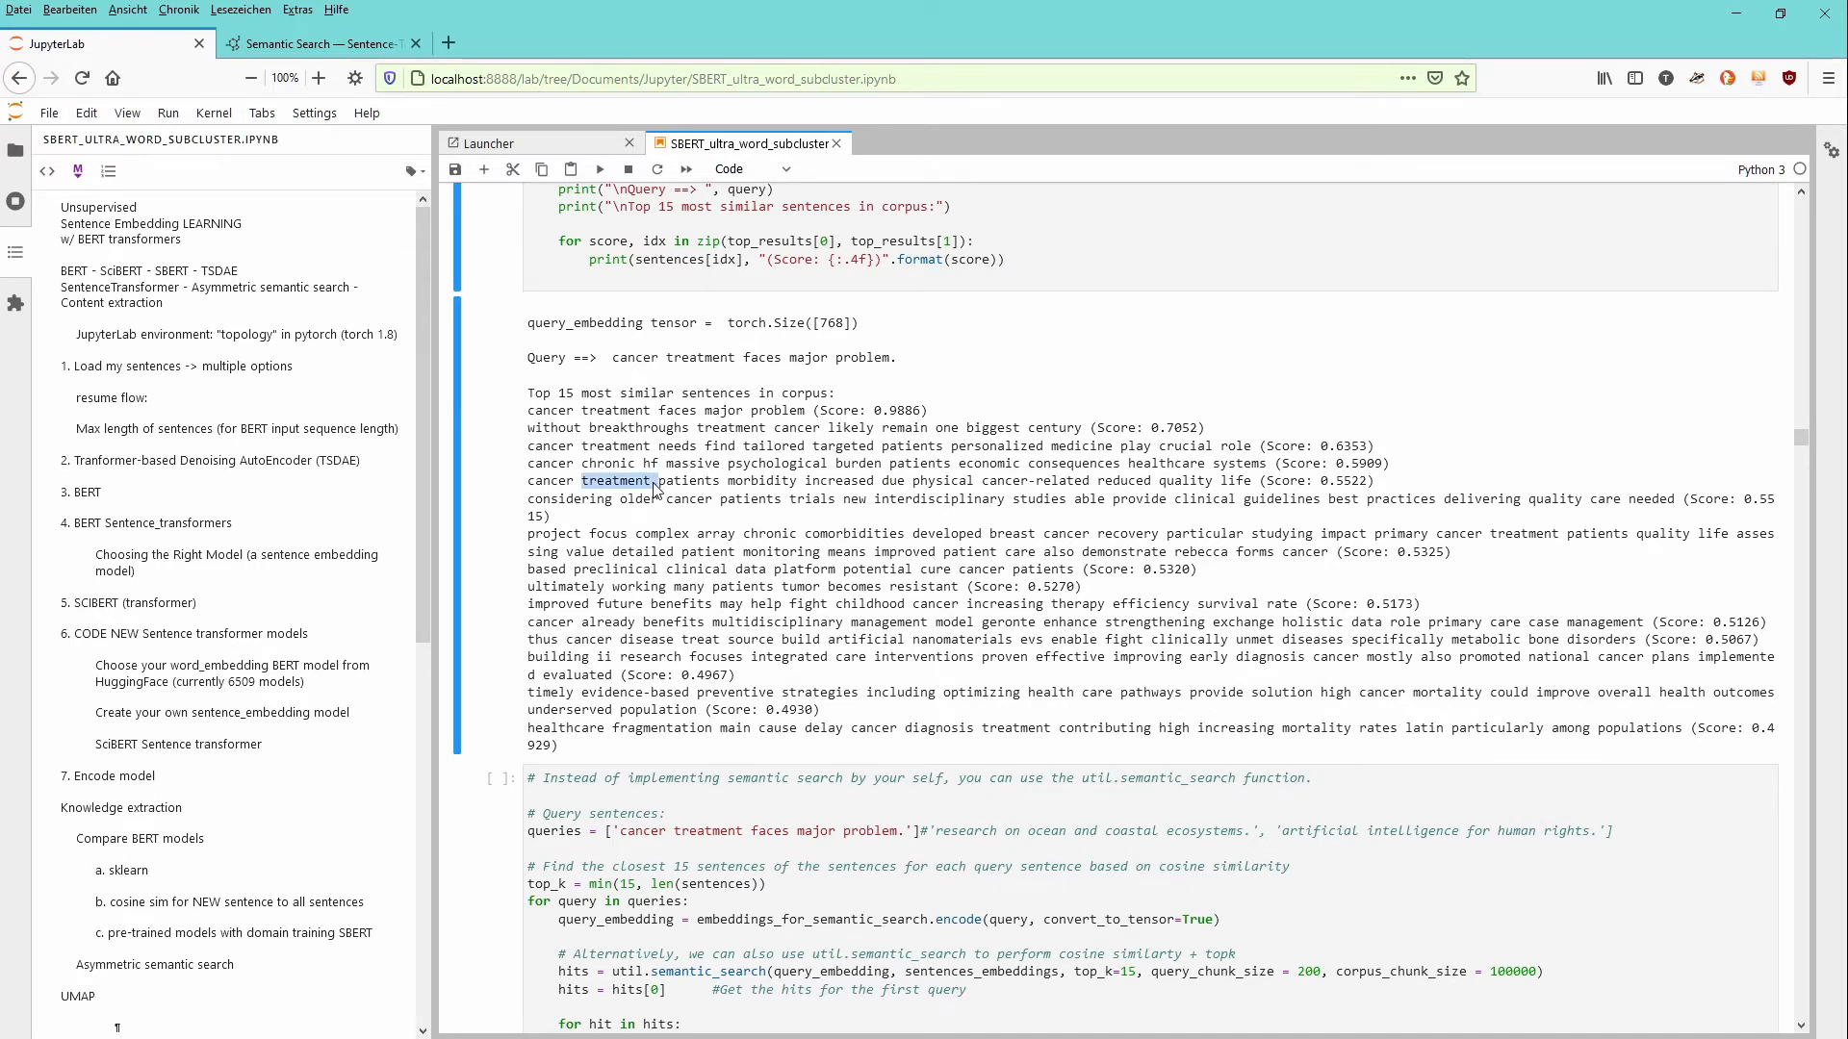
{"action": "mouse_move", "coordinate": [695, 491]}
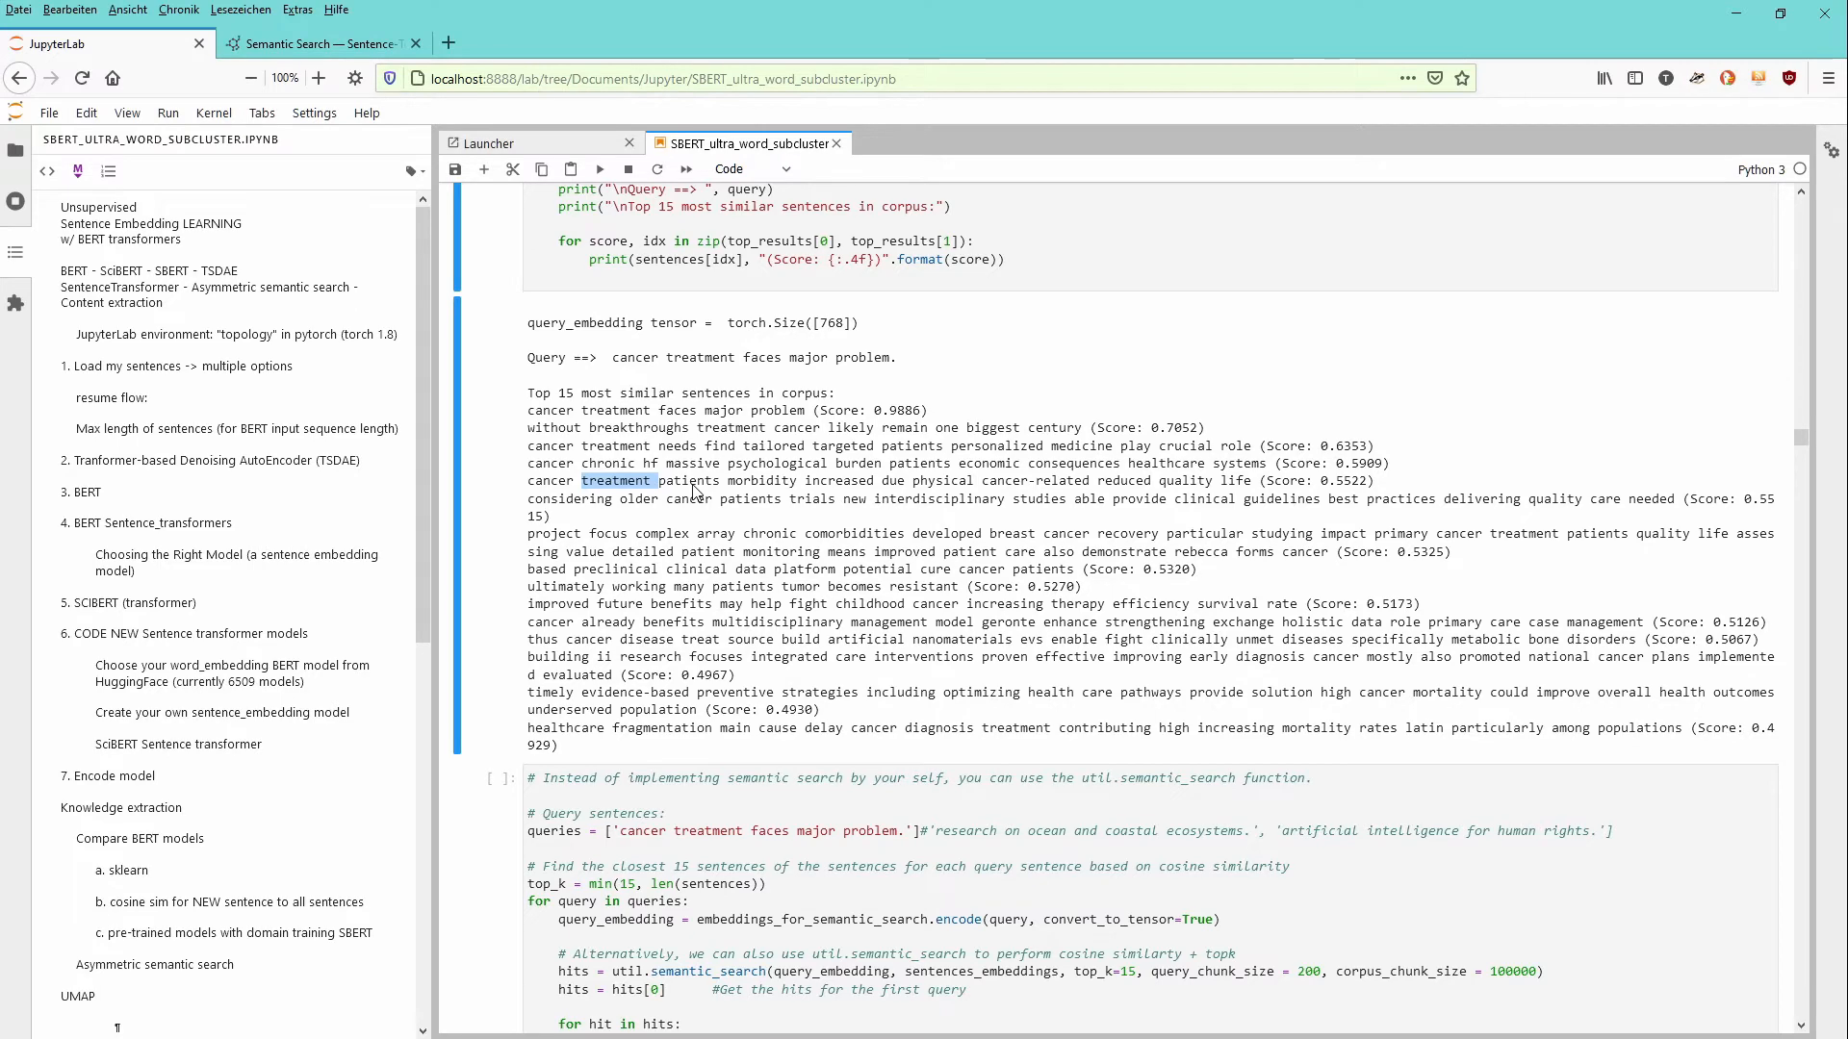
{"action": "double_click", "coordinate": [690, 481]}
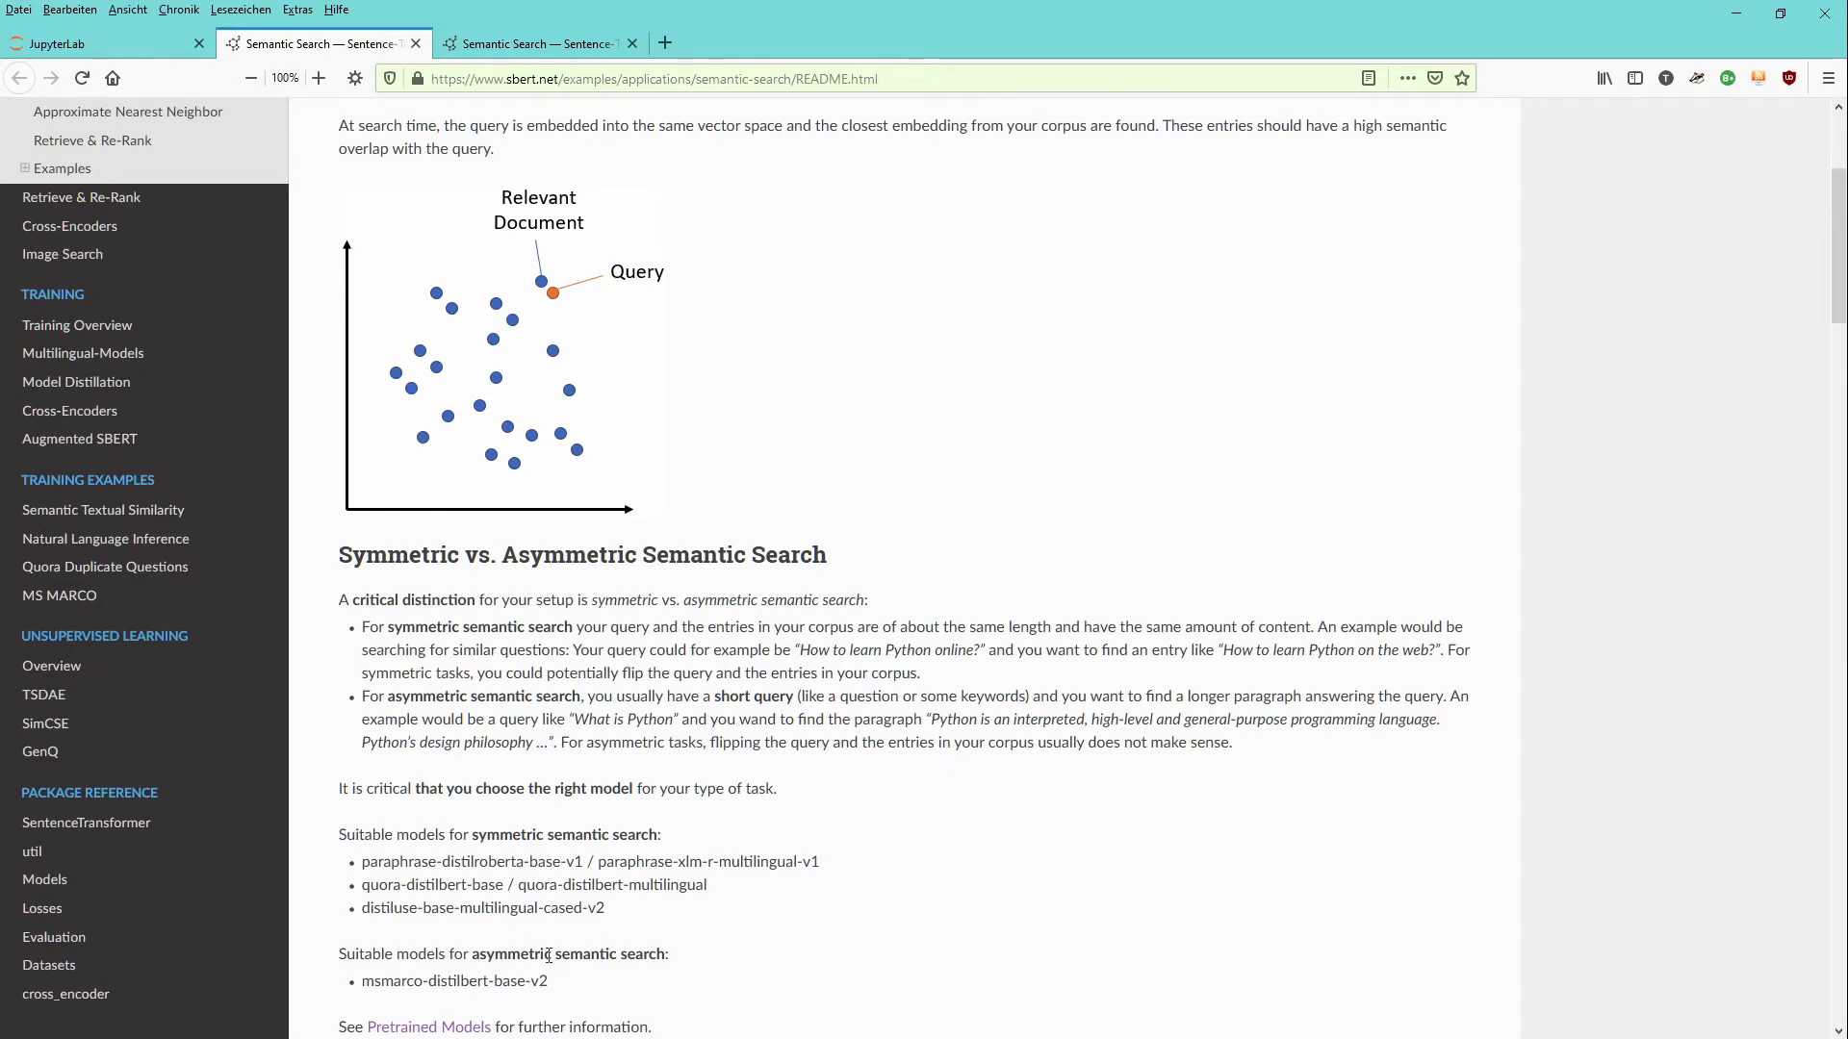
{"action": "mouse_move", "coordinate": [766, 612]}
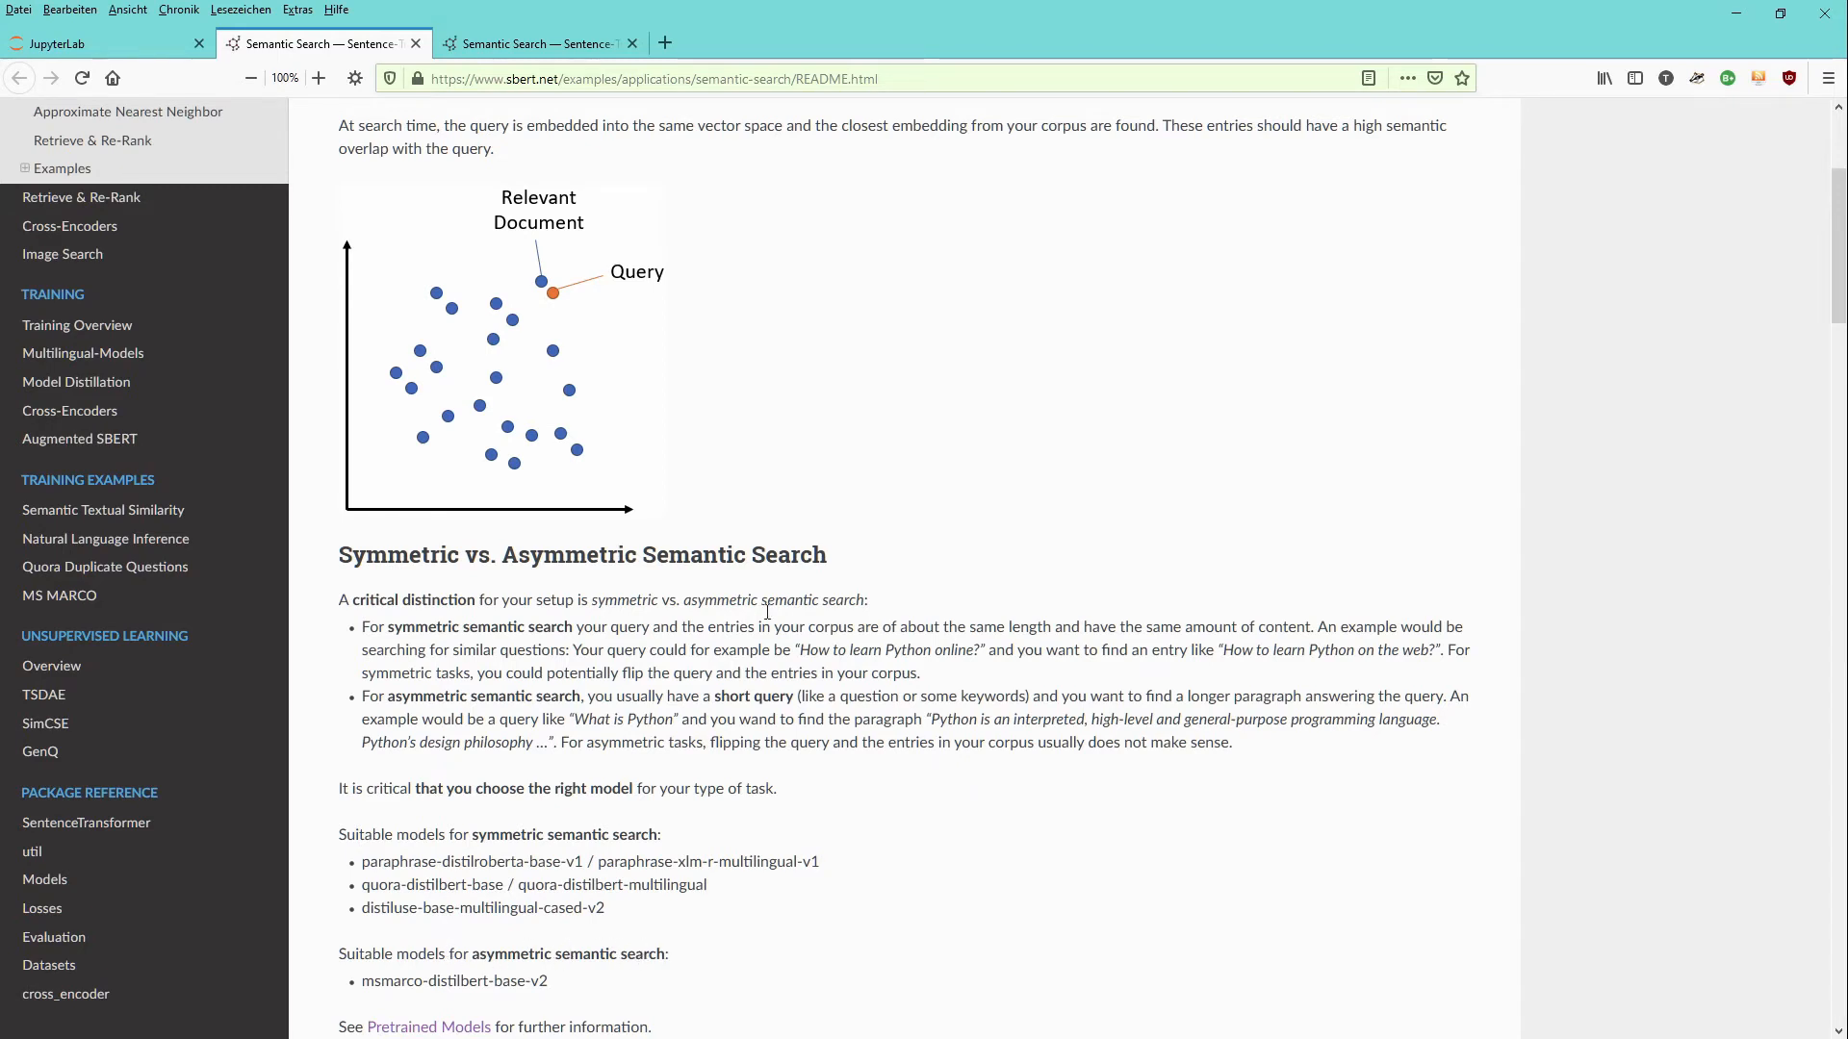
Return to the JupyterLab tab and scroll to cell [53] with util.pytorch_cos_sim and its top-15 results
{"action": "left_click", "coordinate": [106, 44]}
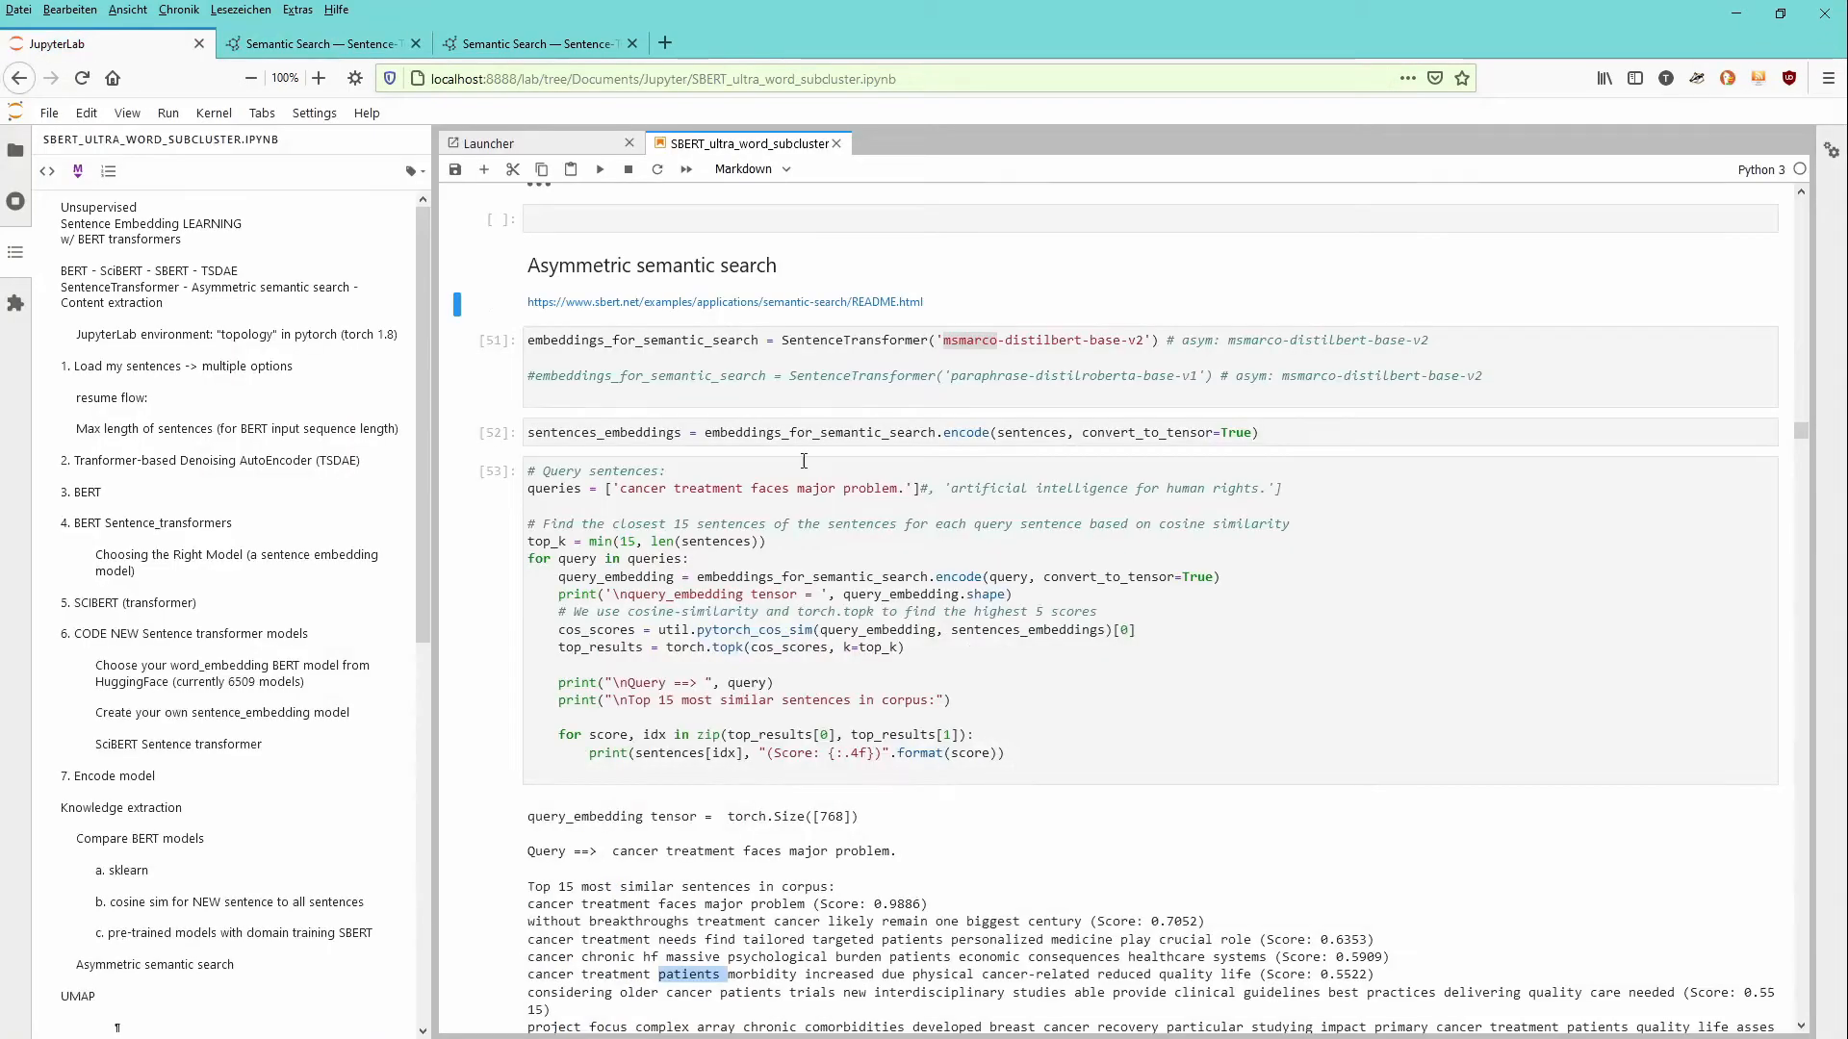
{"action": "scroll", "scroll_direction": "down", "scroll_amount": 3}
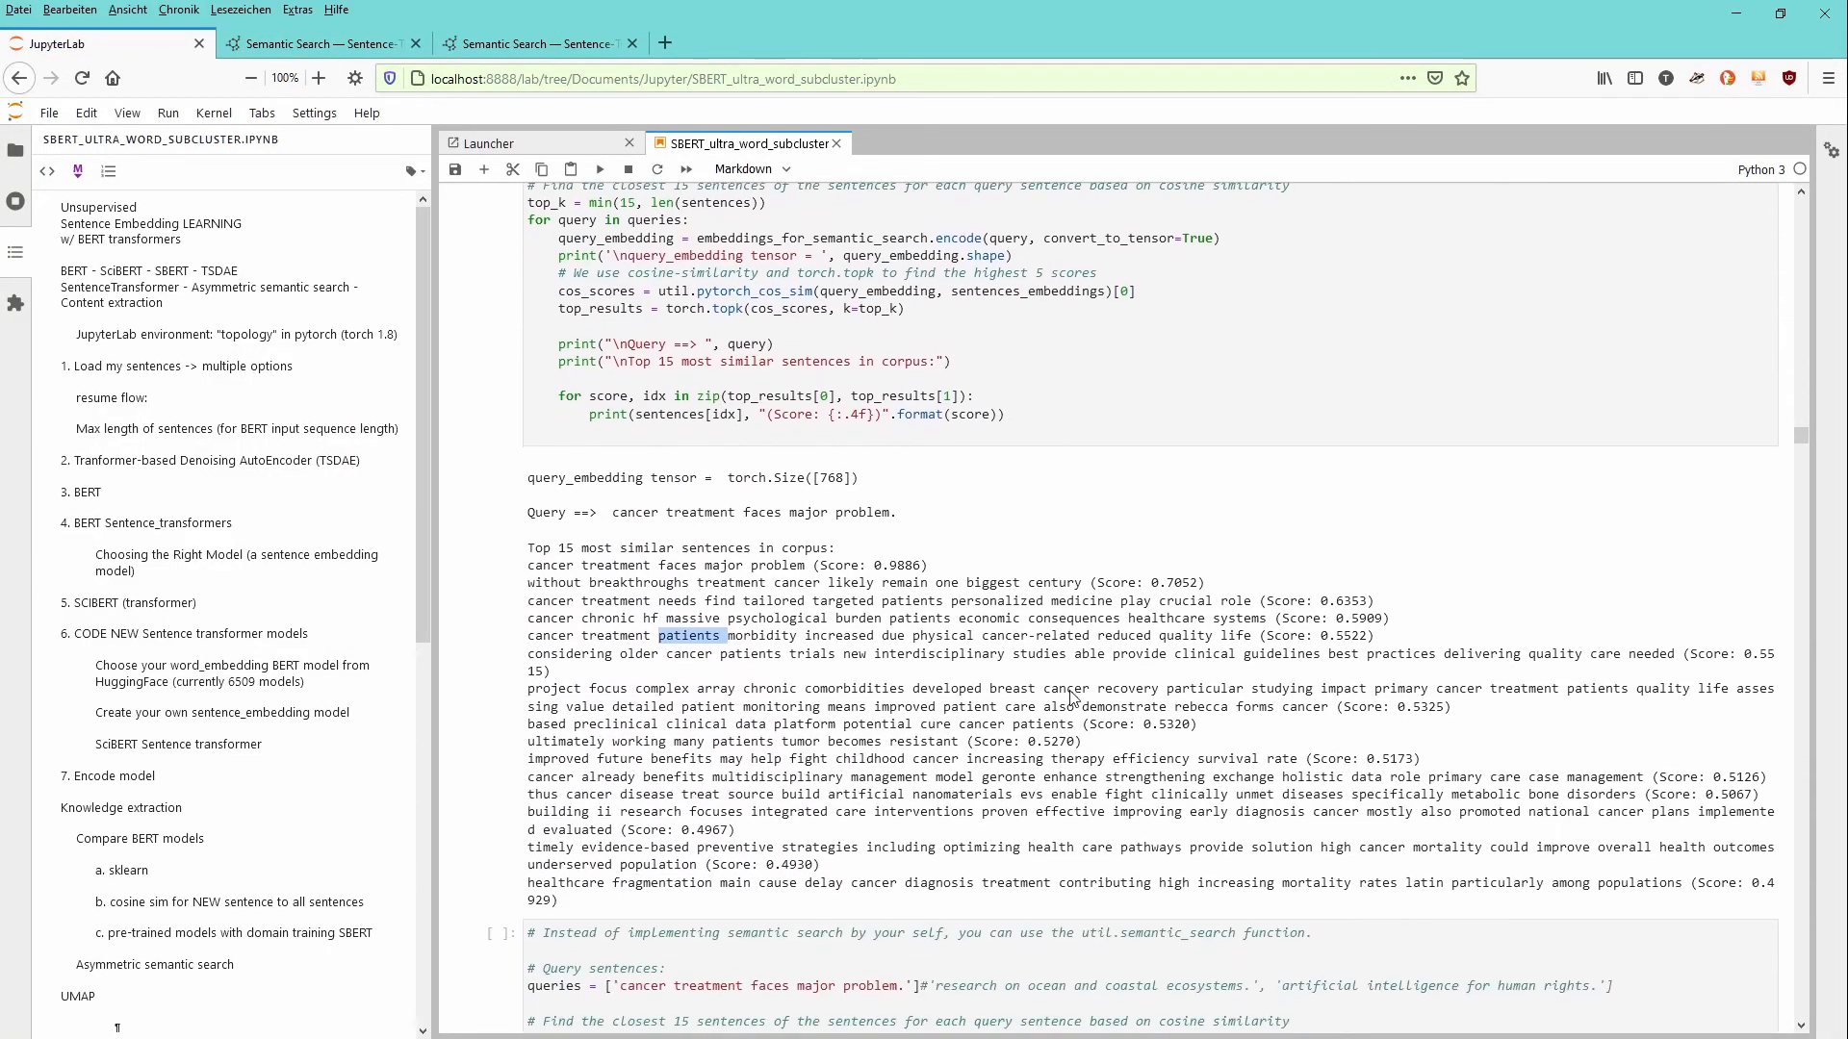
{"action": "scroll", "scroll_direction": "down", "scroll_amount": 3}
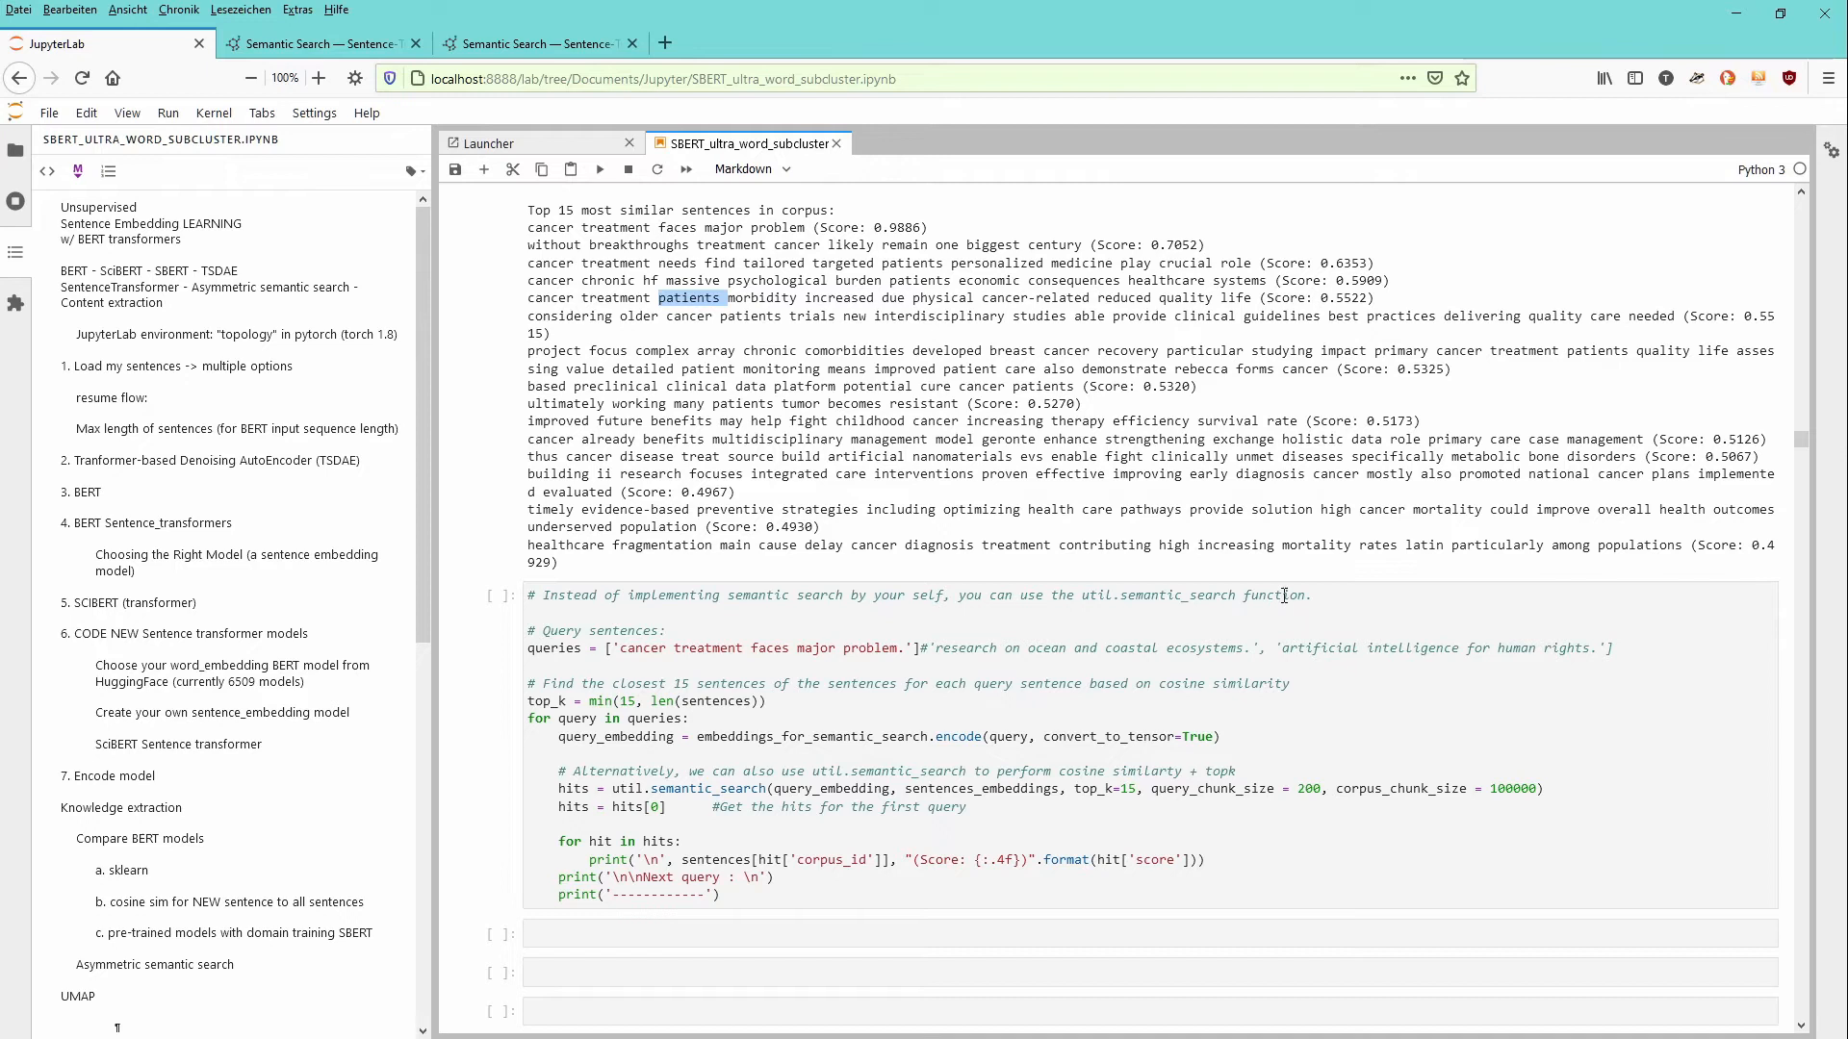
{"action": "mouse_move", "coordinate": [689, 737]}
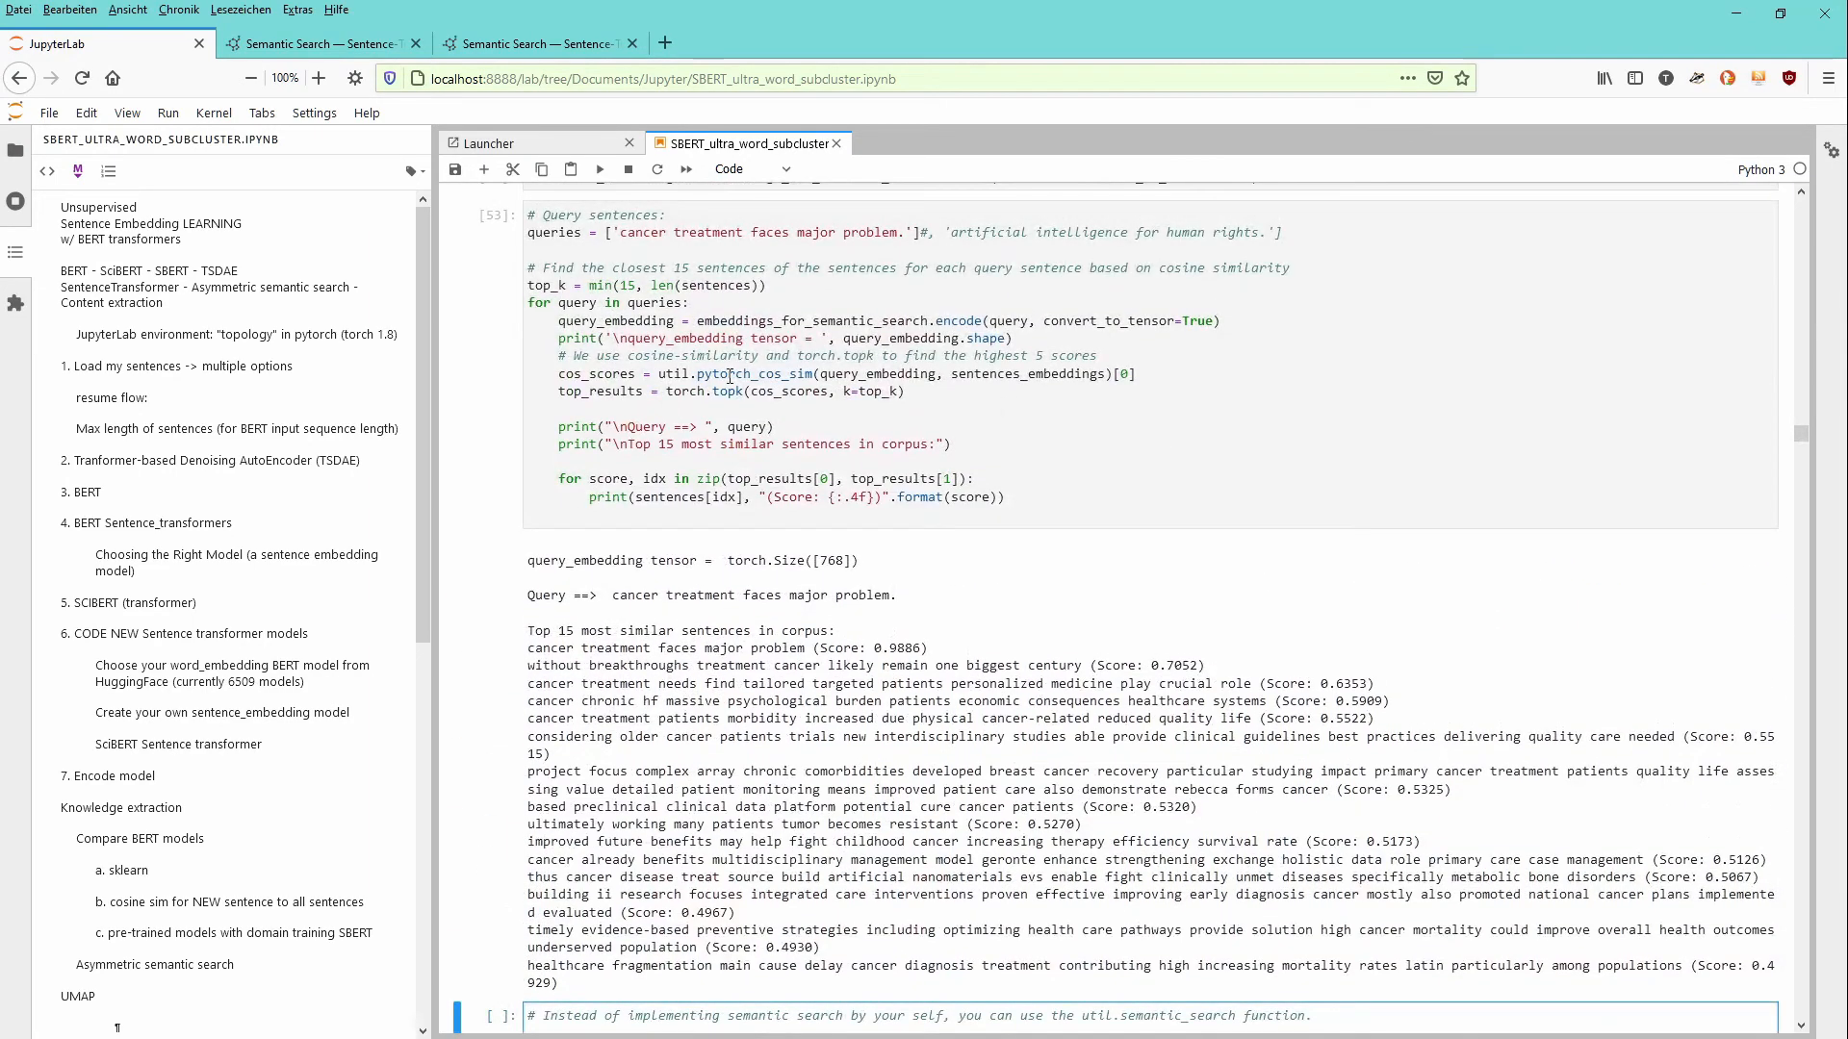
Execute the util.semantic_search cell to print the top-15 cancer-related sentences with scores
{"action": "scroll", "scroll_direction": "down", "scroll_amount": 3}
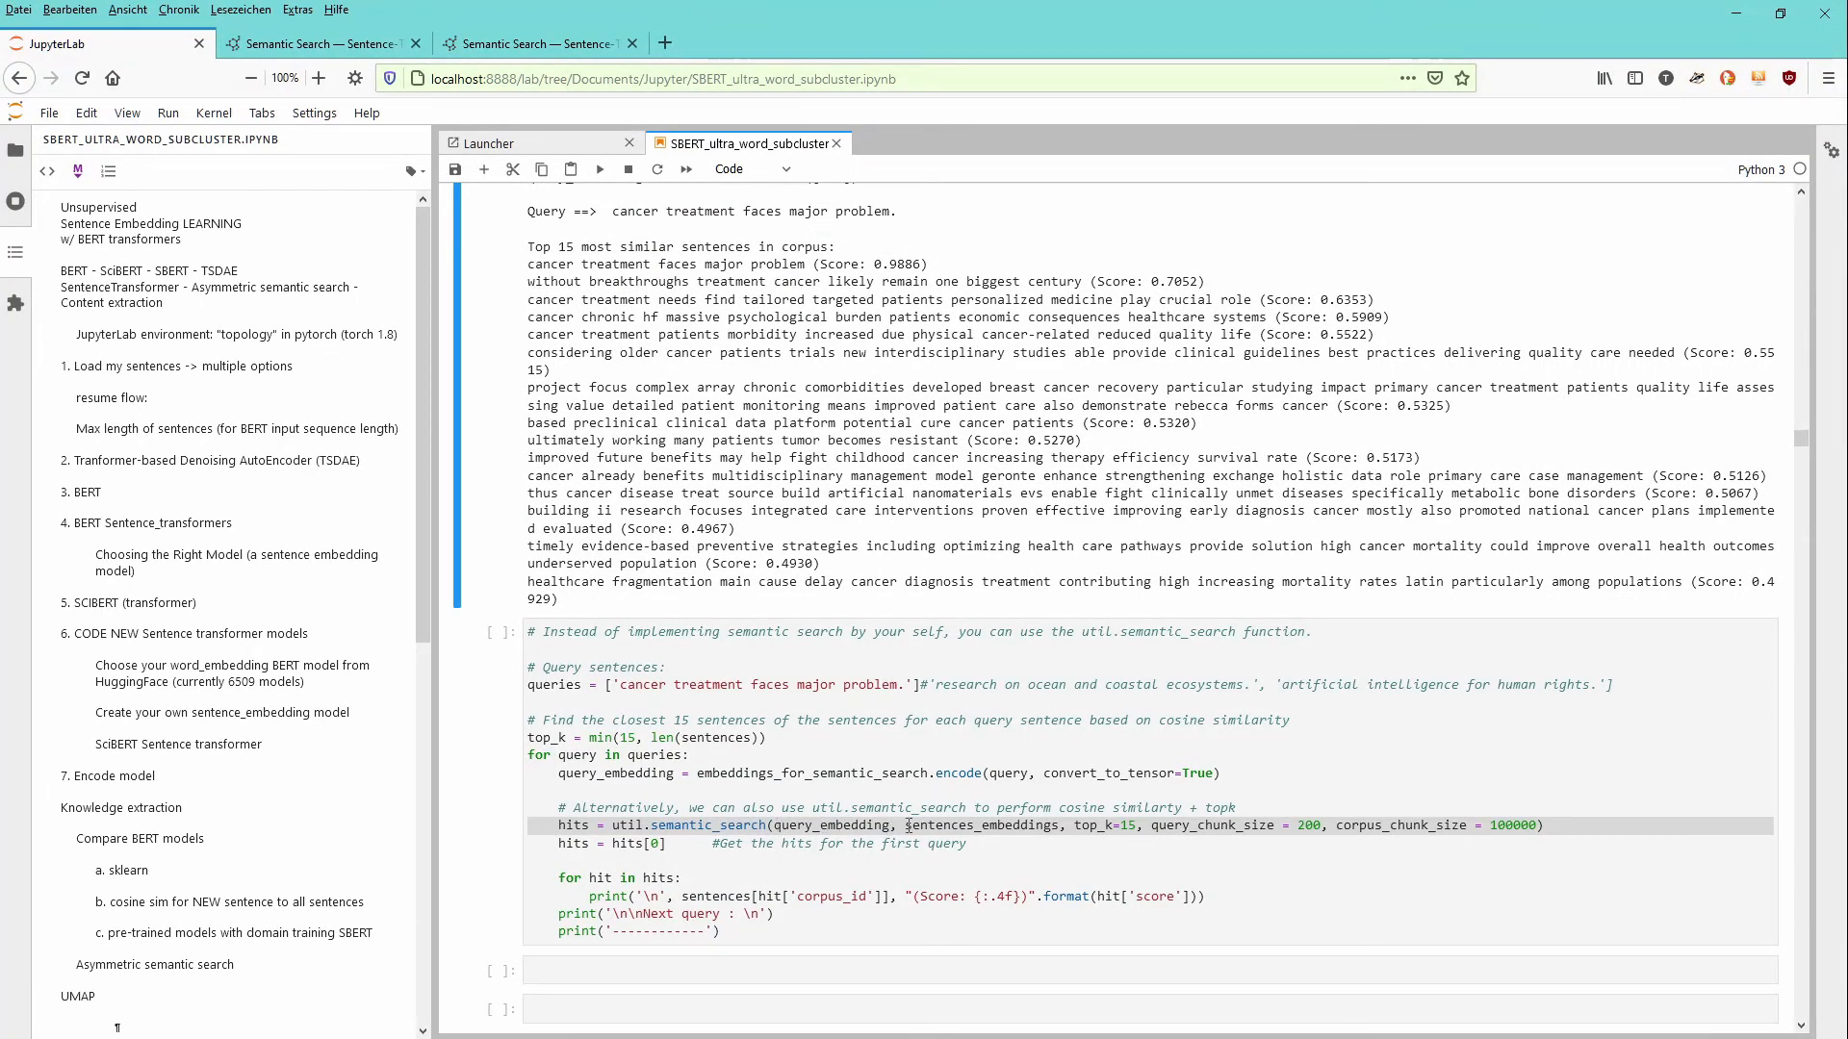
{"action": "left_click", "coordinate": [1166, 826]}
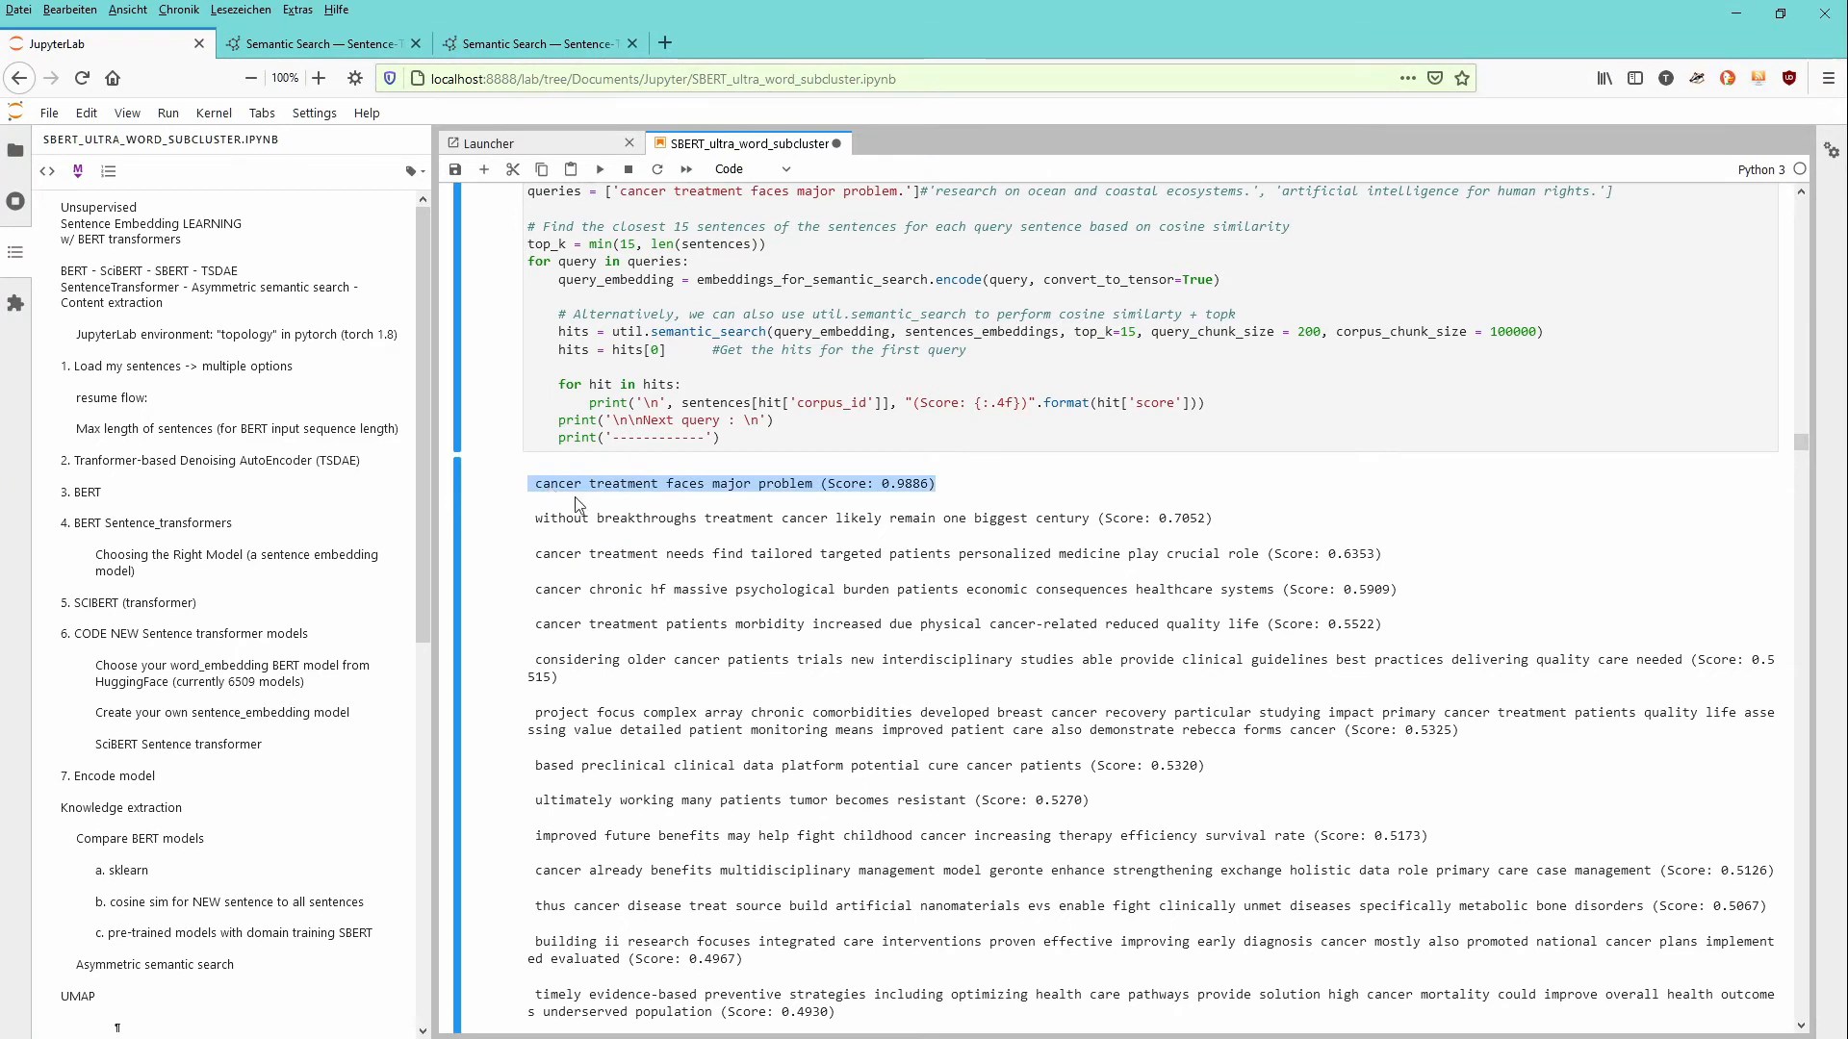
{"action": "mouse_move", "coordinate": [582, 530]}
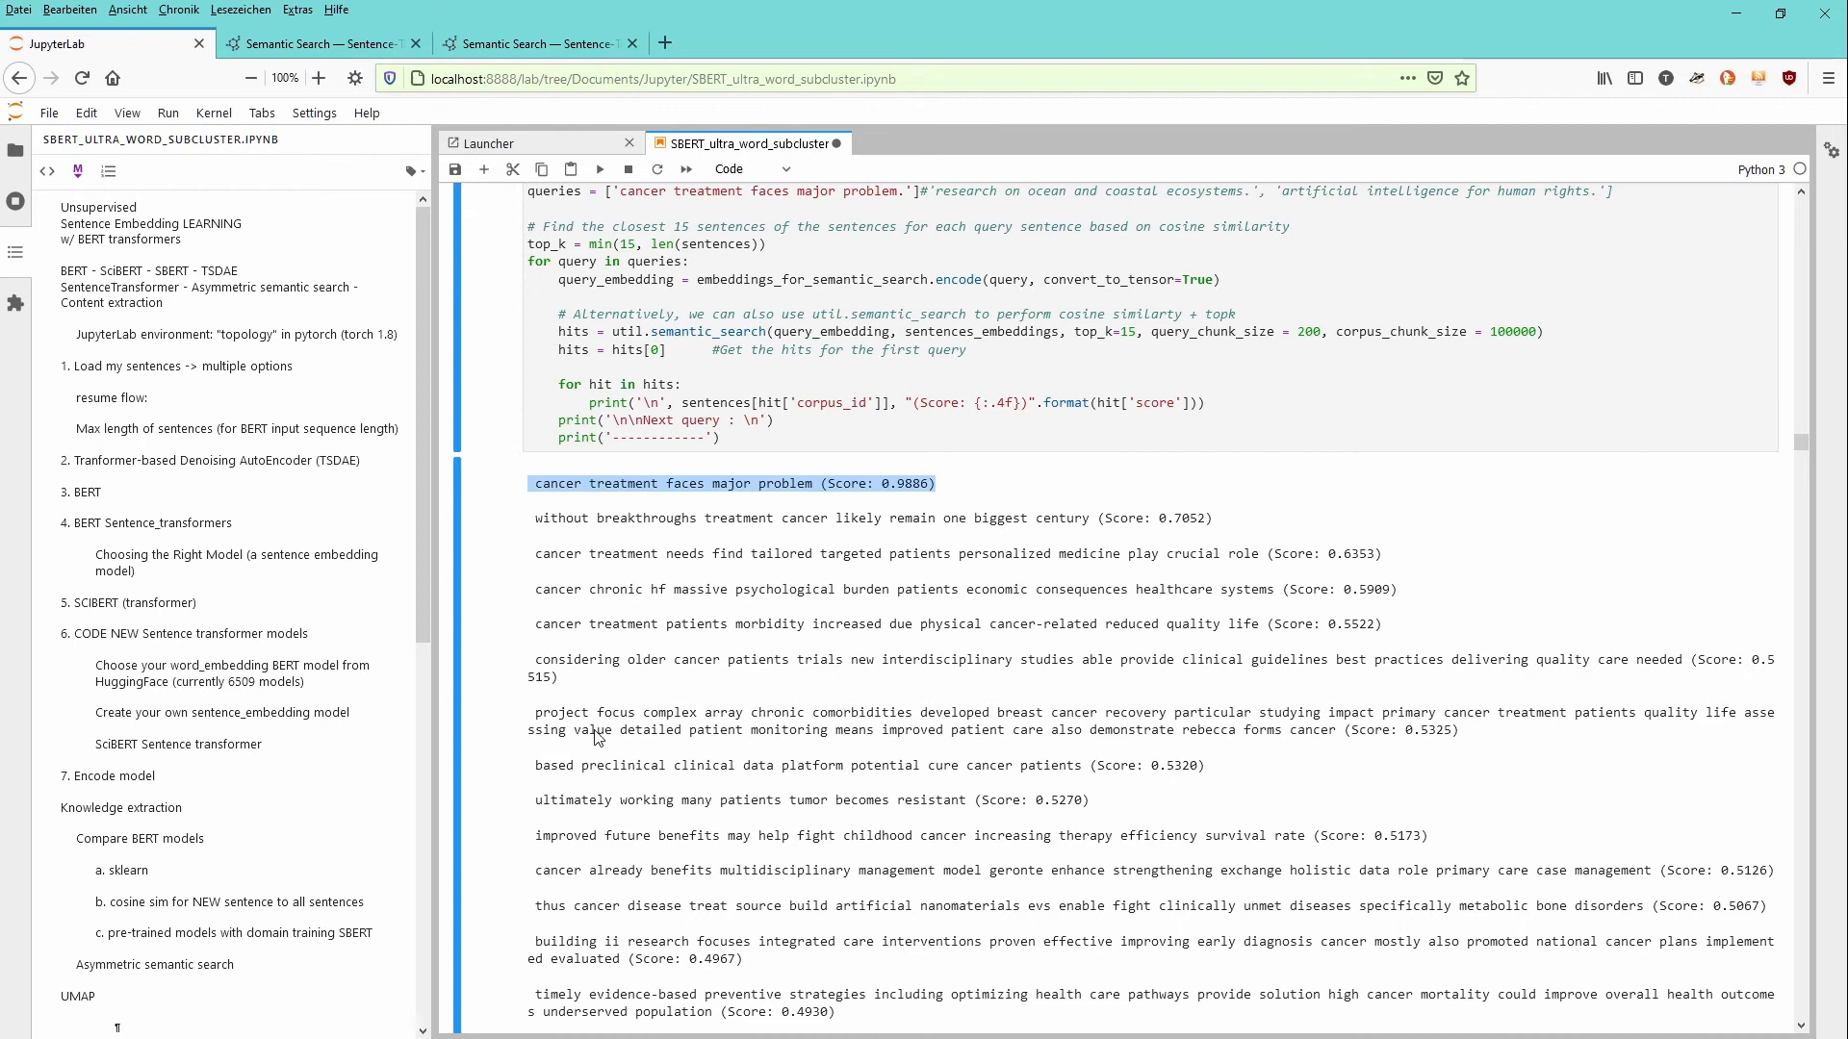
{"action": "mouse_move", "coordinate": [951, 565]}
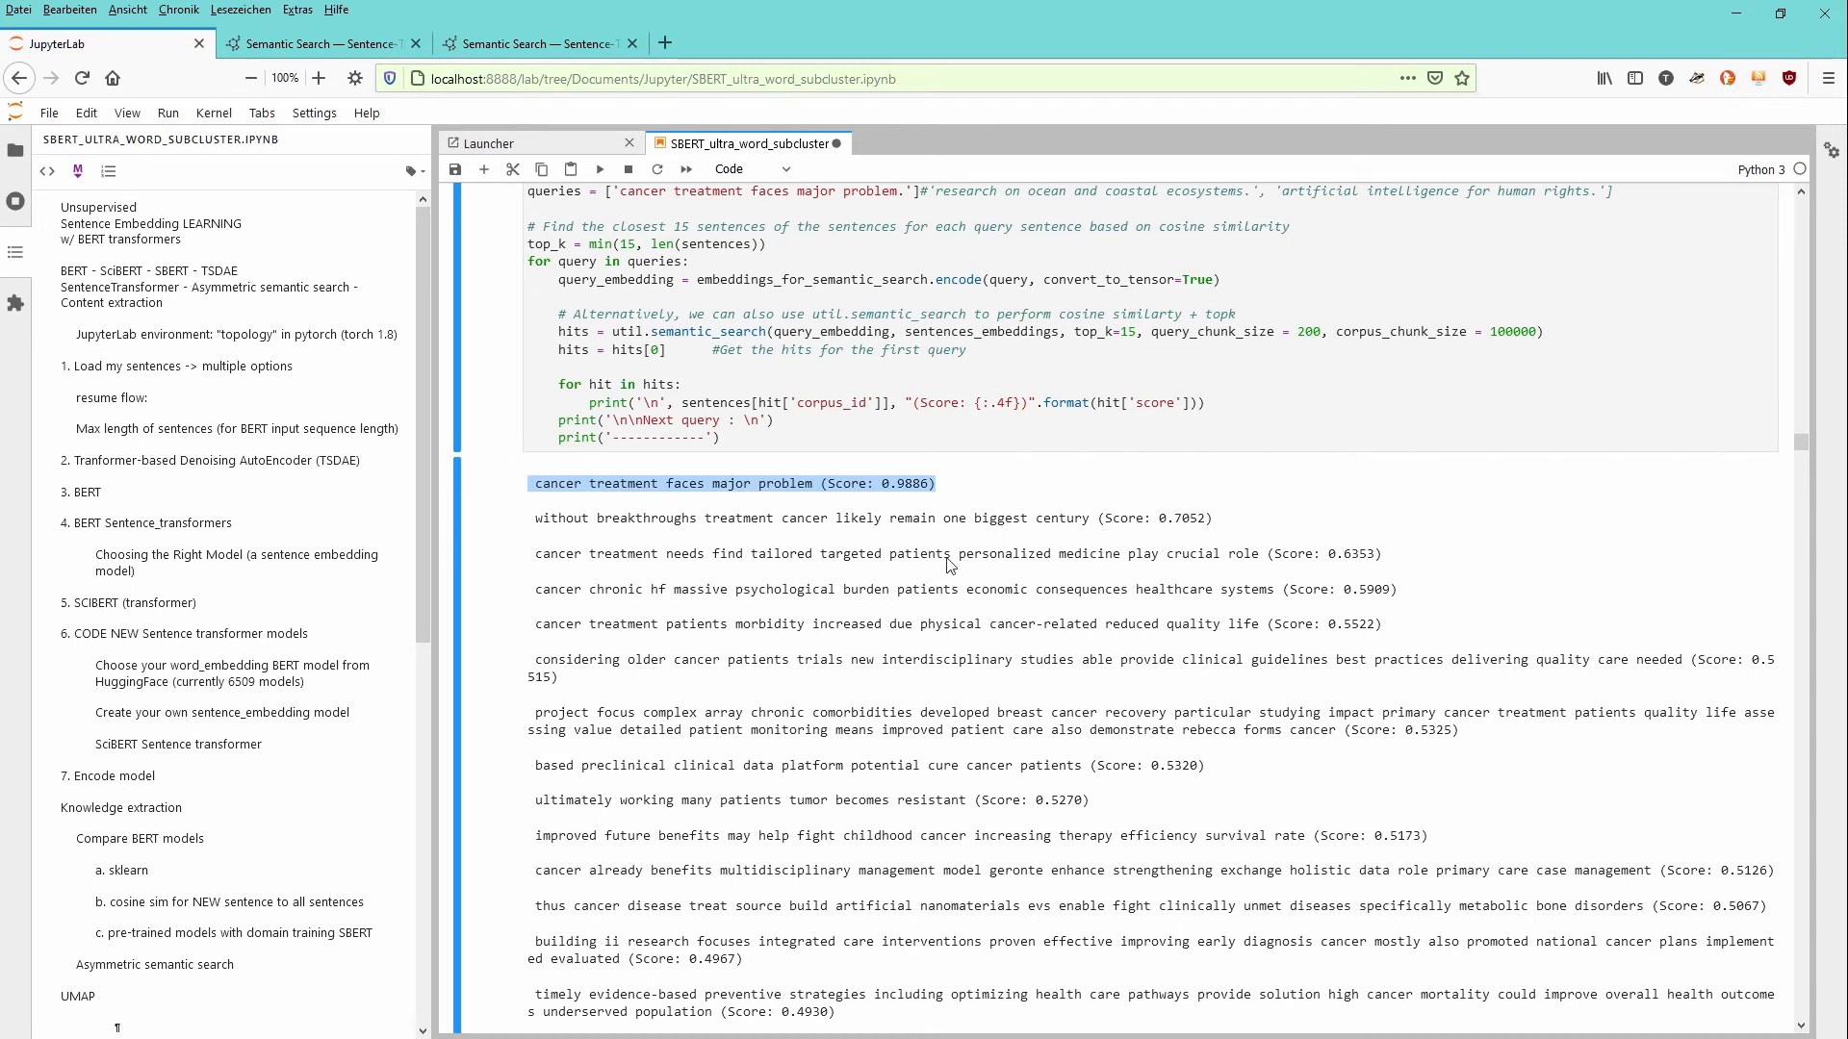
{"action": "mouse_move", "coordinate": [820, 1014]}
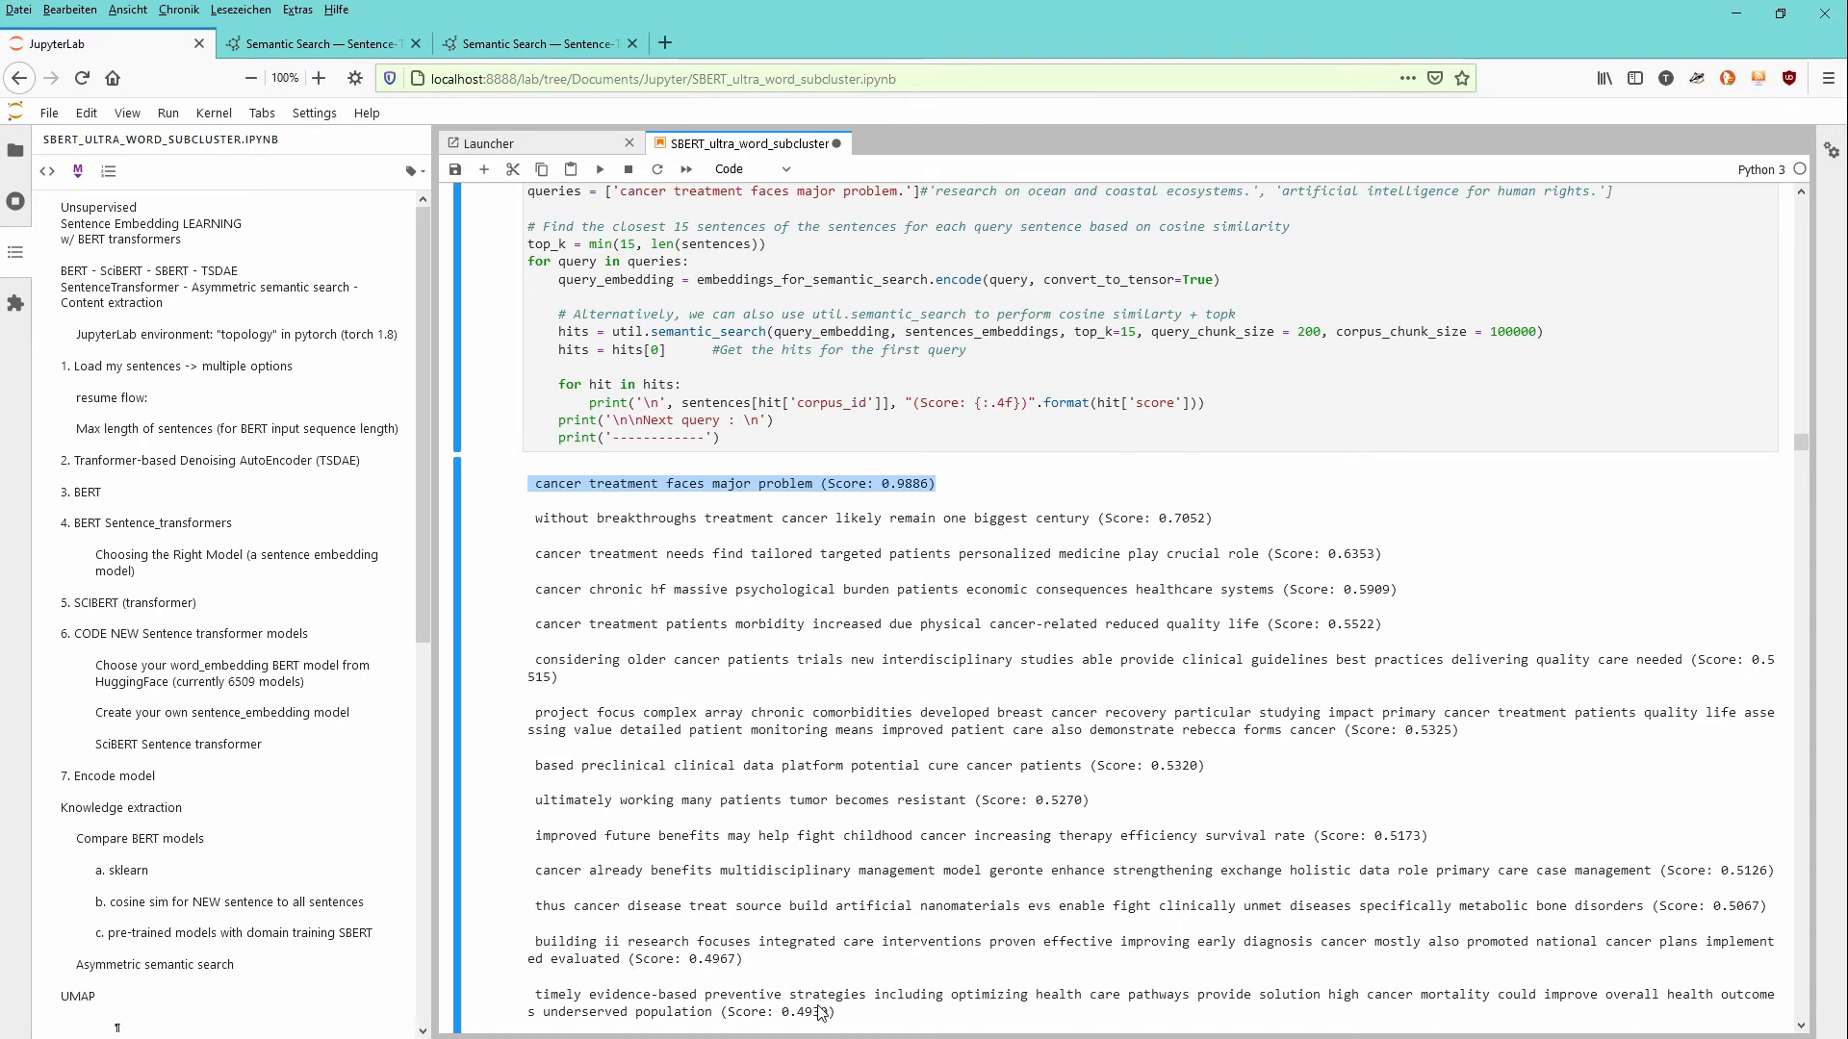
{"action": "mouse_move", "coordinate": [841, 601]}
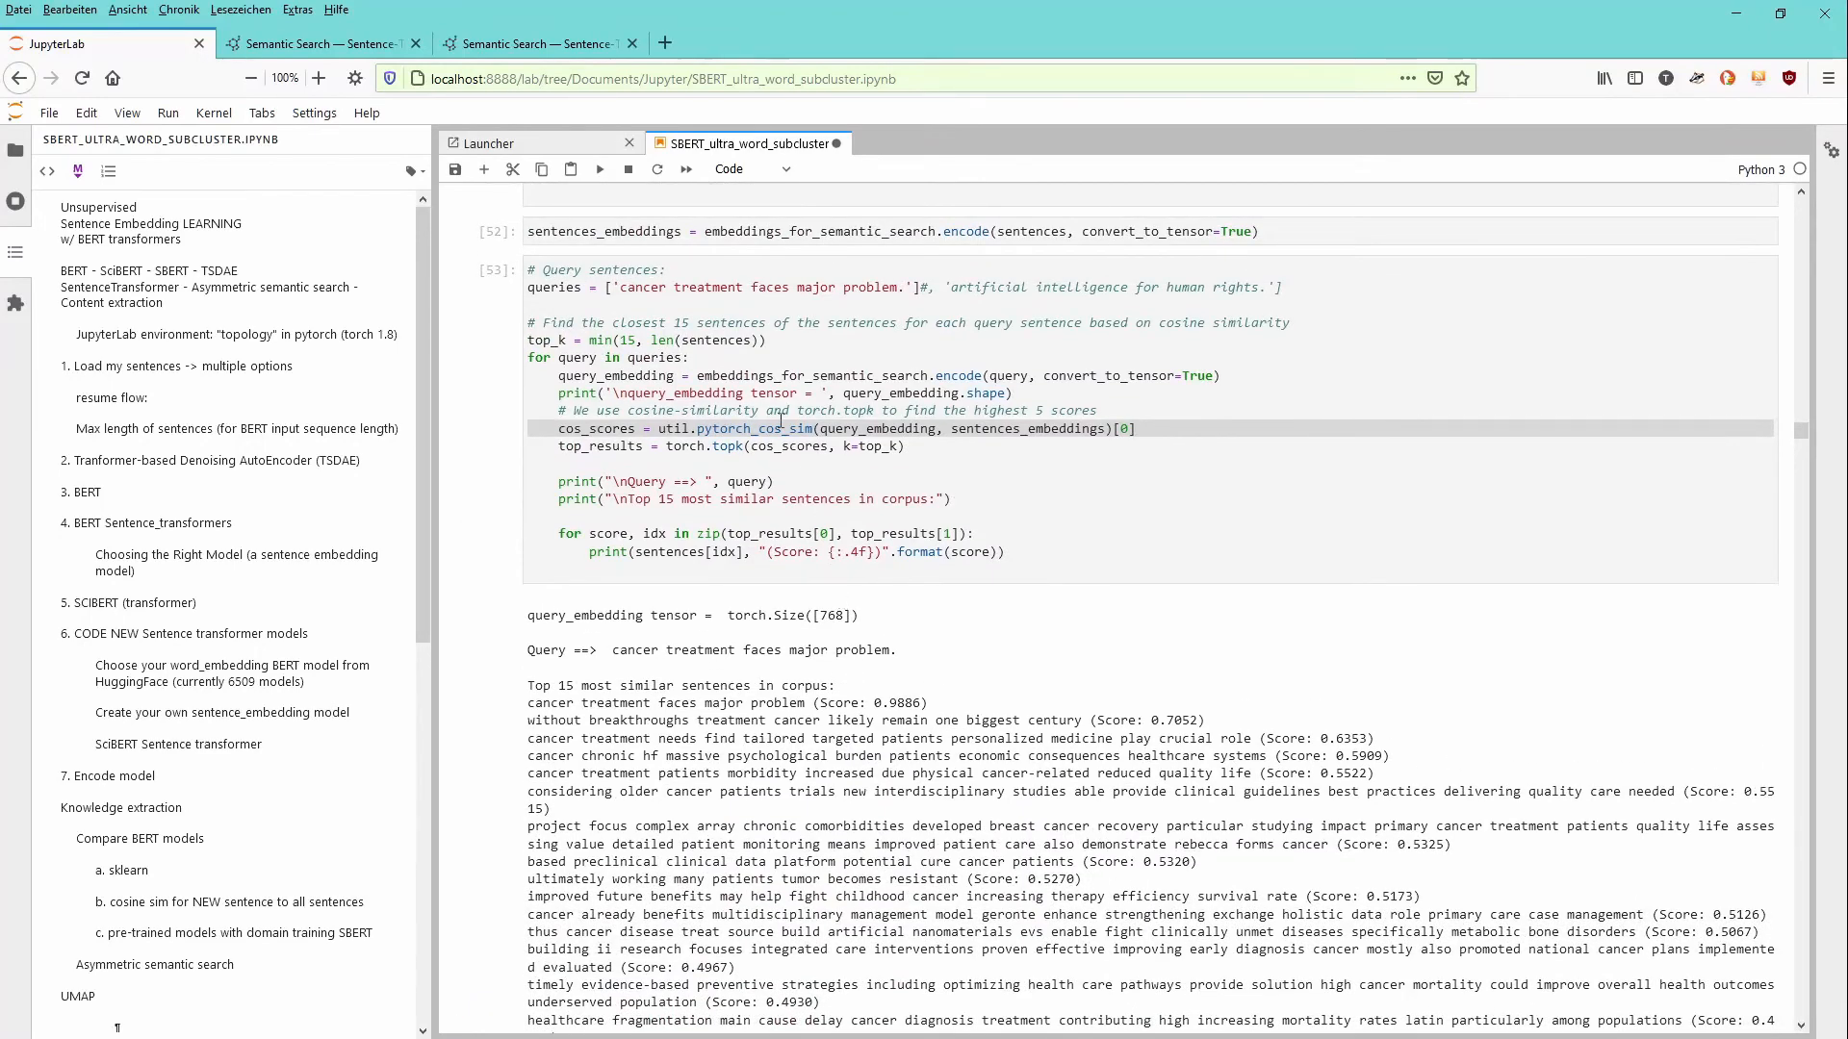
{"action": "mouse_move", "coordinate": [1268, 510]}
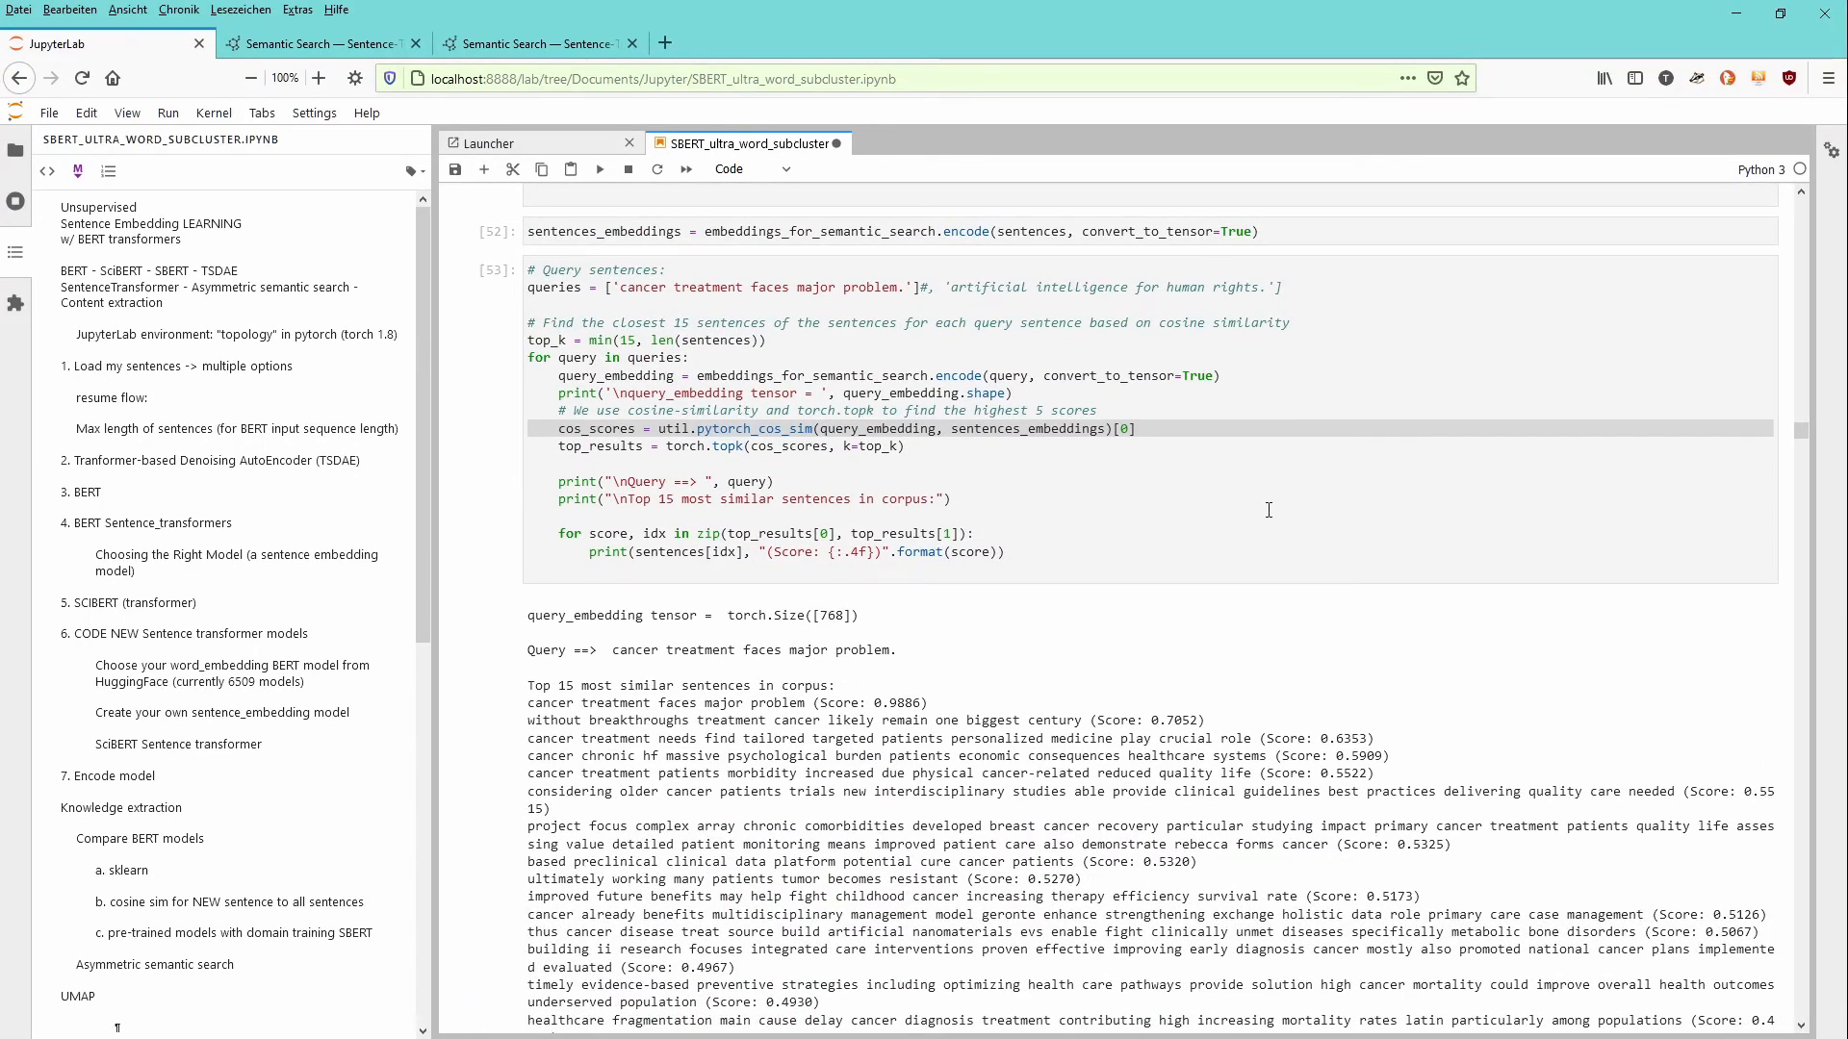
{"action": "mouse_move", "coordinate": [842, 346]}
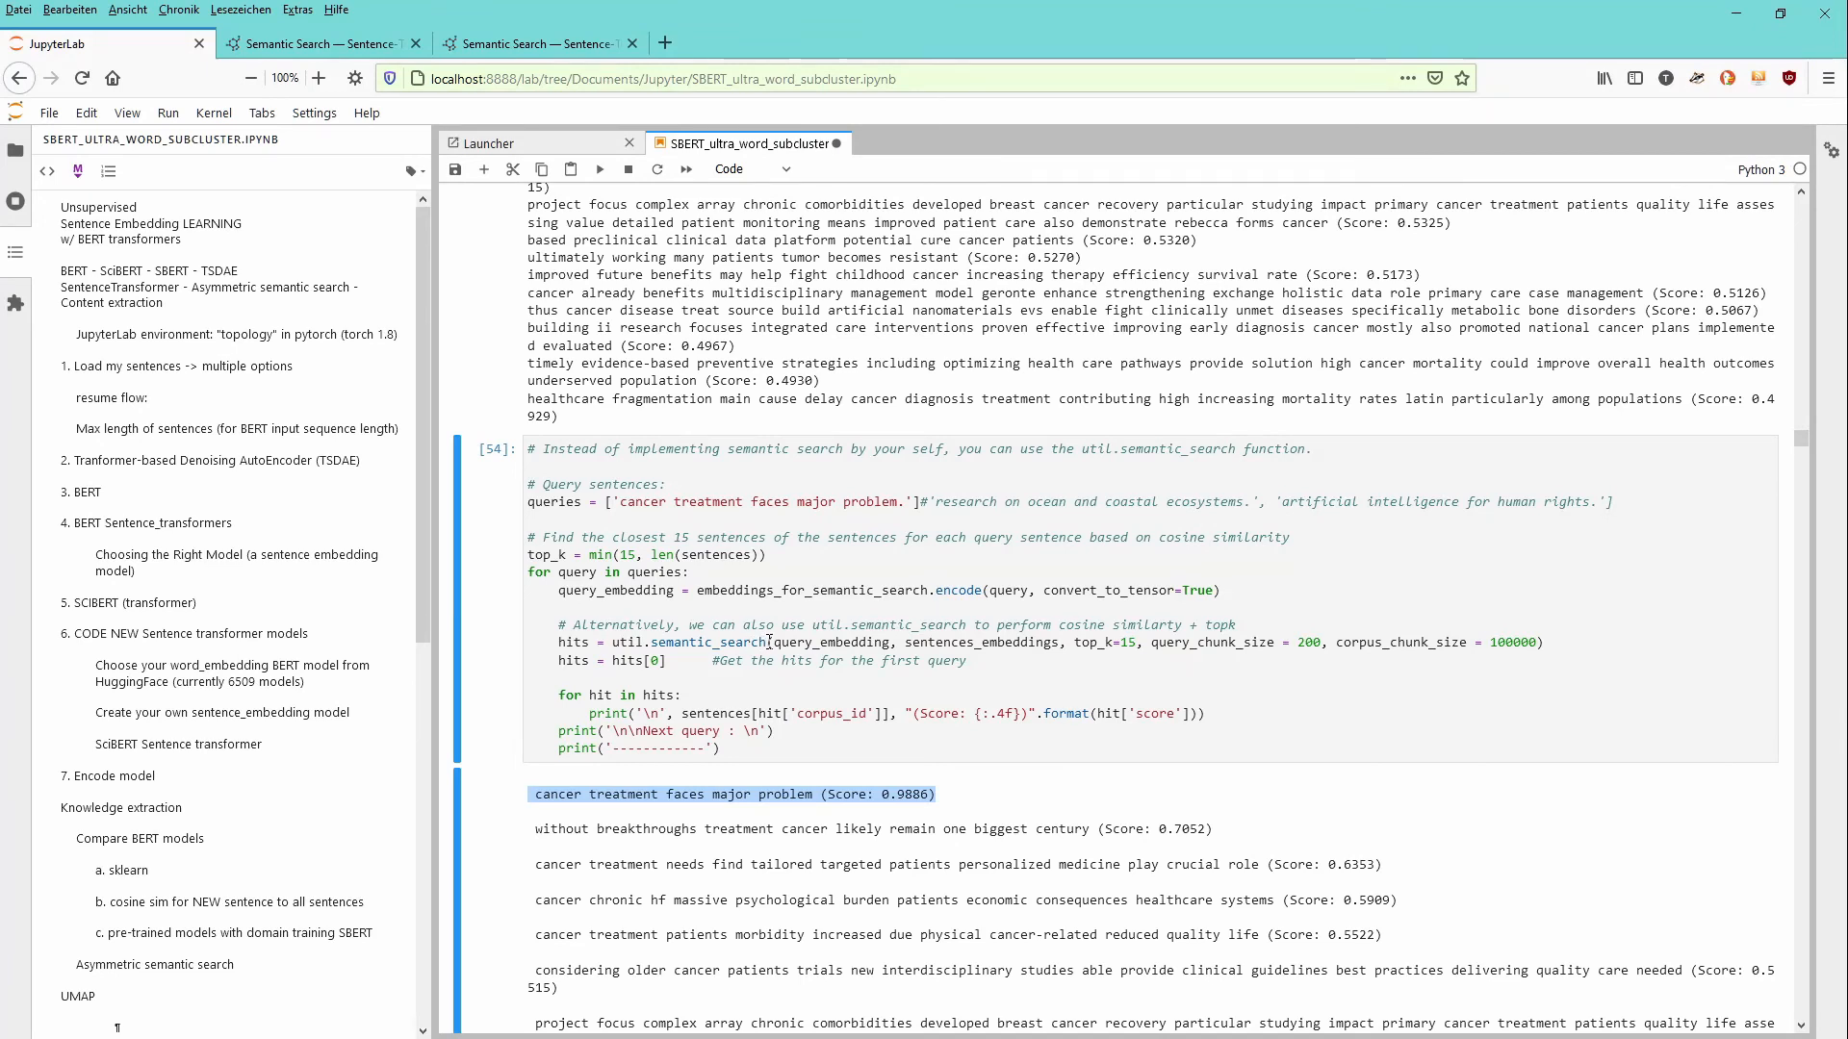
{"action": "mouse_move", "coordinate": [1467, 711]}
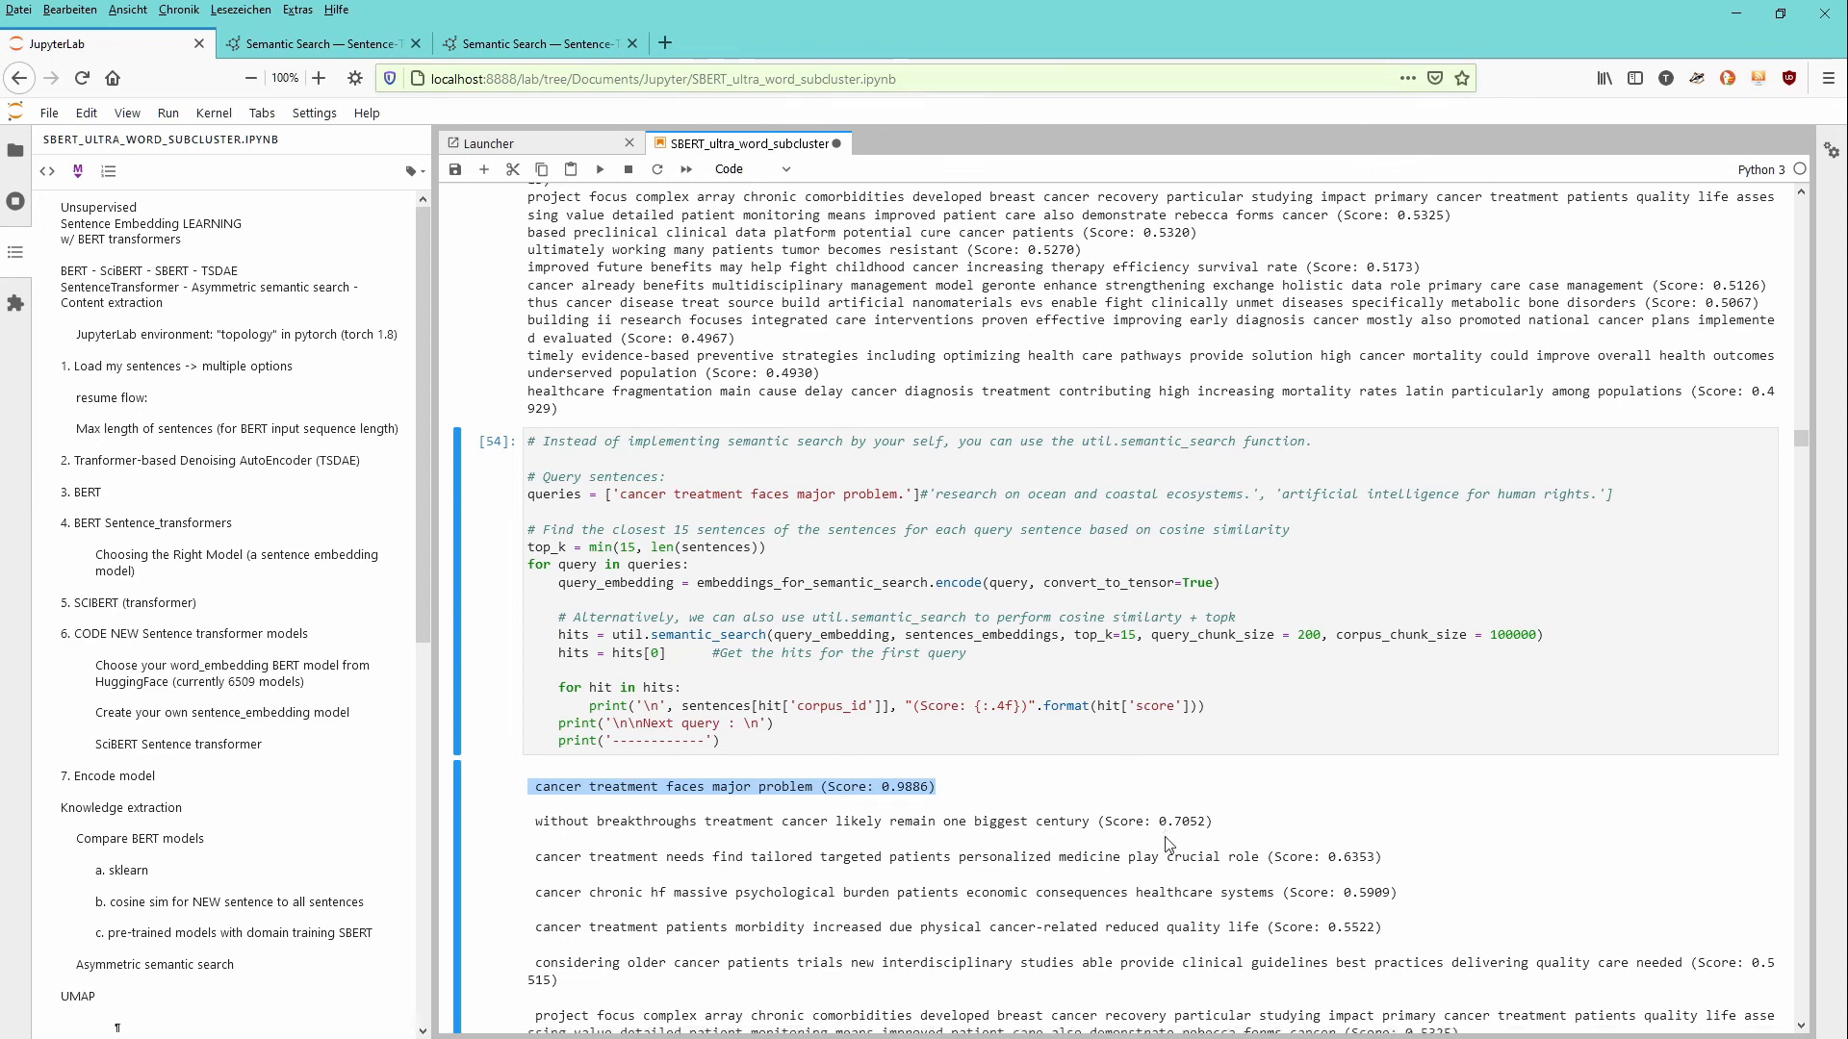
{"action": "scroll", "scroll_direction": "down", "scroll_amount": 3}
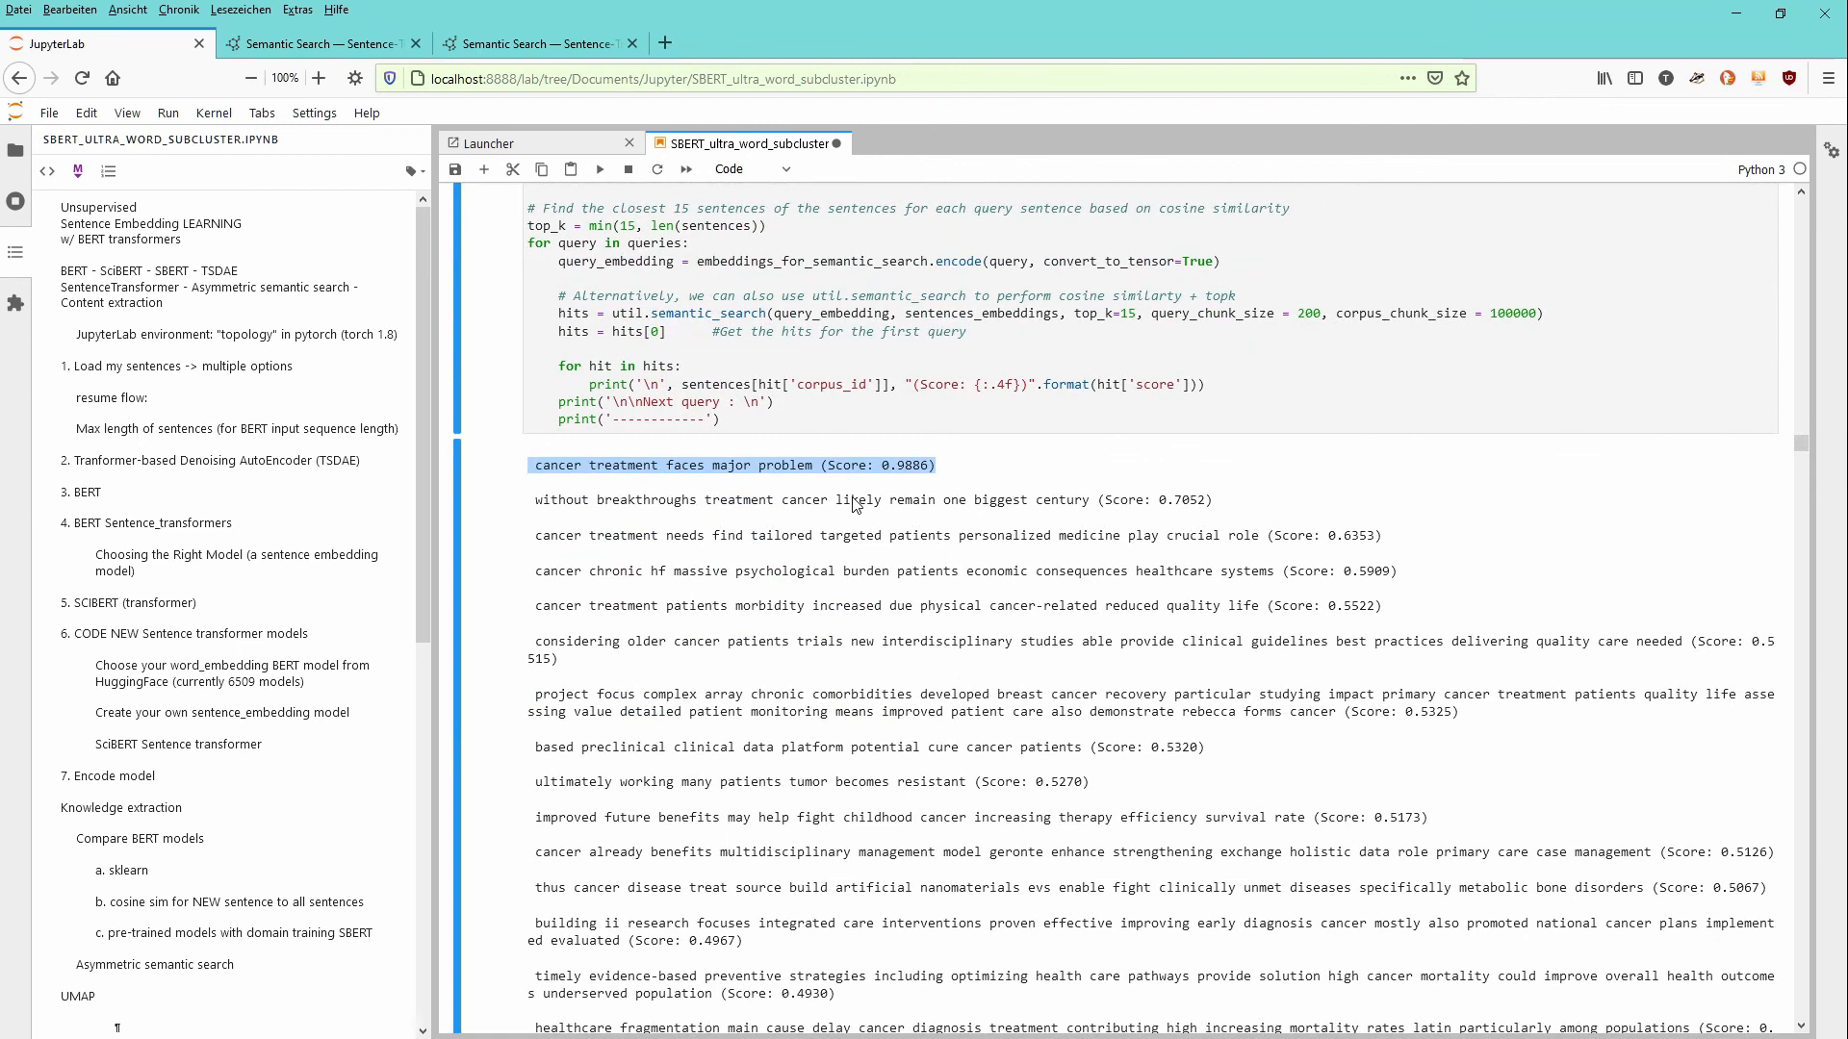
{"action": "mouse_move", "coordinate": [1067, 920]}
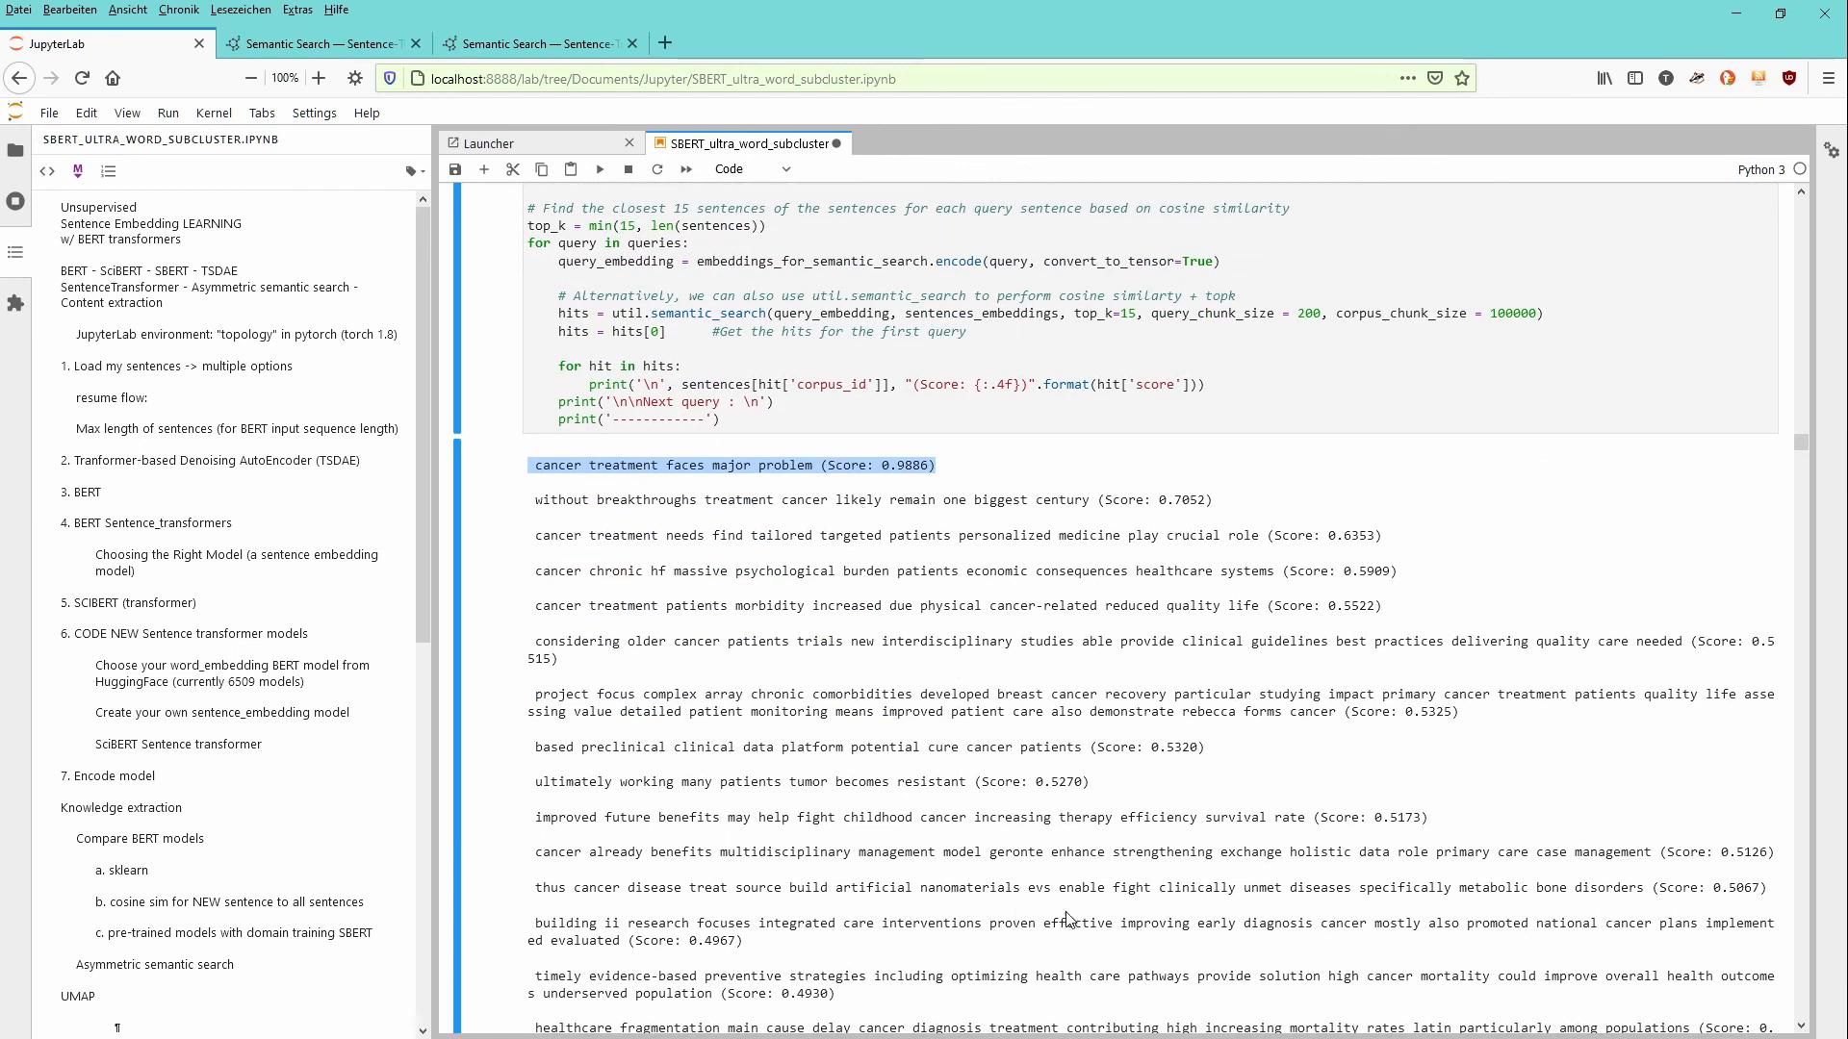
{"action": "mouse_move", "coordinate": [858, 884]}
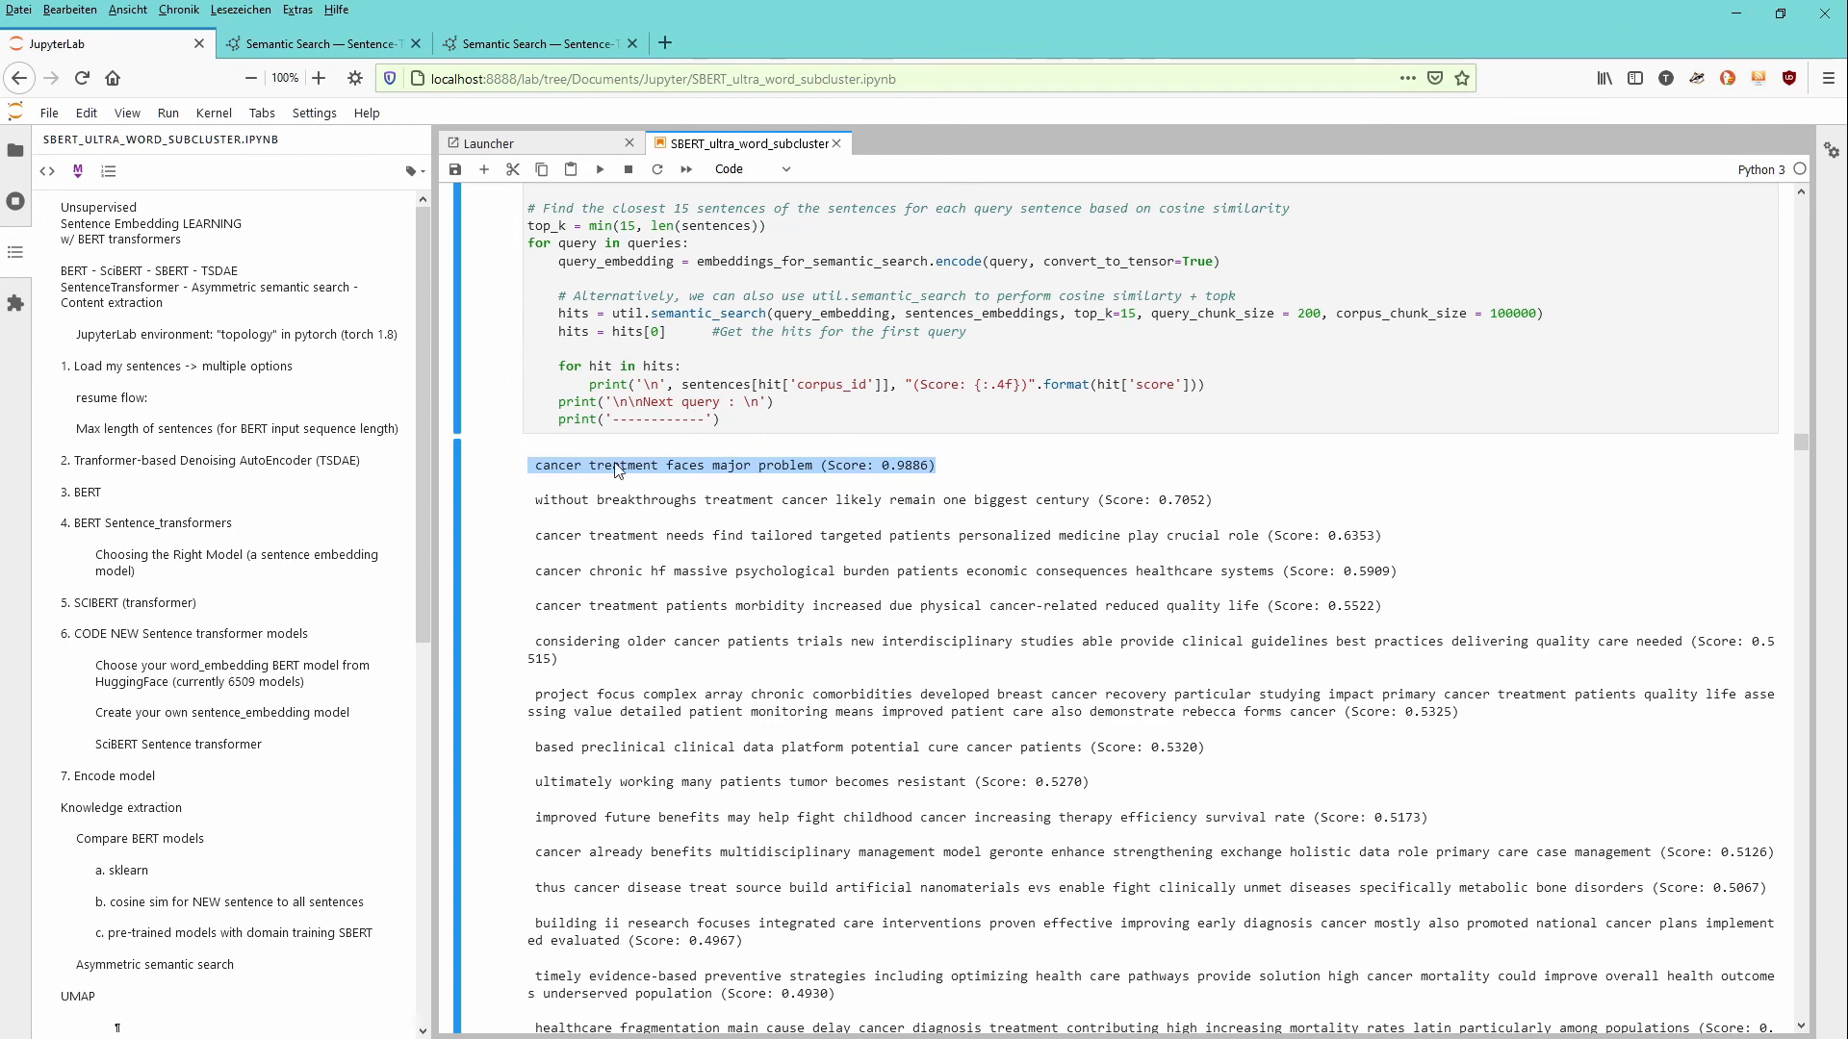
{"action": "mouse_move", "coordinate": [676, 509]}
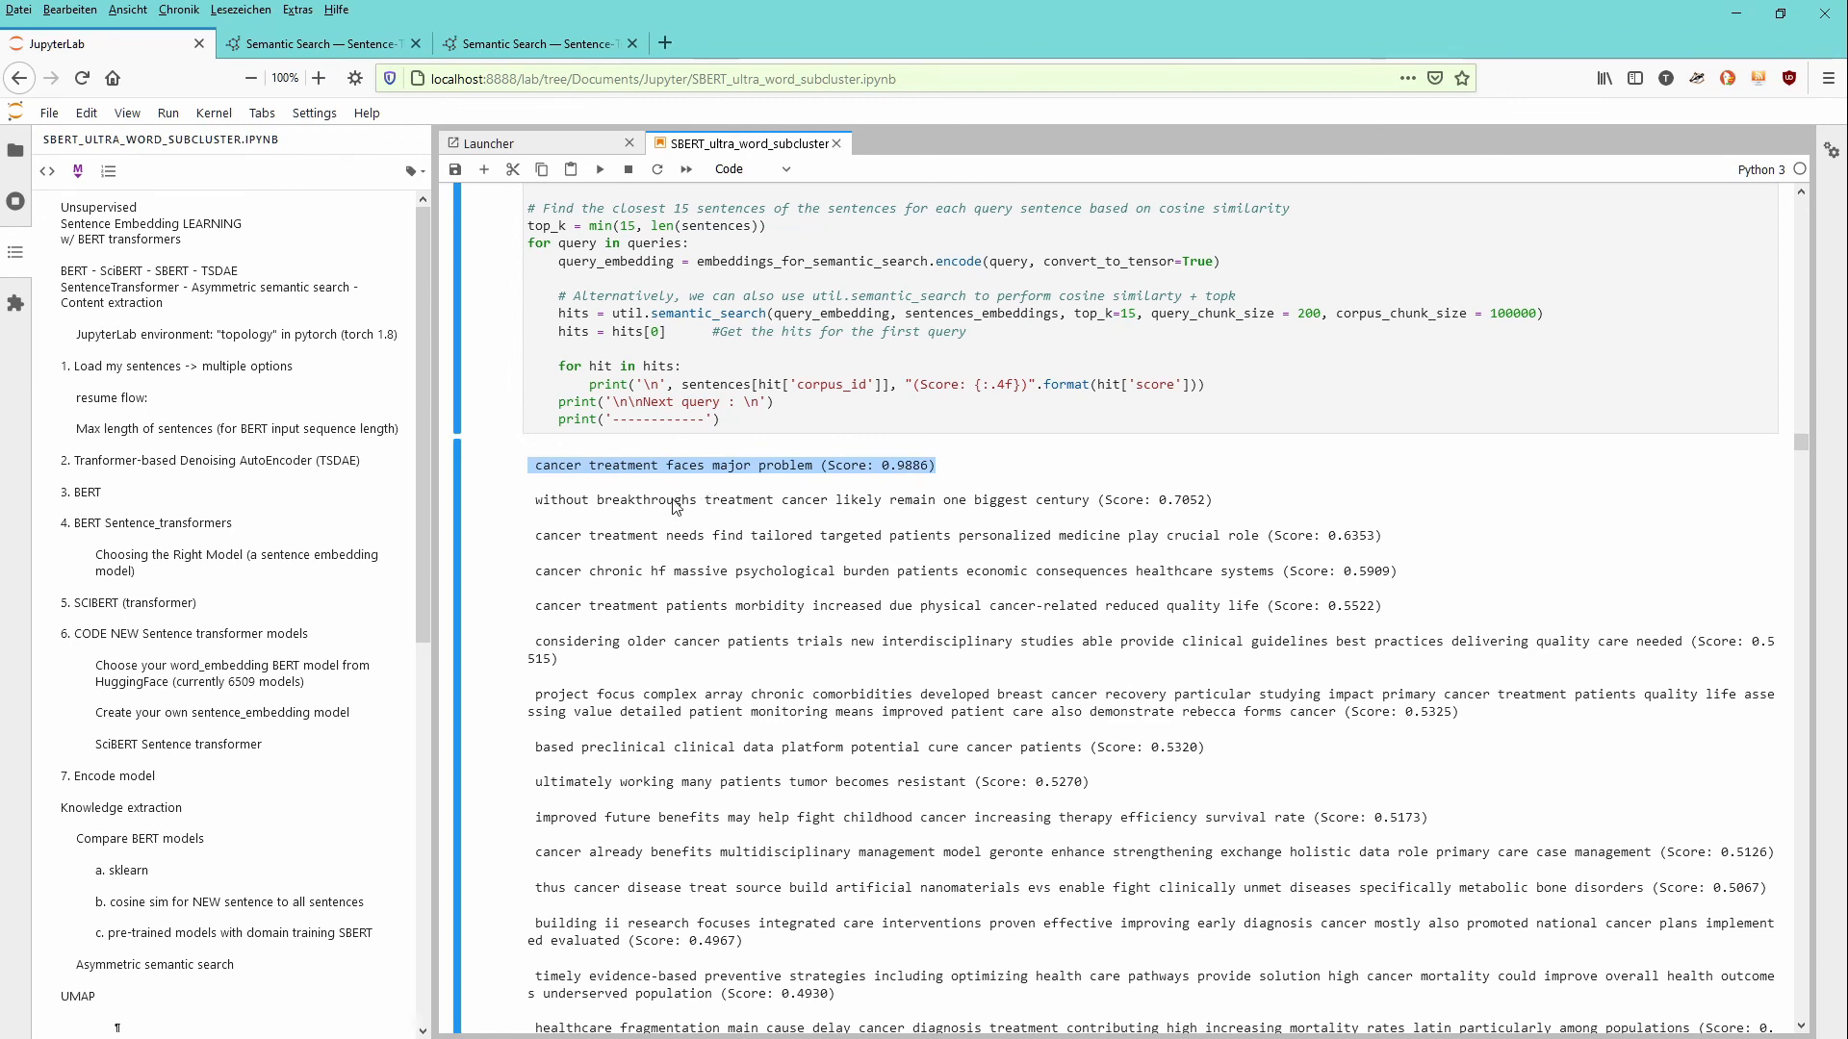
{"action": "mouse_move", "coordinate": [670, 982]}
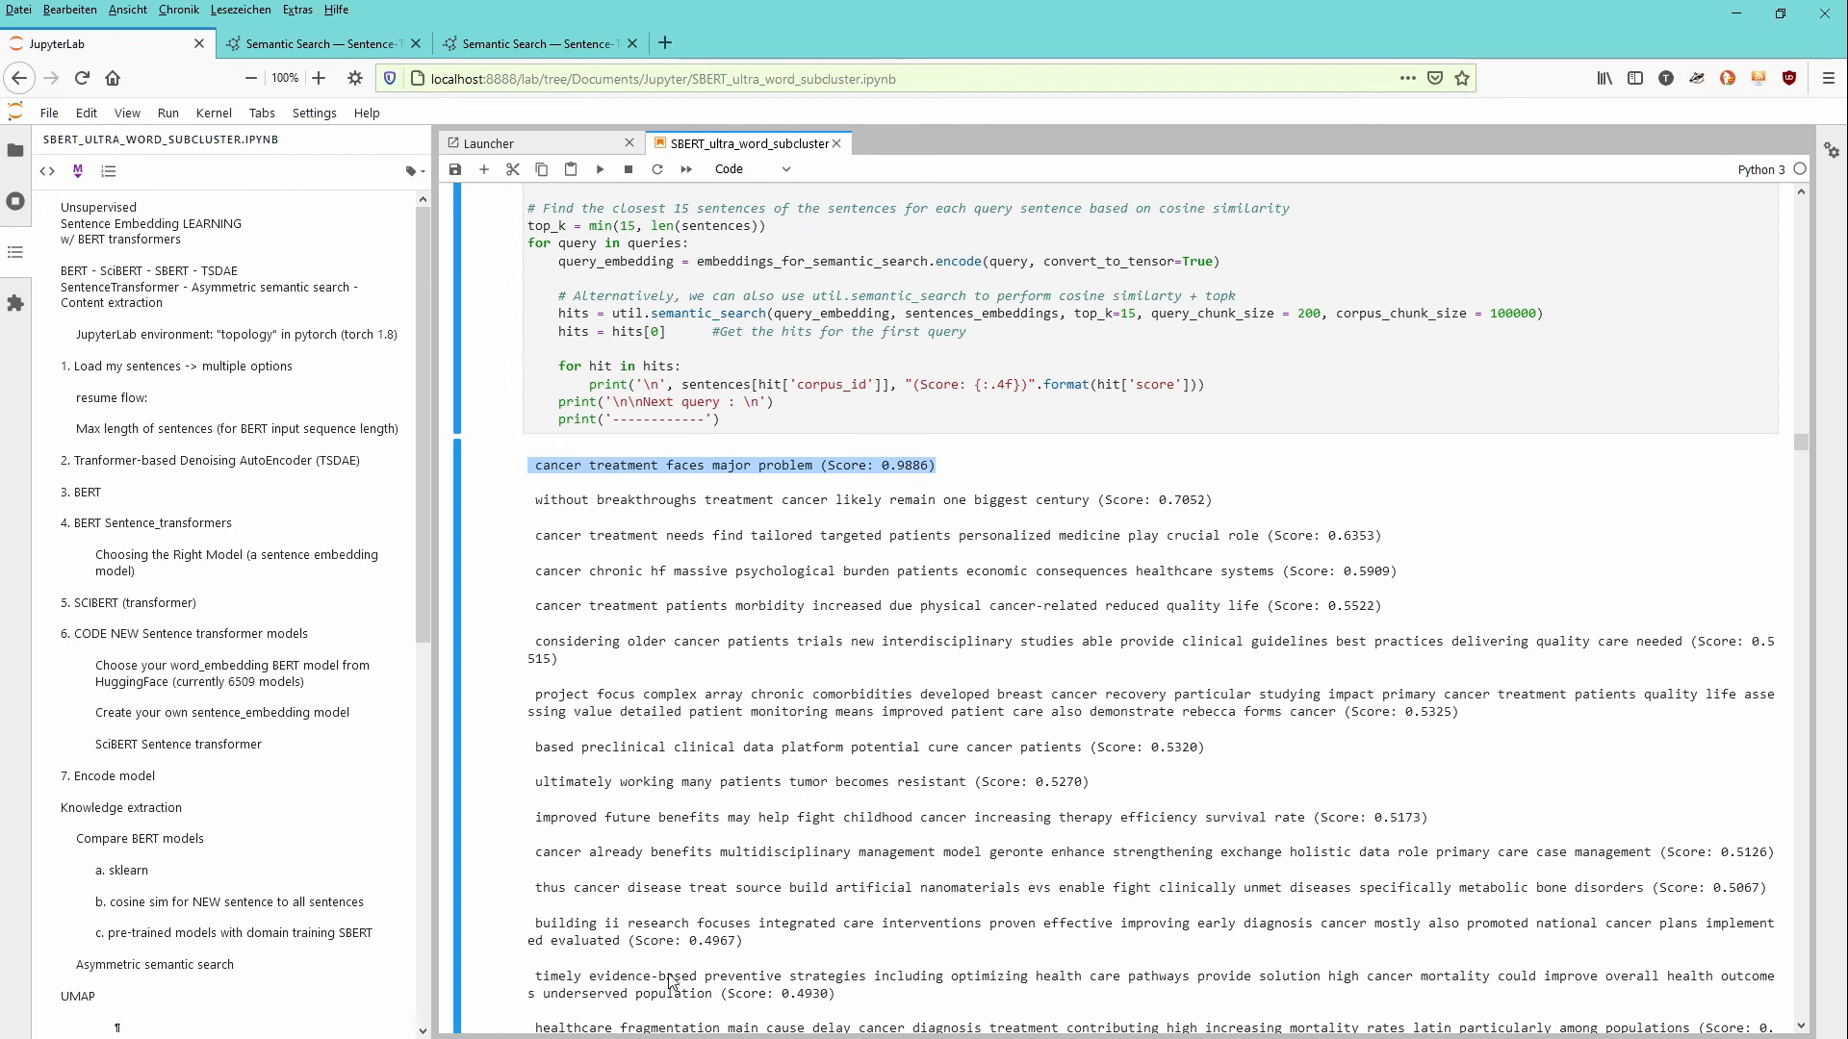